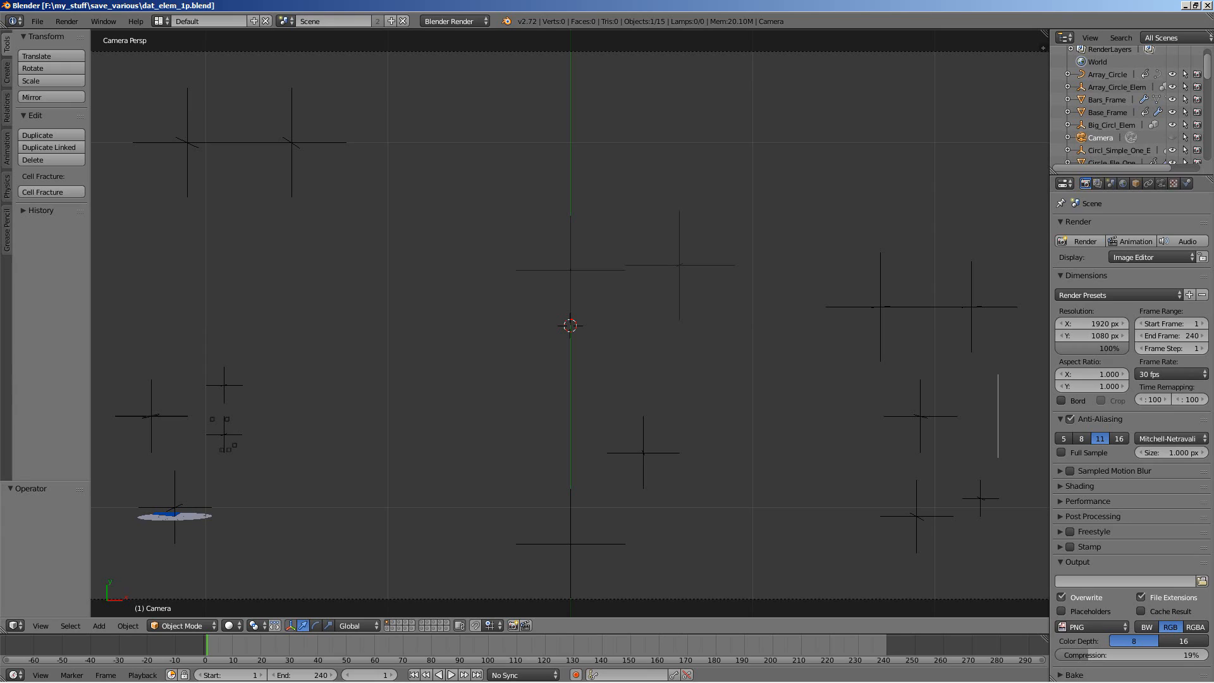
pyautogui.moveTo(464, 420)
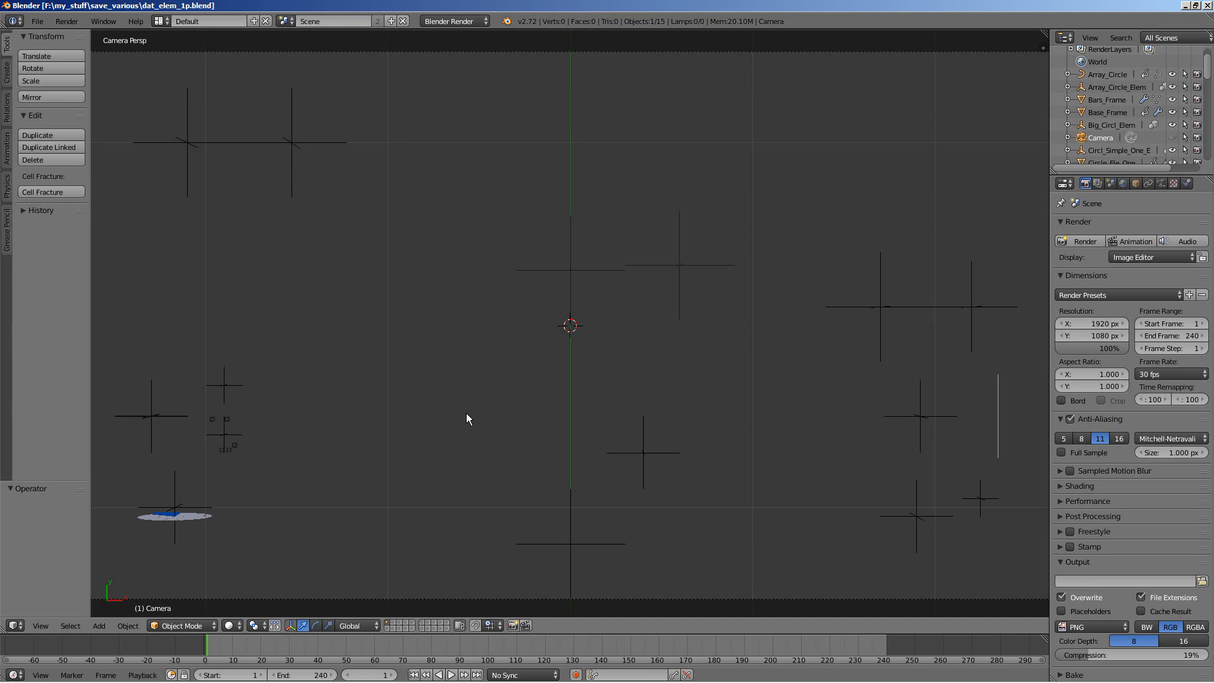
pyautogui.moveTo(467, 416)
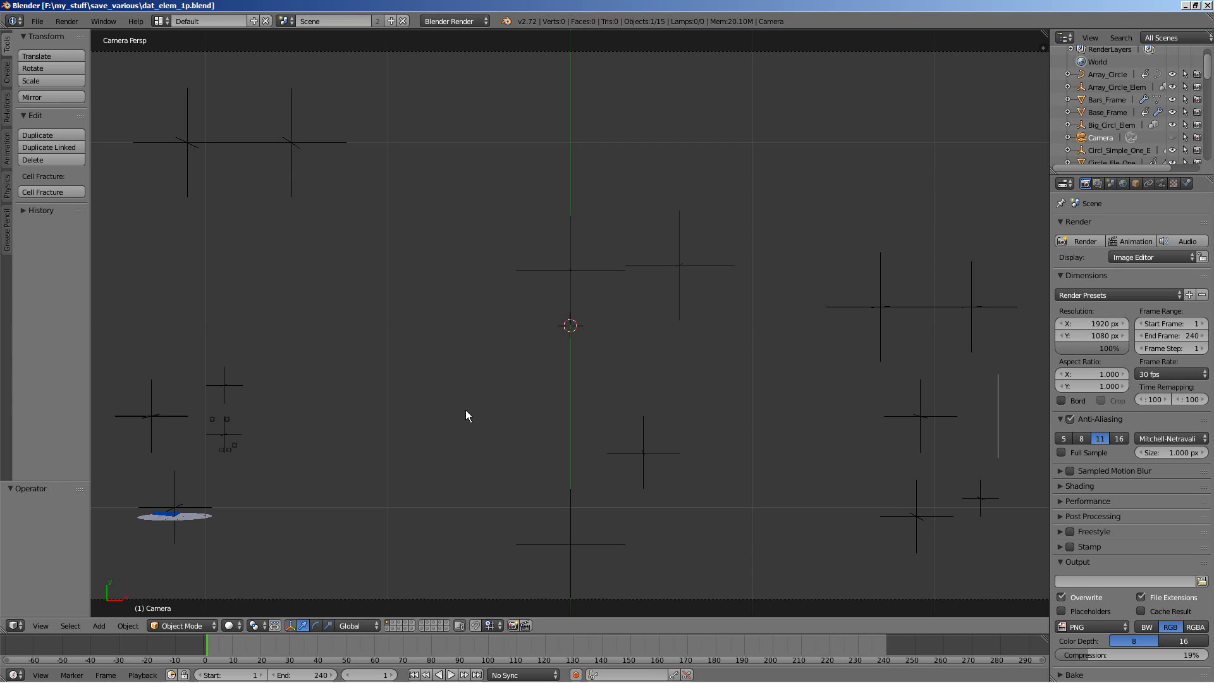
pyautogui.moveTo(354, 531)
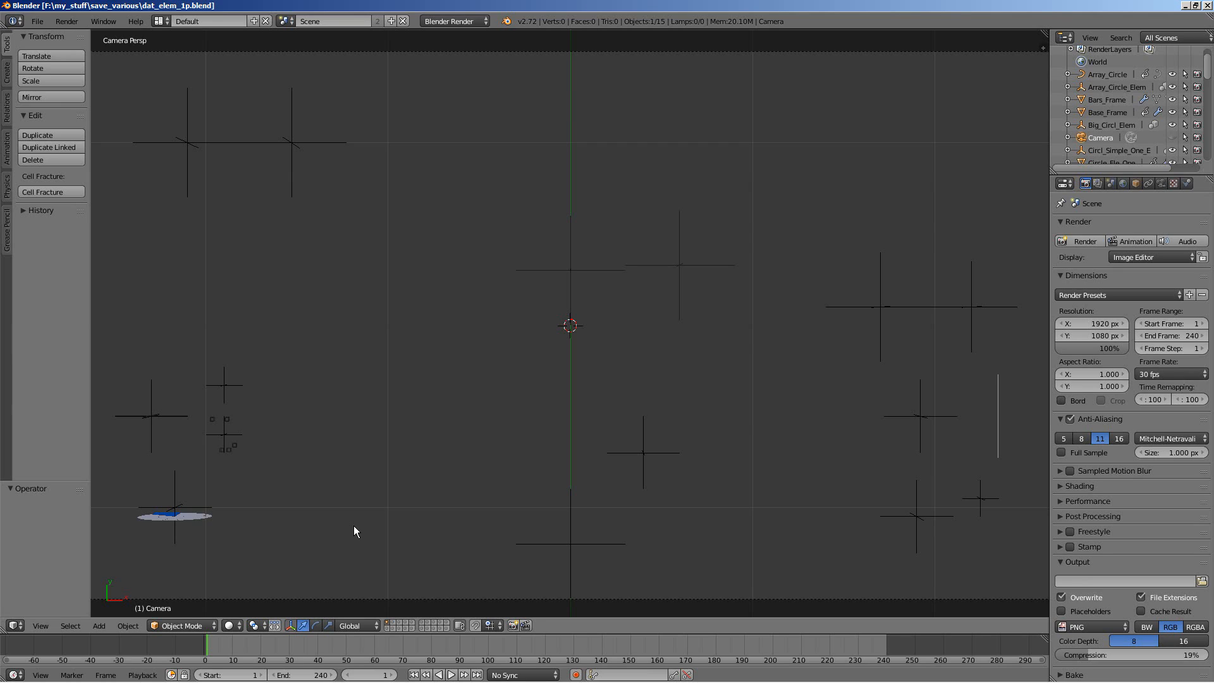
pyautogui.moveTo(456, 474)
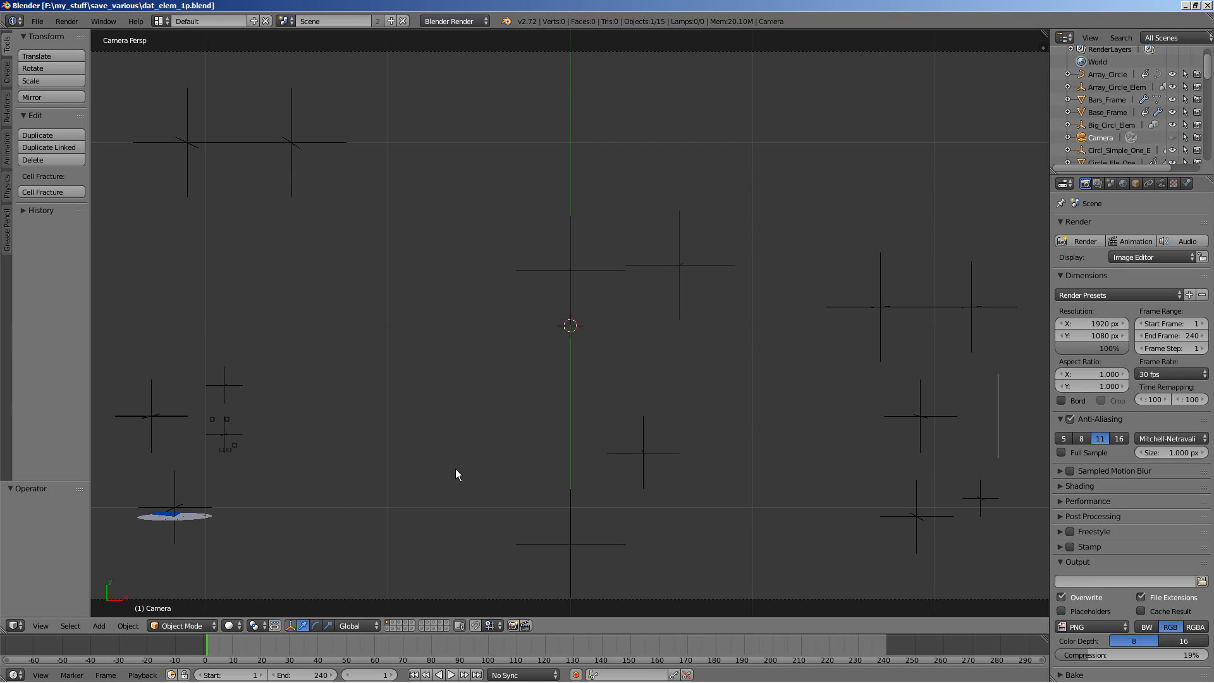
pyautogui.moveTo(295, 535)
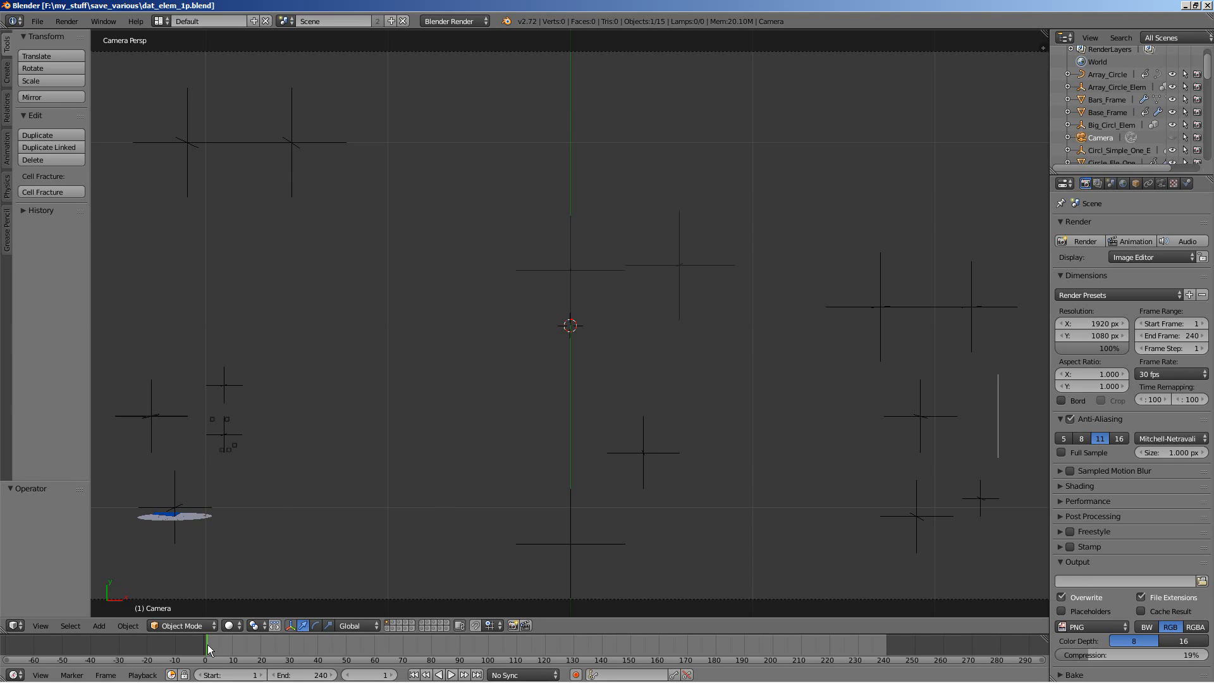
# - Scrub the timeline, play the HUD animation briefly and settle on frame 60
pyautogui.click(229, 647)
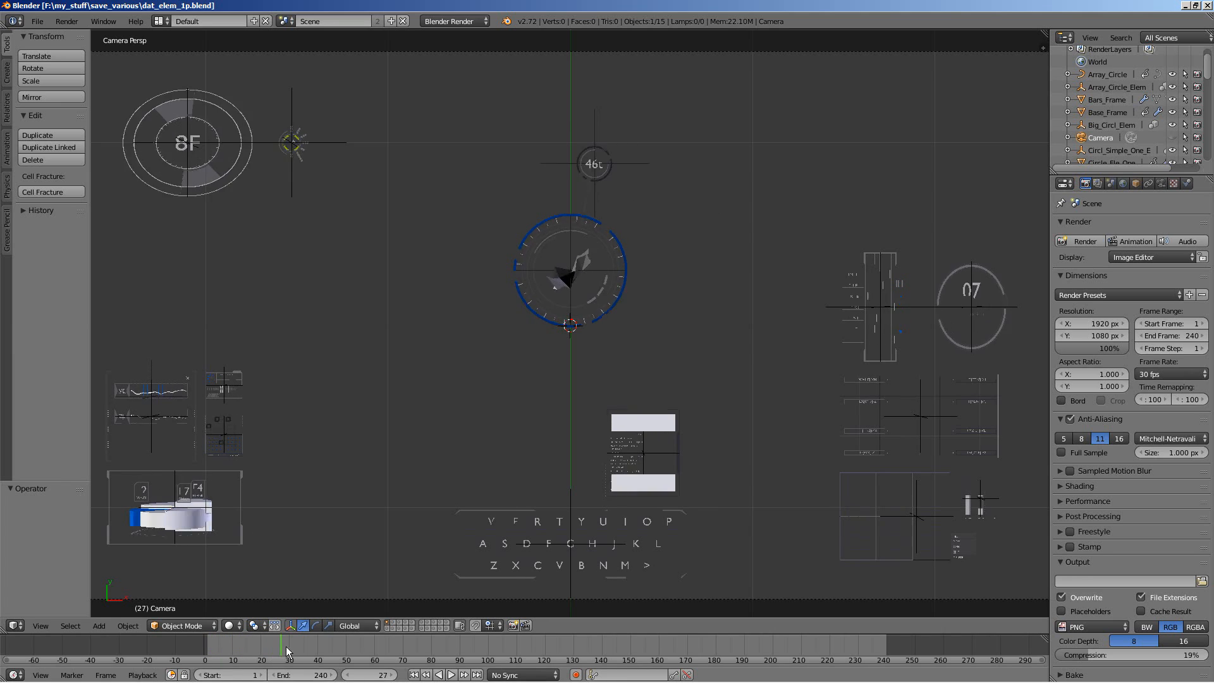
pyautogui.click(434, 642)
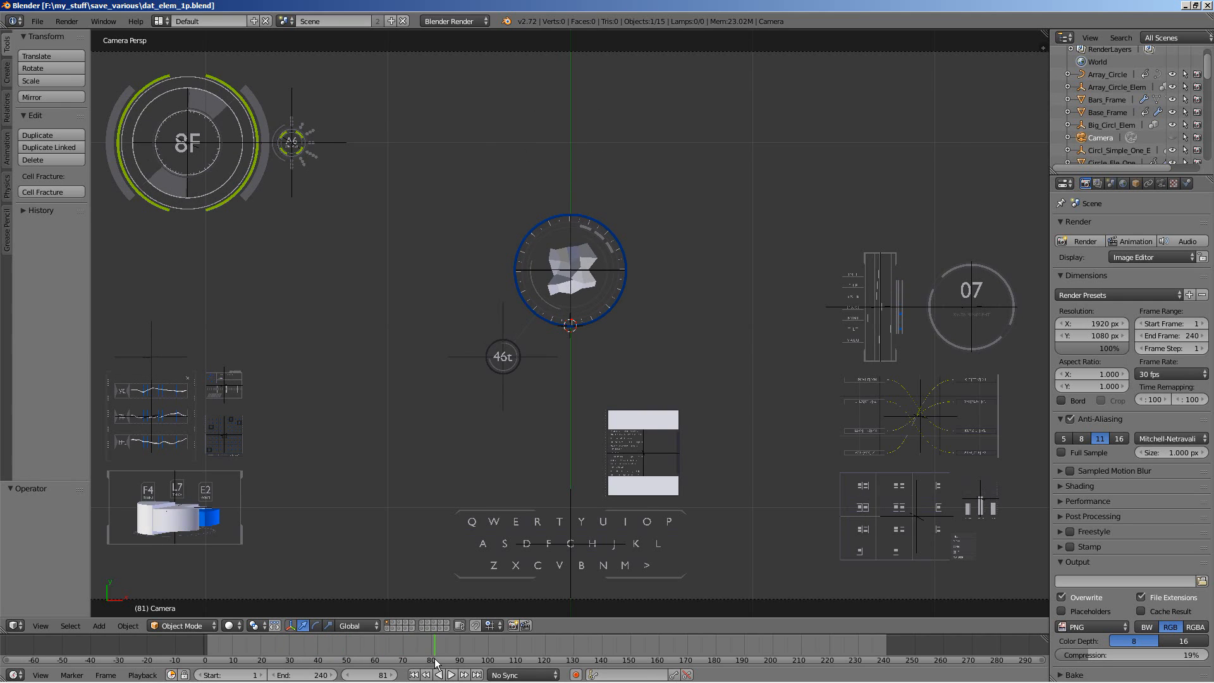
pyautogui.click(437, 674)
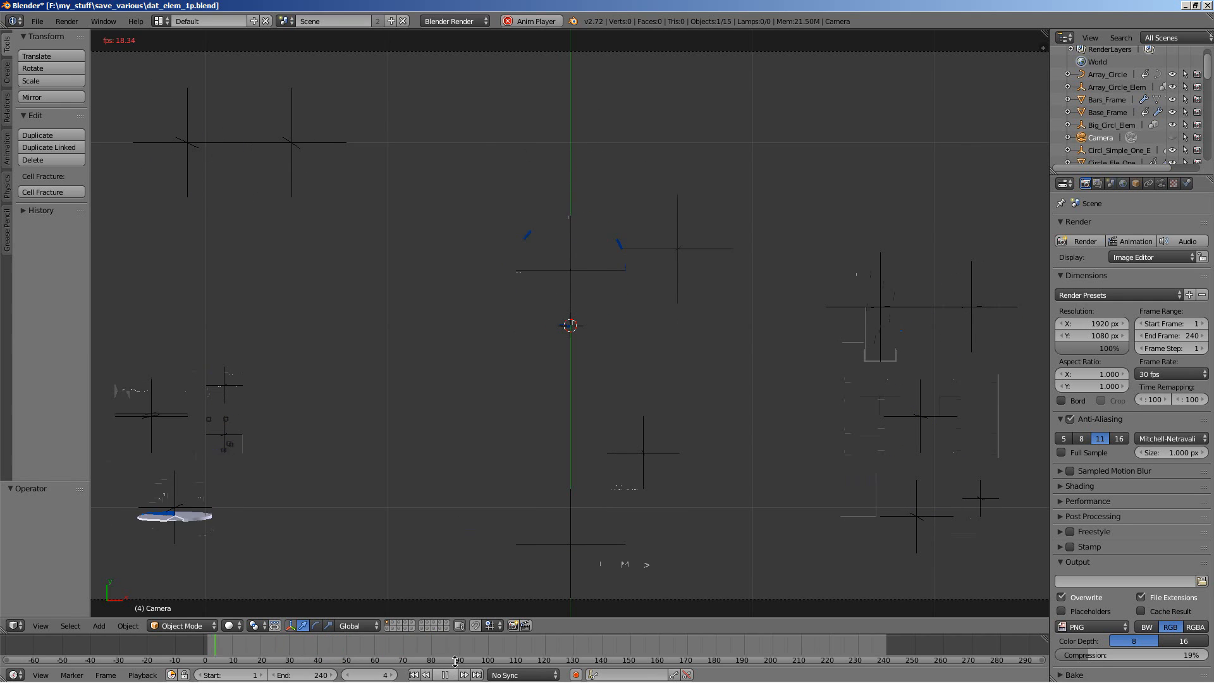
pyautogui.click(444, 674)
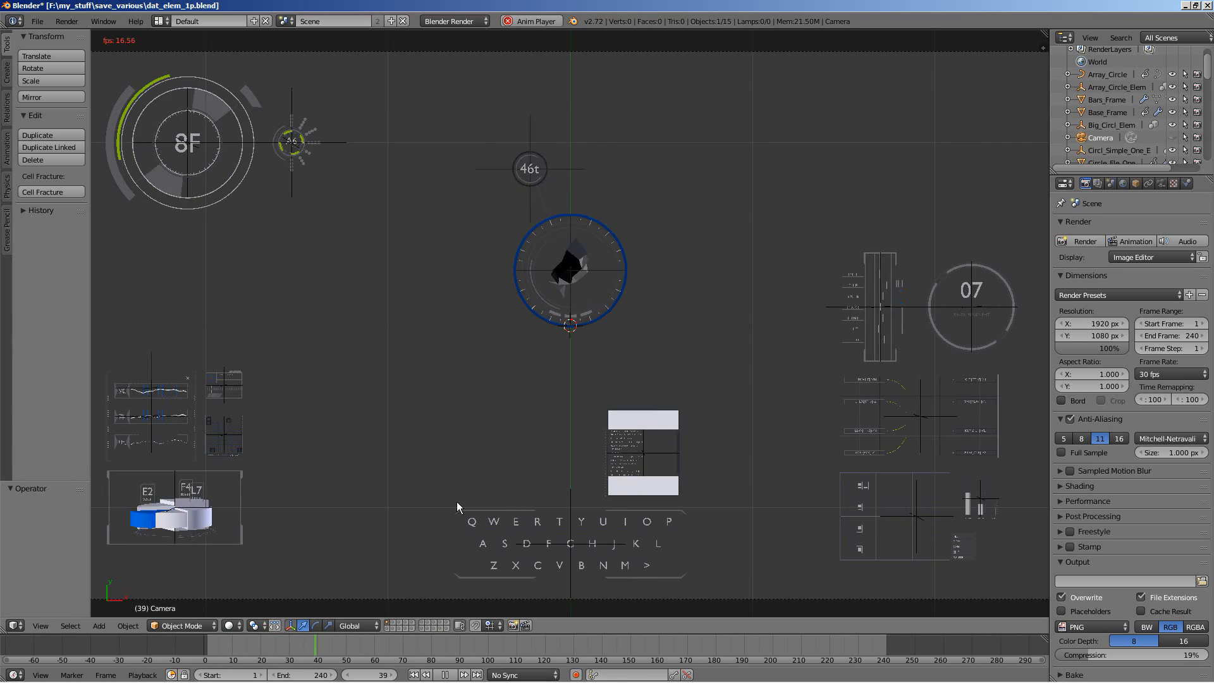
pyautogui.click(445, 674)
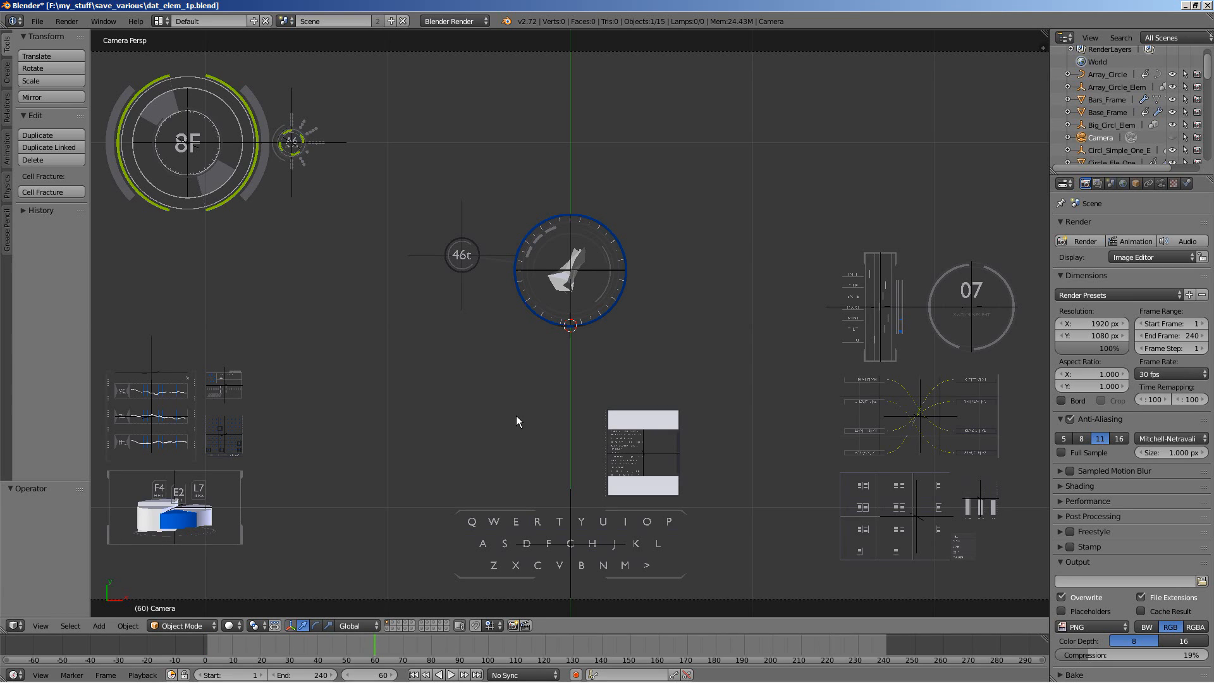
pyautogui.moveTo(542, 354)
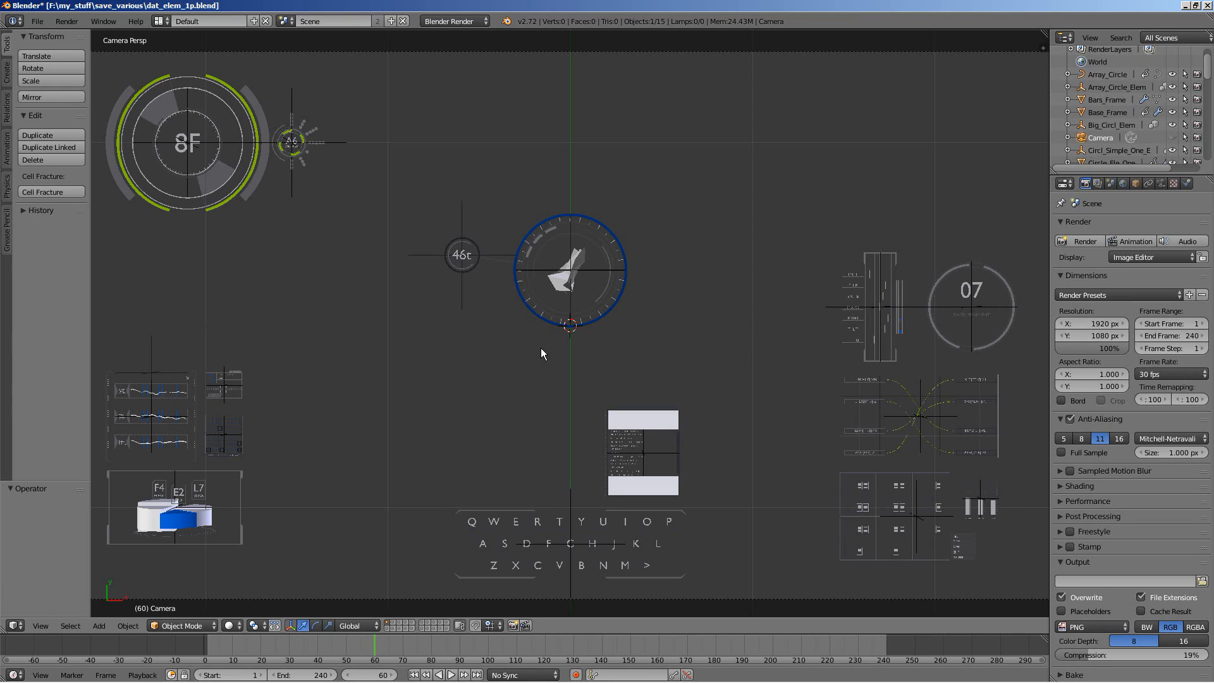
pyautogui.moveTo(539, 314)
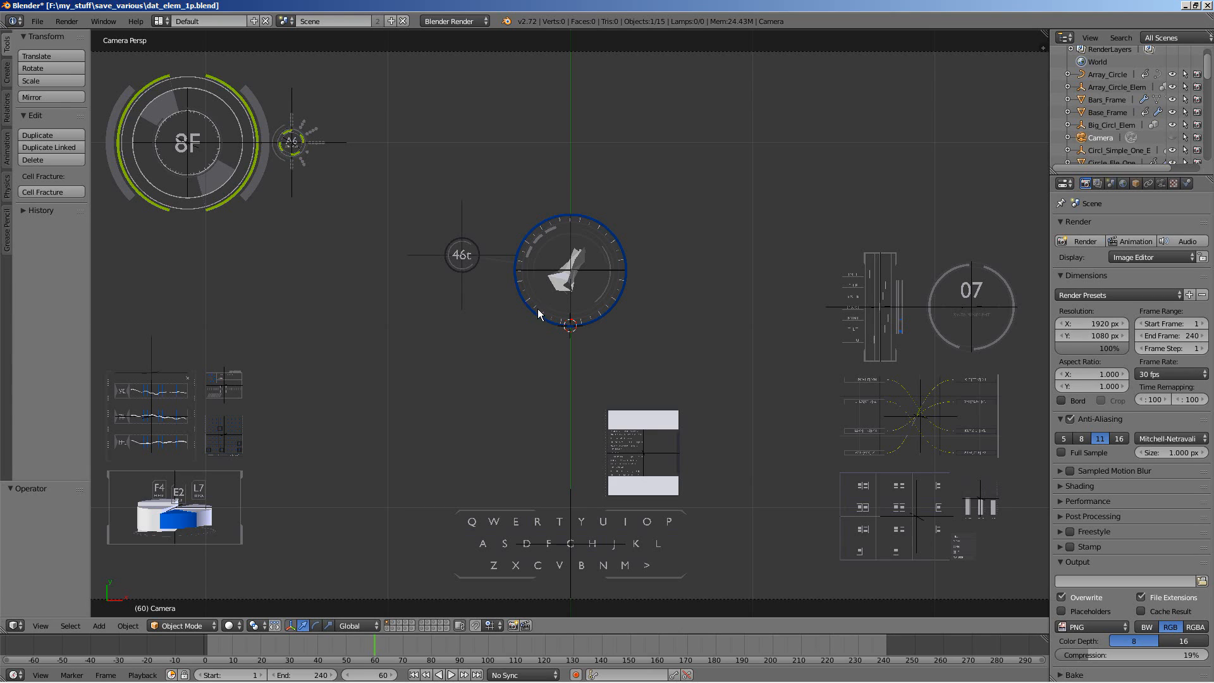
pyautogui.moveTo(519, 273)
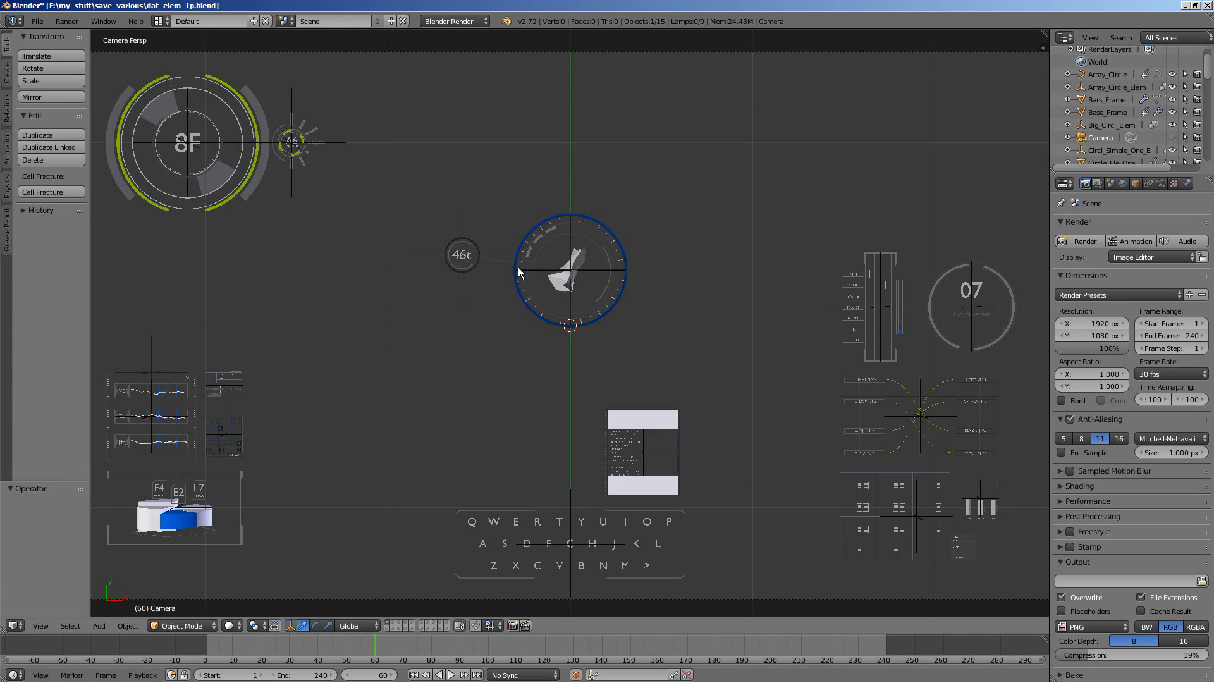
# - Delete the round compass element, then select all remaining HUD objects and delete them
pyautogui.click(572, 270)
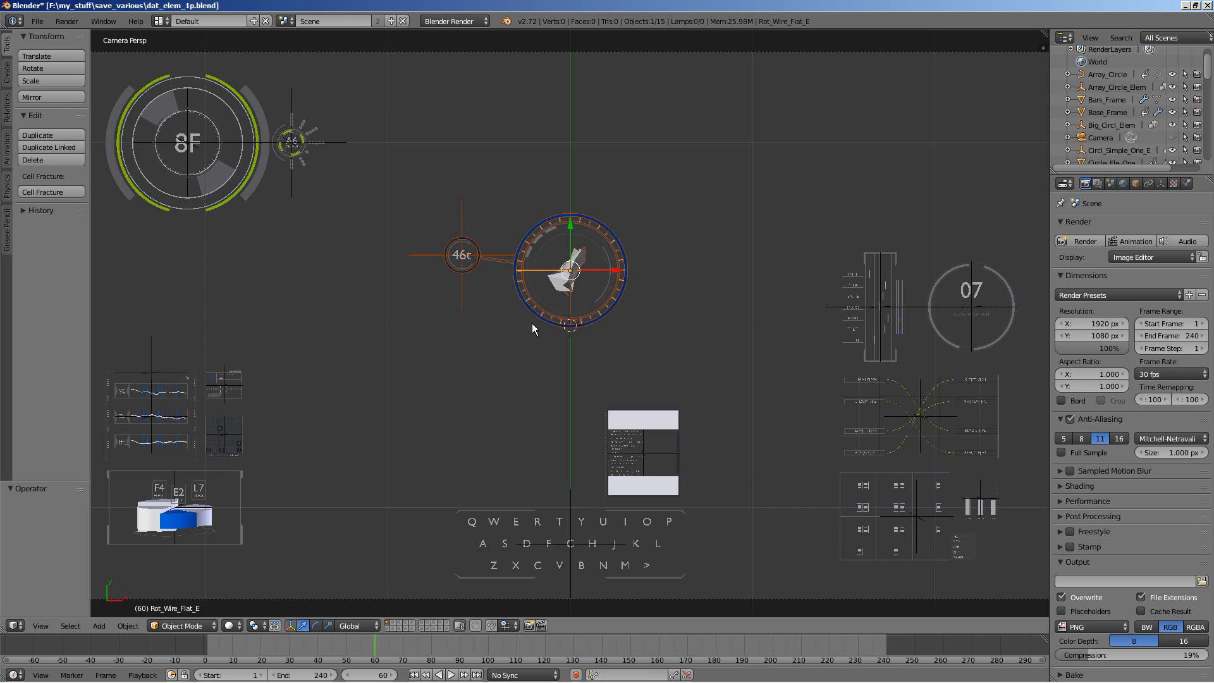
pyautogui.press('x')
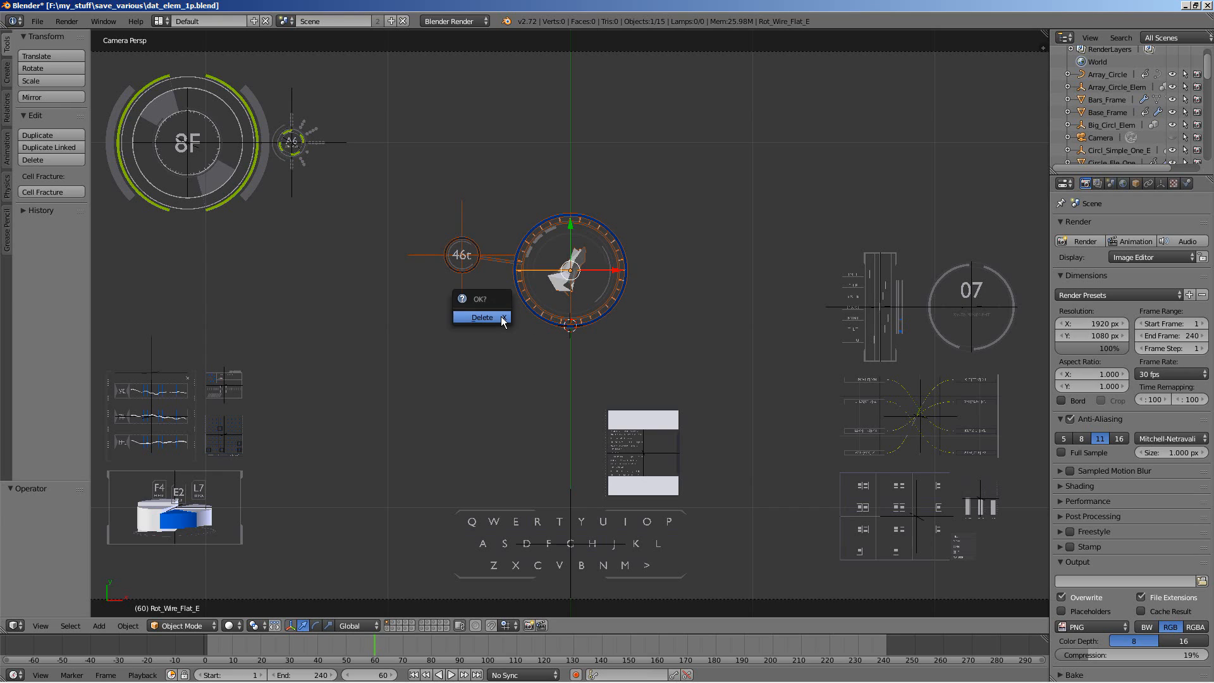
pyautogui.click(481, 316)
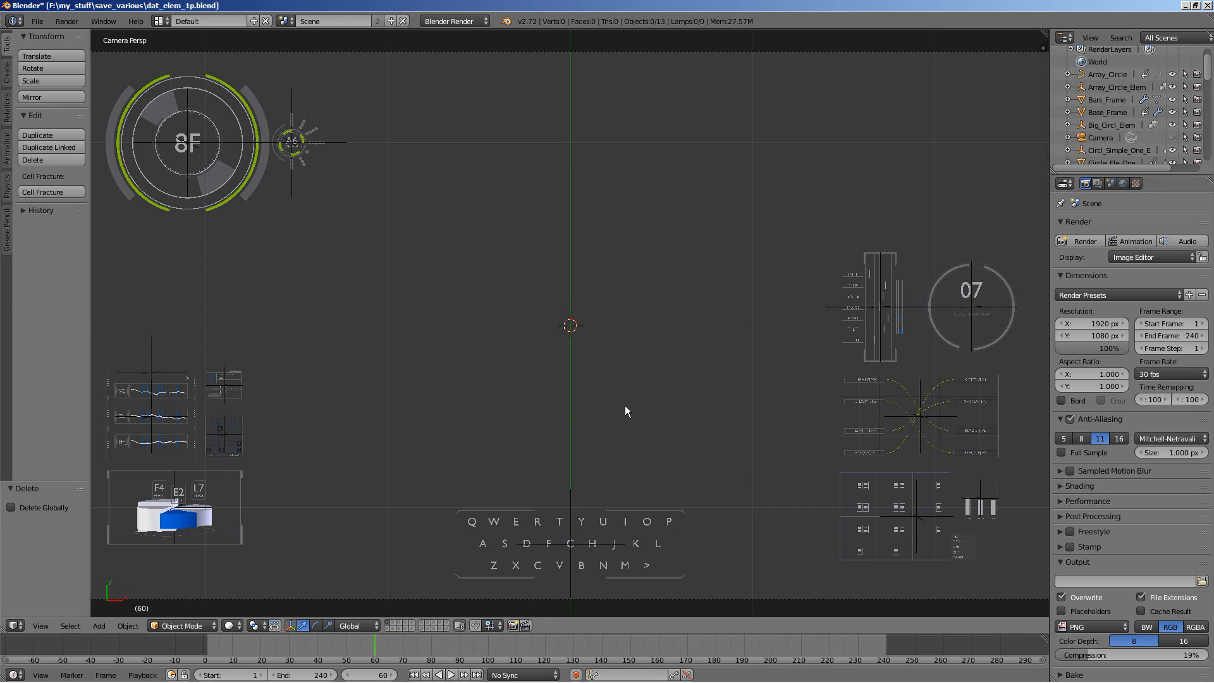
pyautogui.press('a')
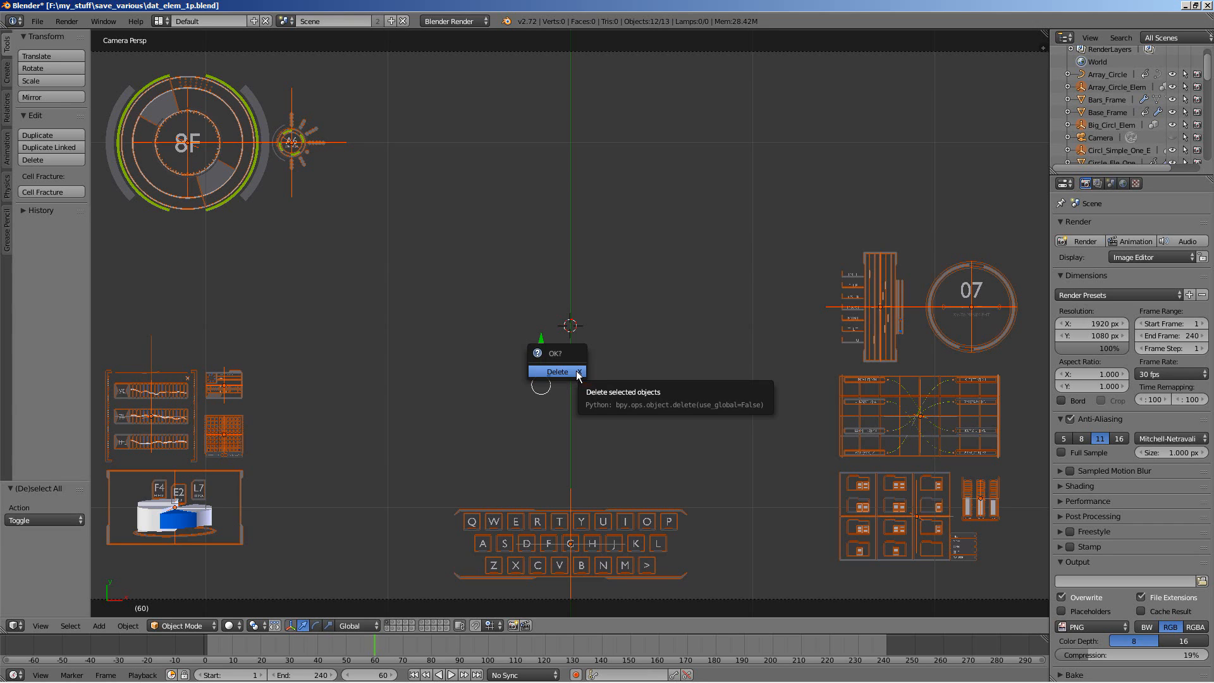
pyautogui.click(556, 372)
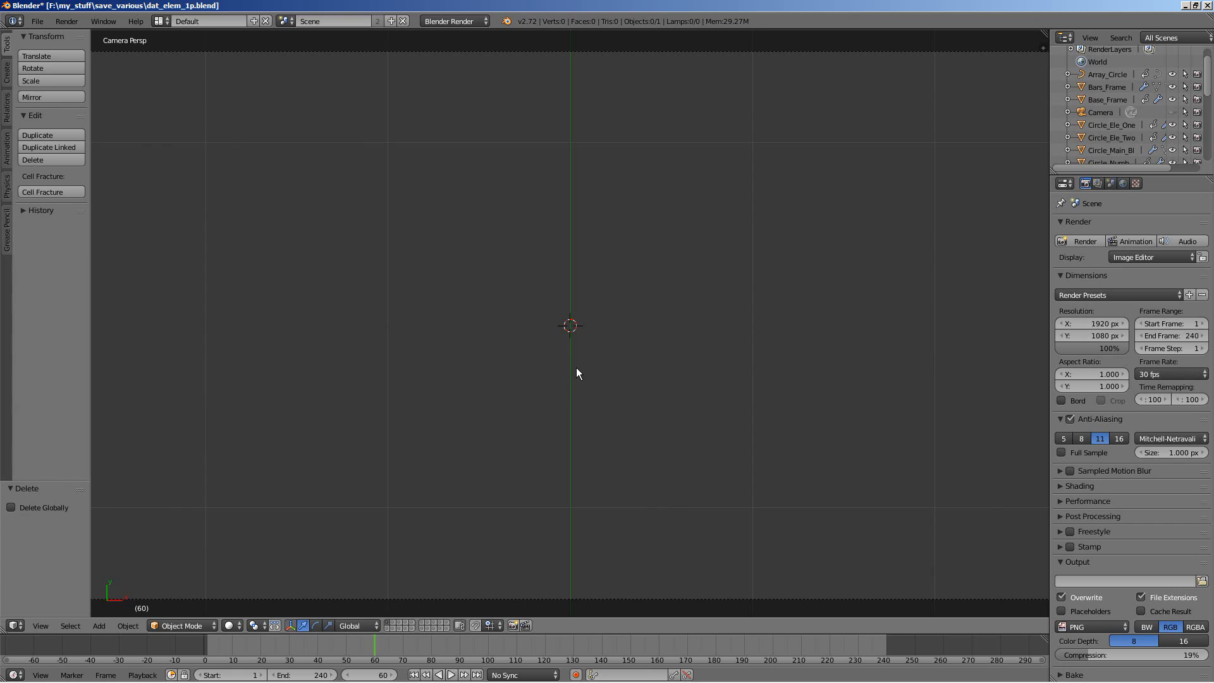
pyautogui.moveTo(543, 330)
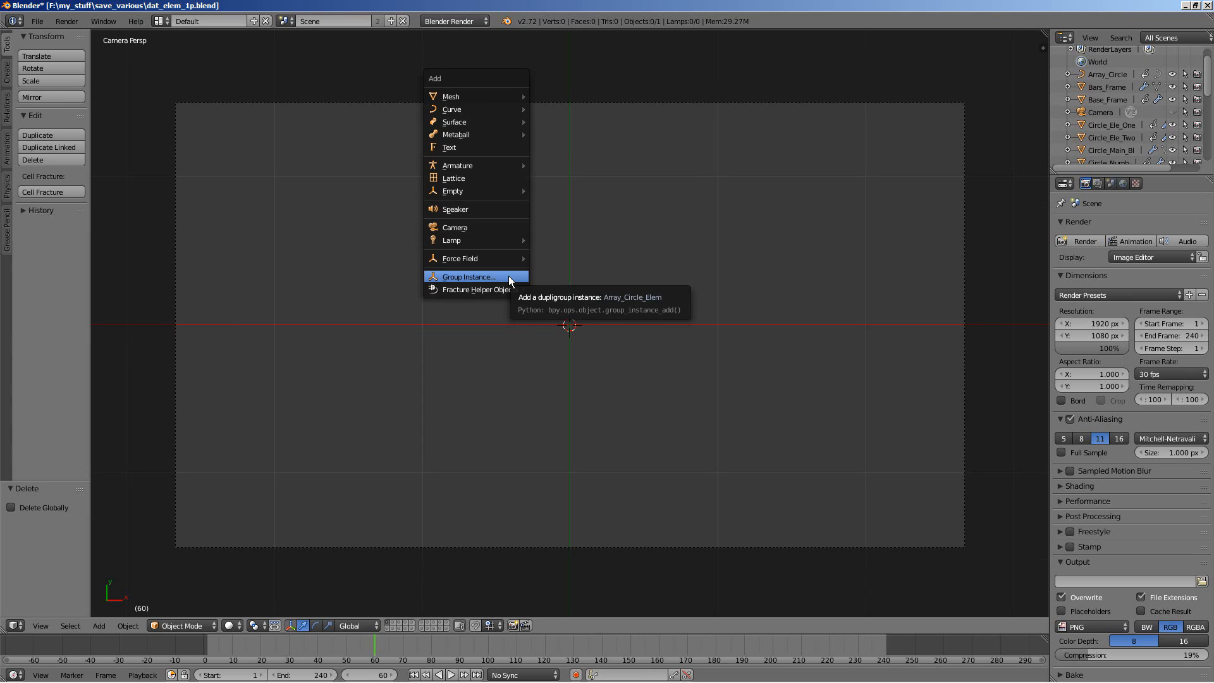
# - Add a Hori_3_graph_Elem group instance and move it 2 units left along X
pyautogui.click(467, 277)
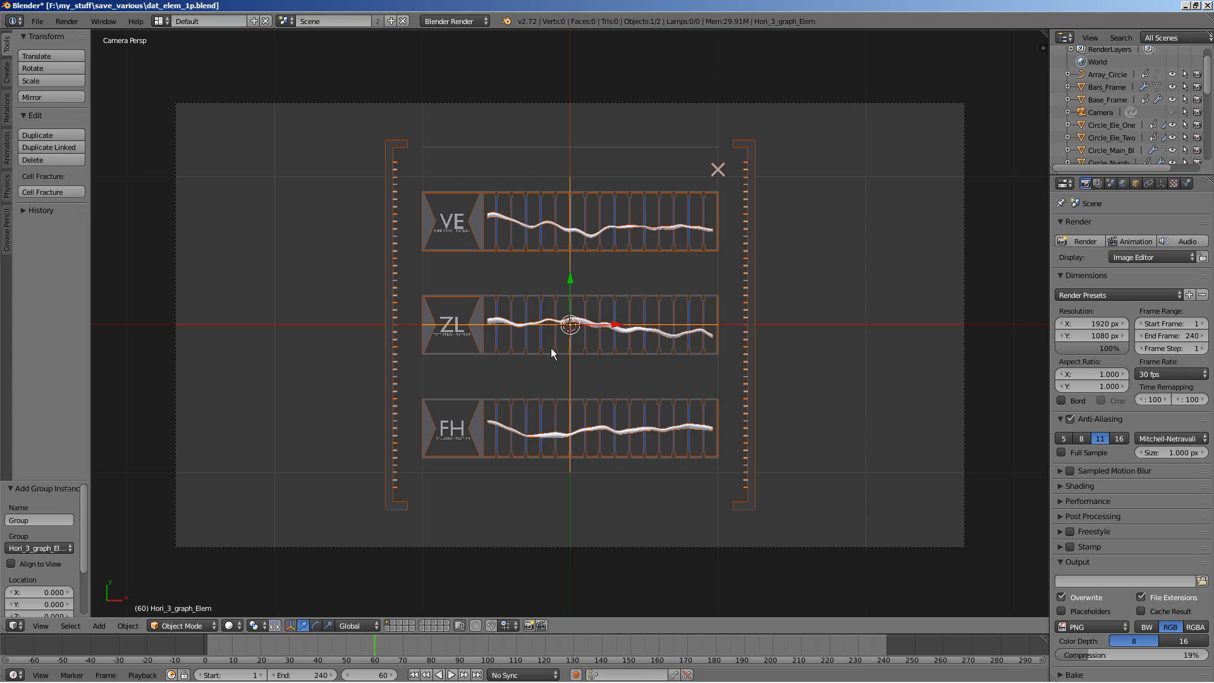
pyautogui.moveTo(747, 164)
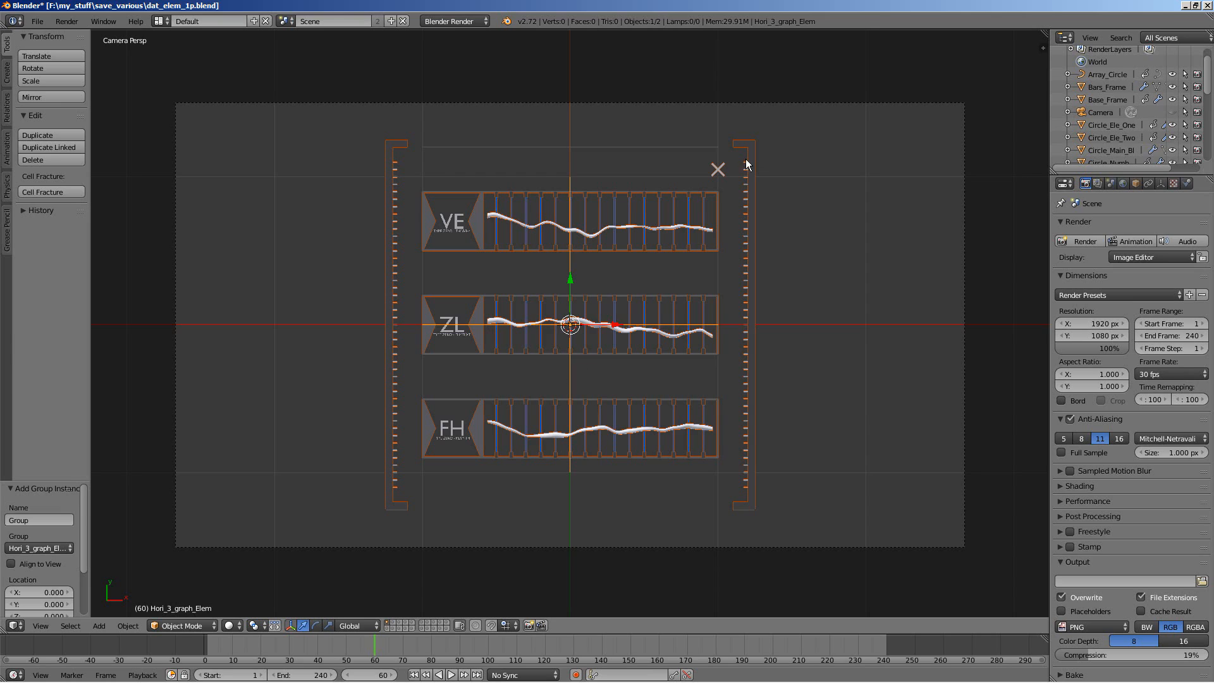
pyautogui.moveTo(356, 533)
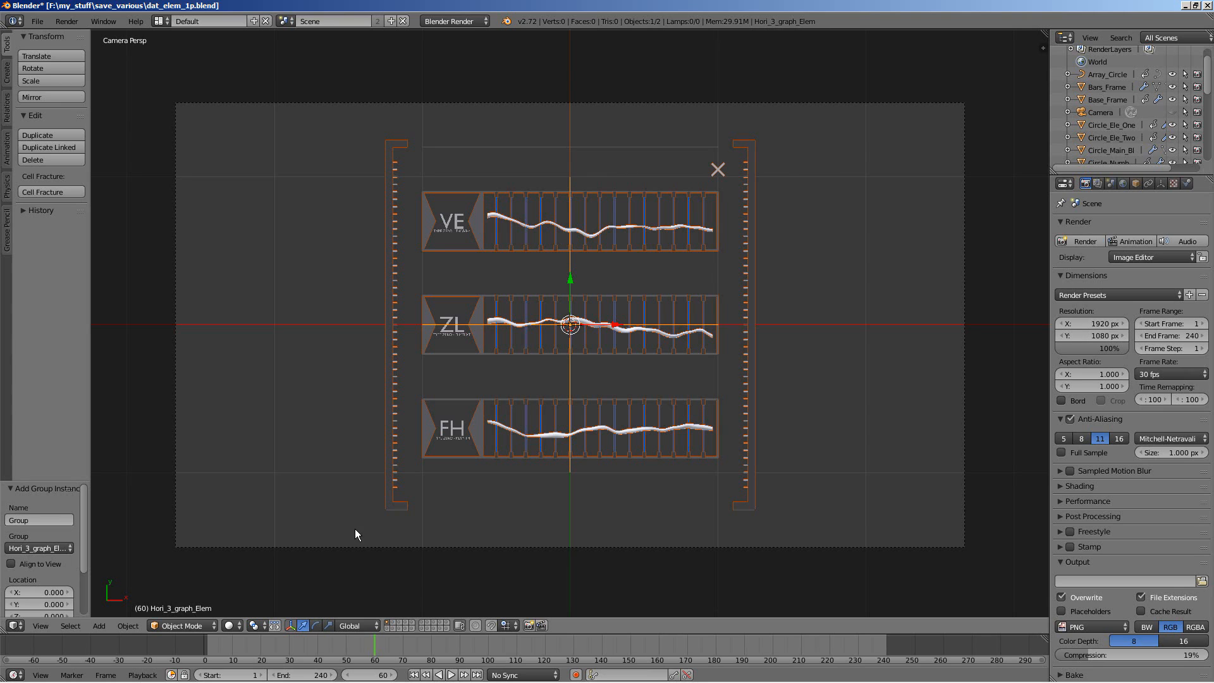
pyautogui.press('s')
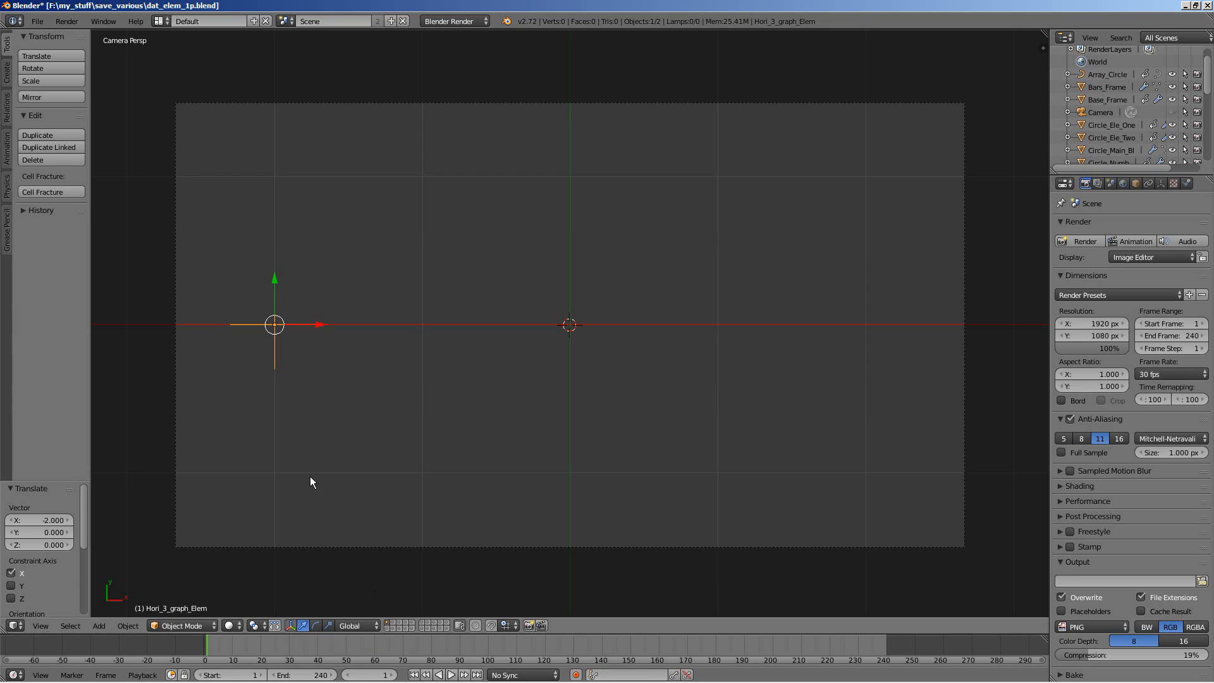
pyautogui.moveTo(438, 658)
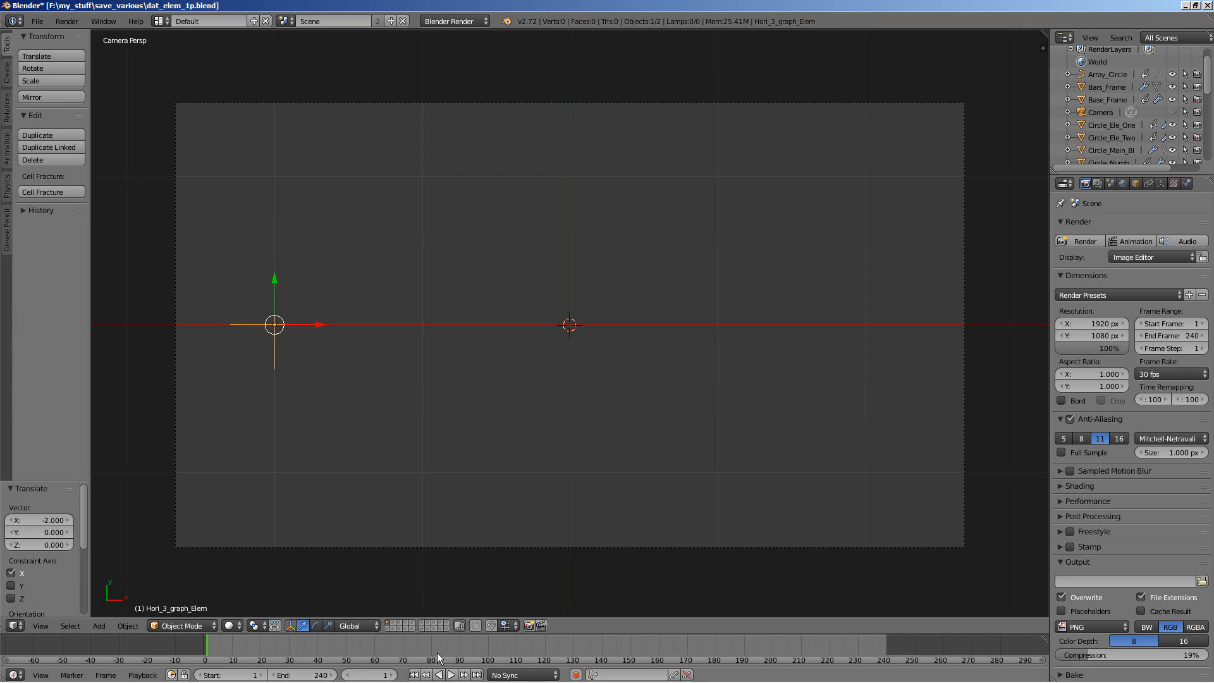
# - Play the animation so the graph panel builds in, stopping near frame 179
pyautogui.click(450, 674)
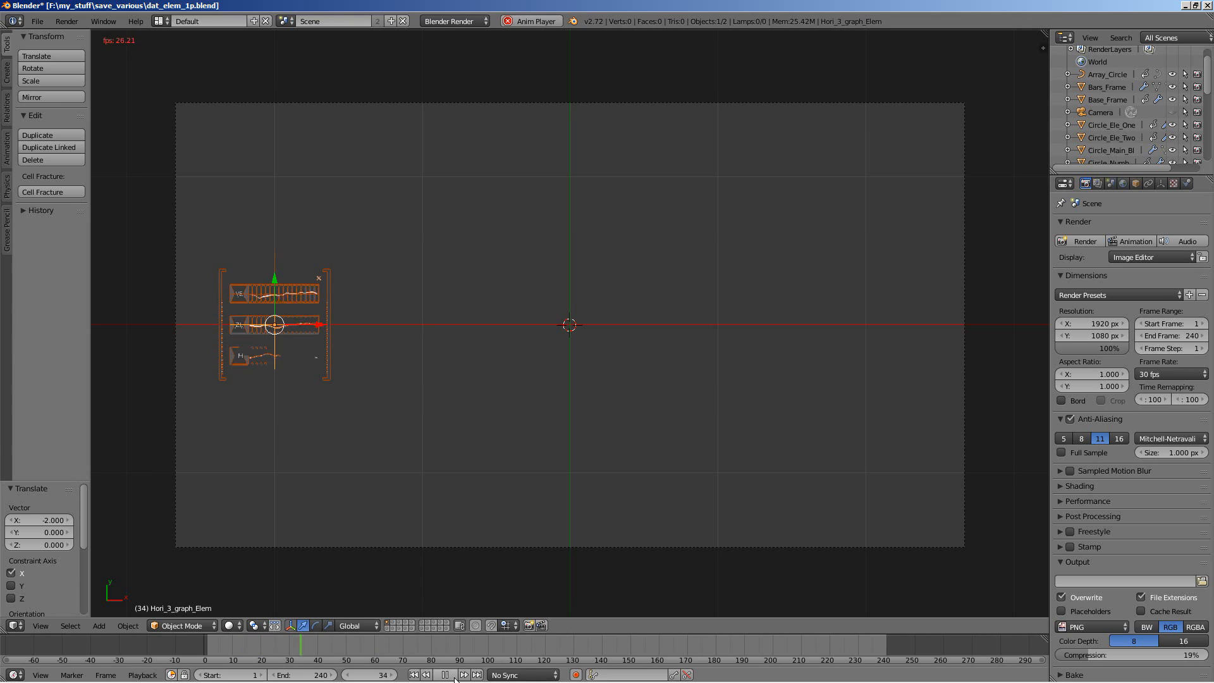
pyautogui.click(444, 674)
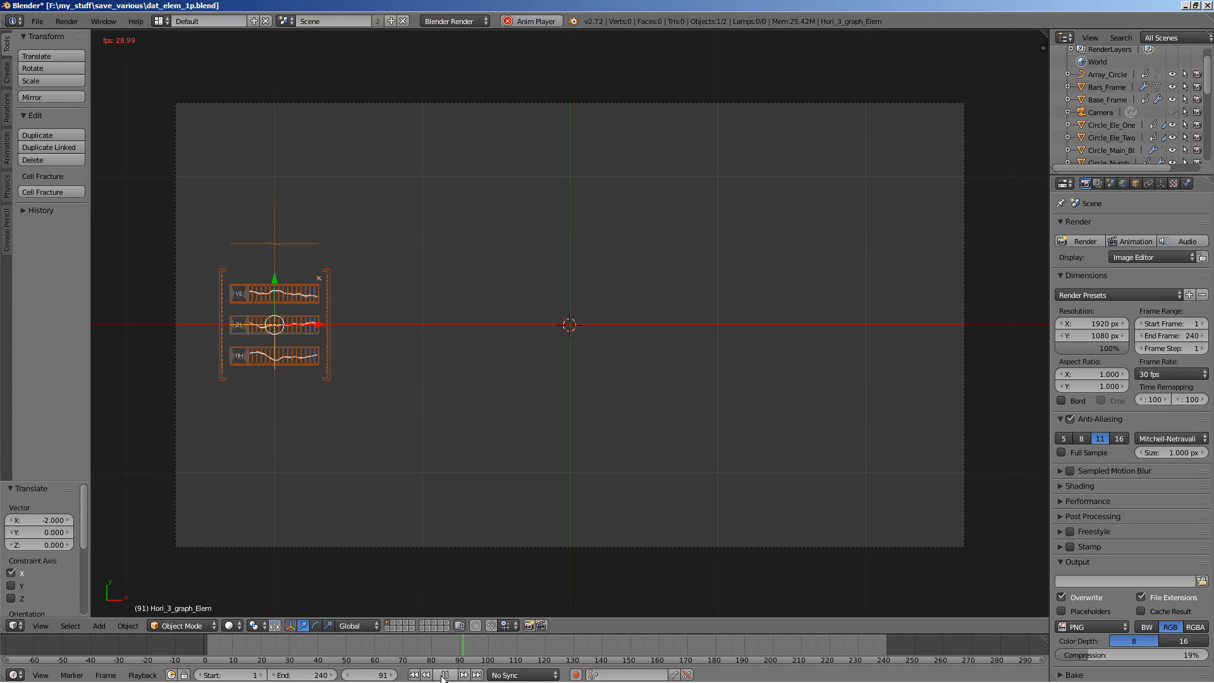
pyautogui.click(444, 674)
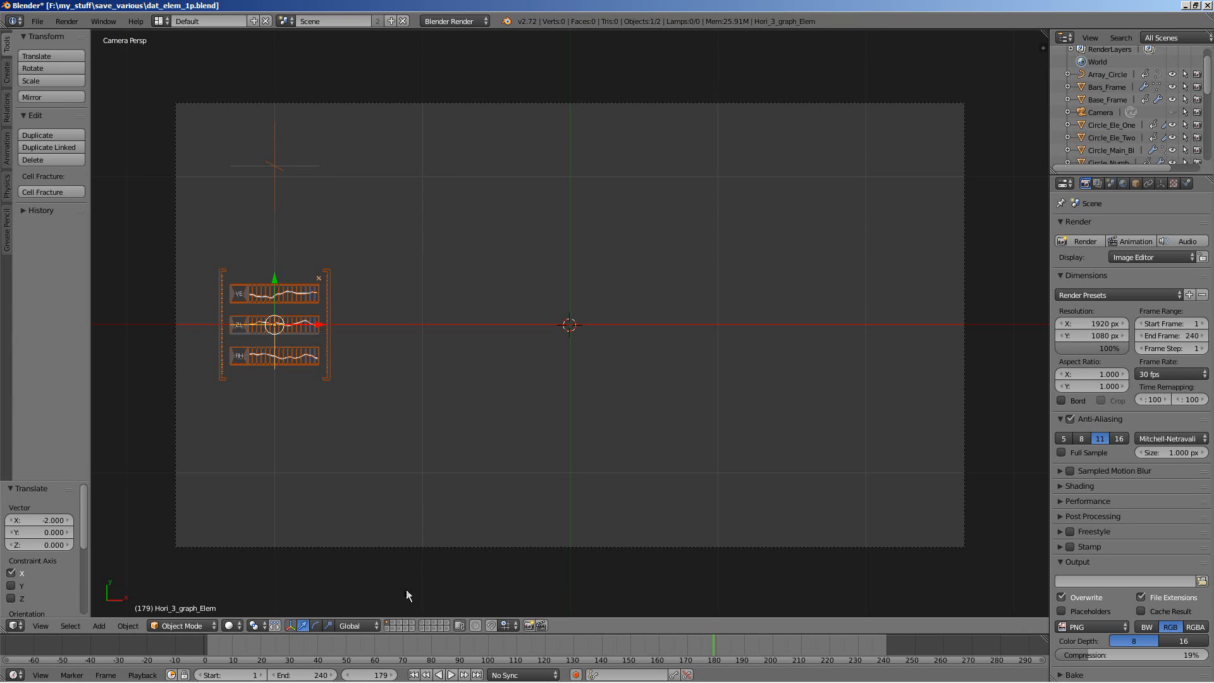
pyautogui.moveTo(401, 607)
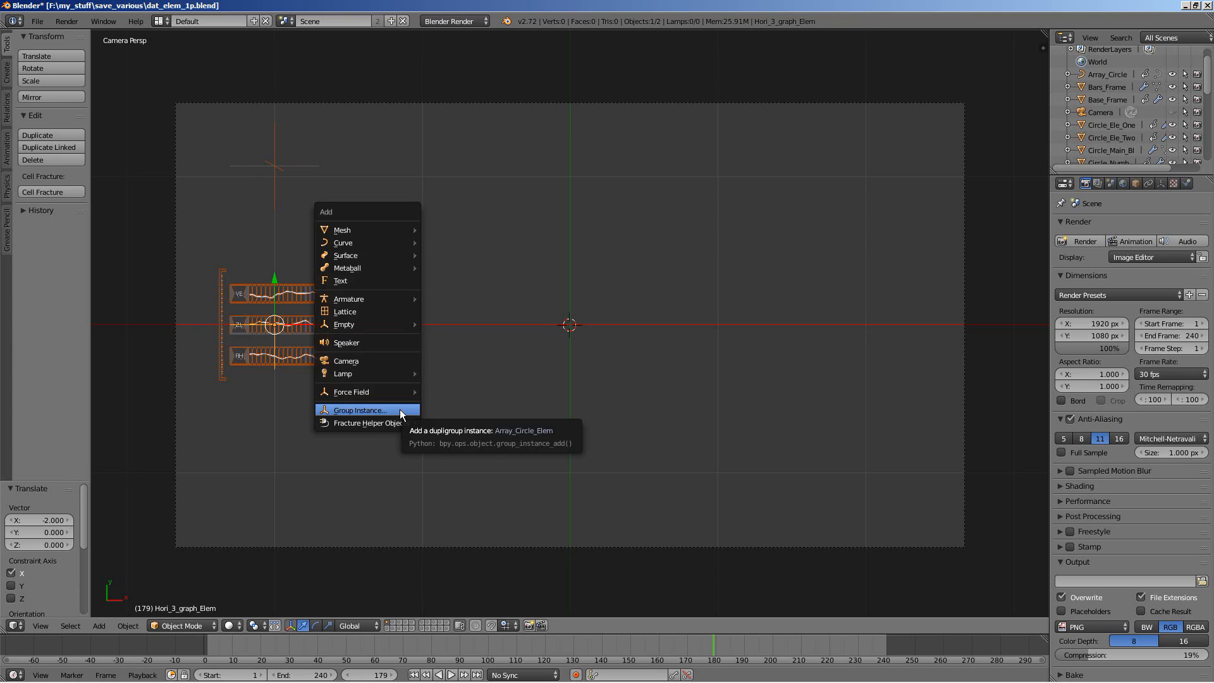
# - Add a Fold_One_Elem group instance and move it to X -2, Y -0.7 below the graph
pyautogui.click(358, 410)
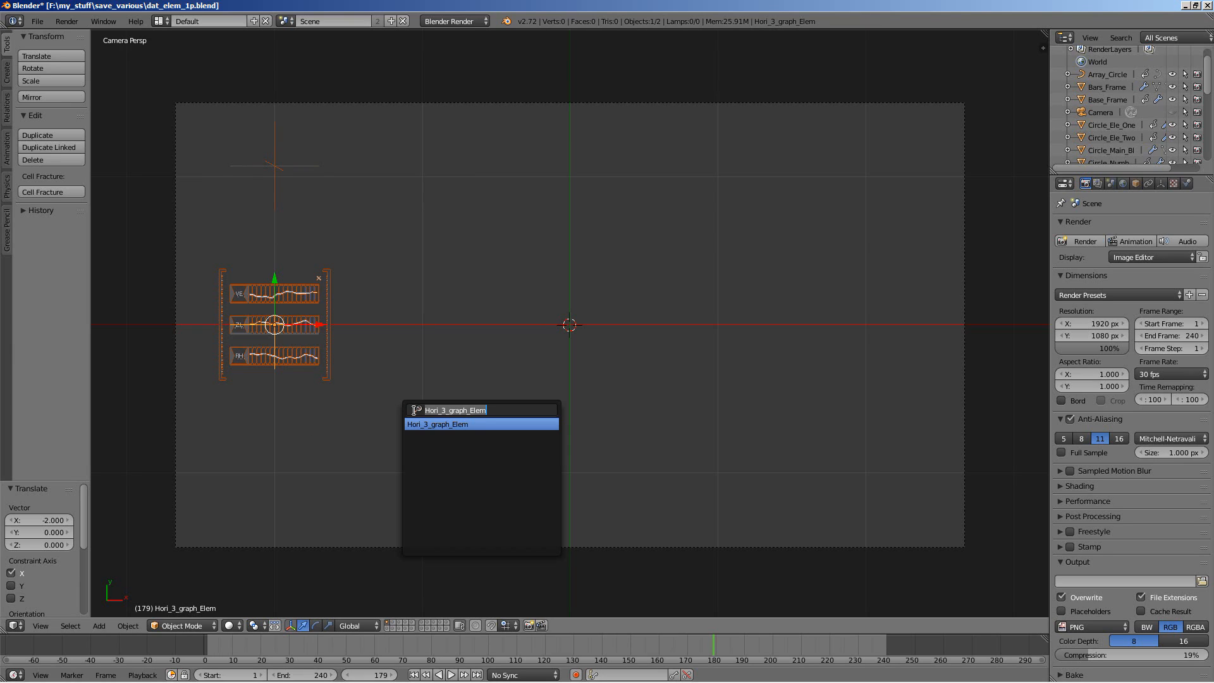
pyautogui.click(480, 410)
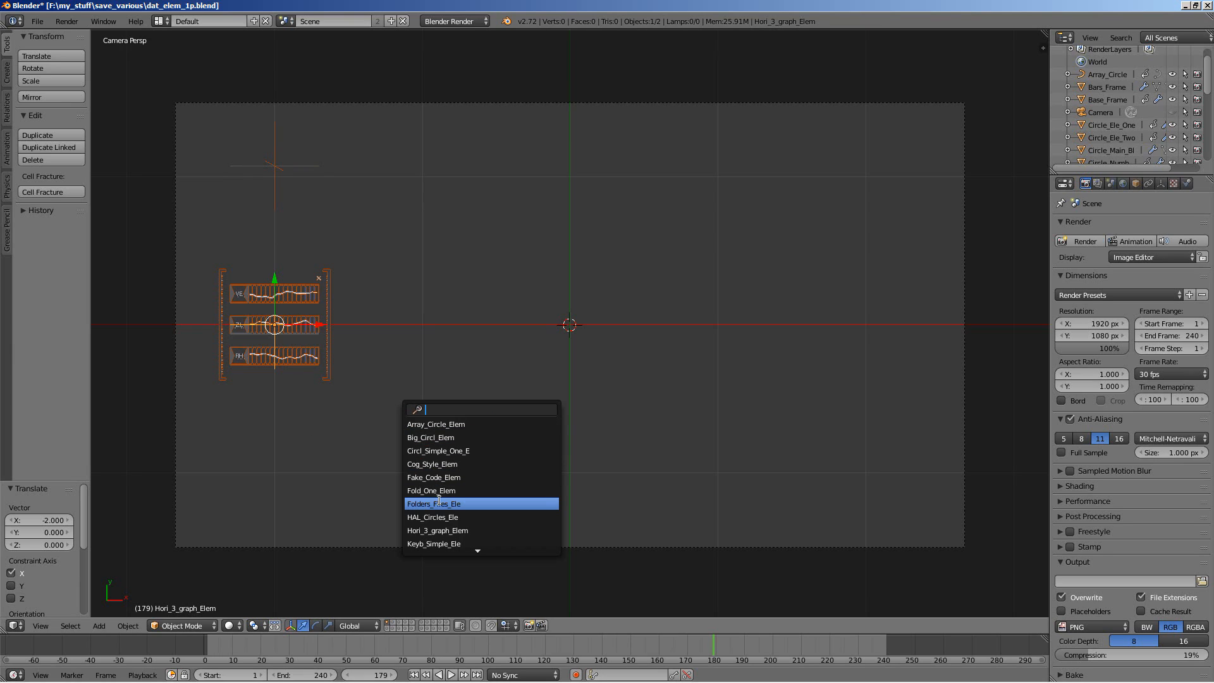
pyautogui.moveTo(434, 477)
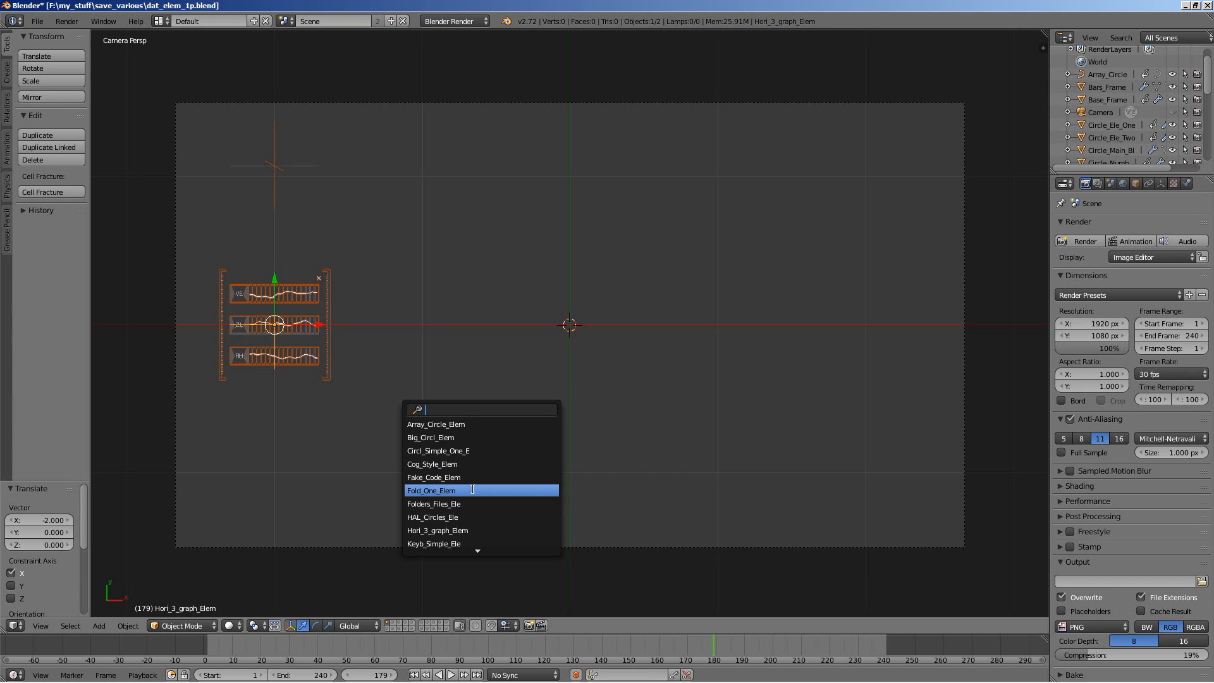
pyautogui.click(431, 490)
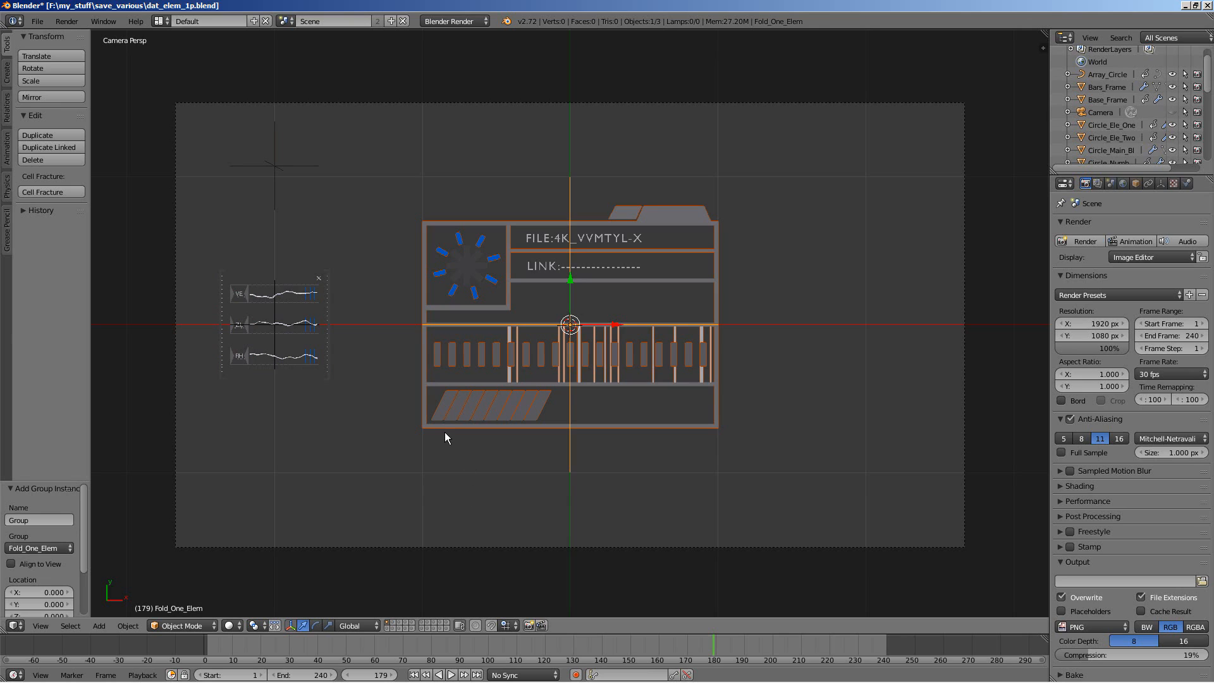
pyautogui.press('s')
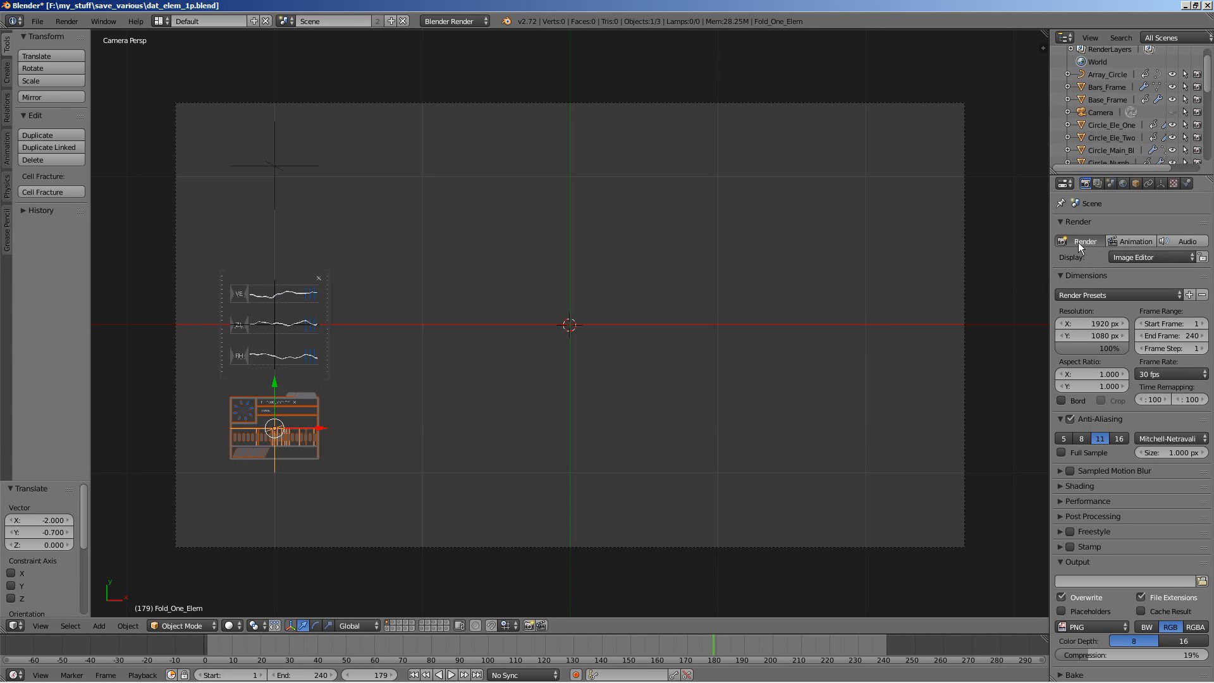
pyautogui.click(1084, 241)
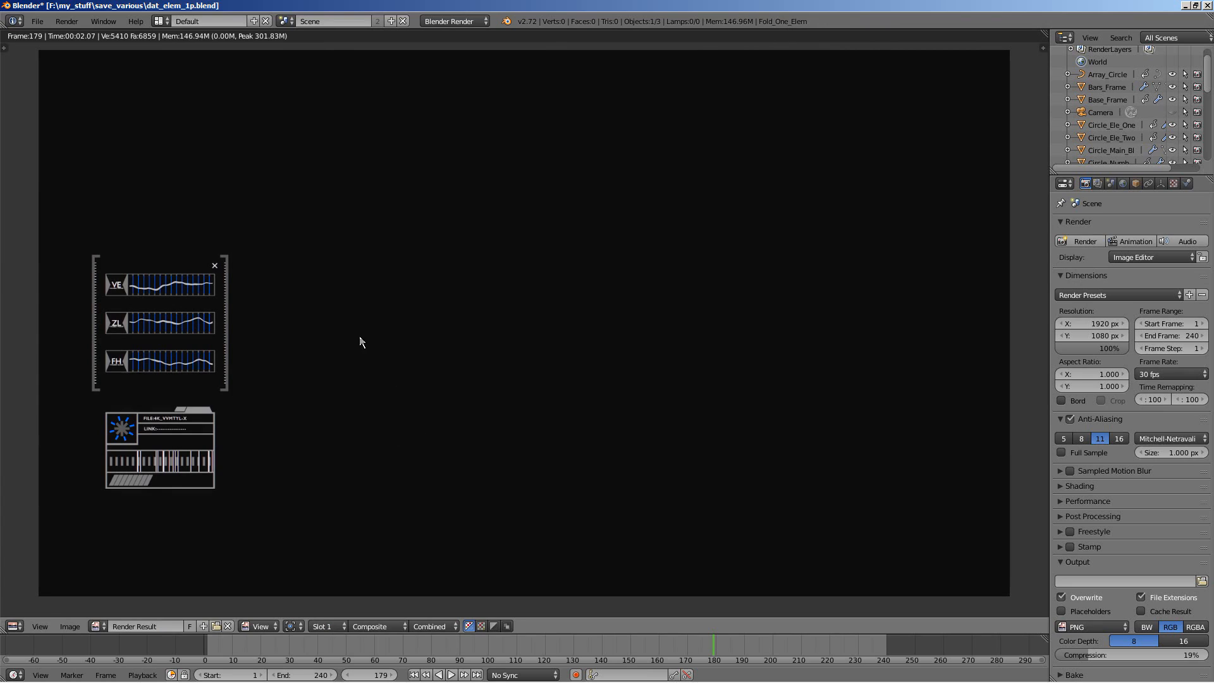
pyautogui.moveTo(383, 371)
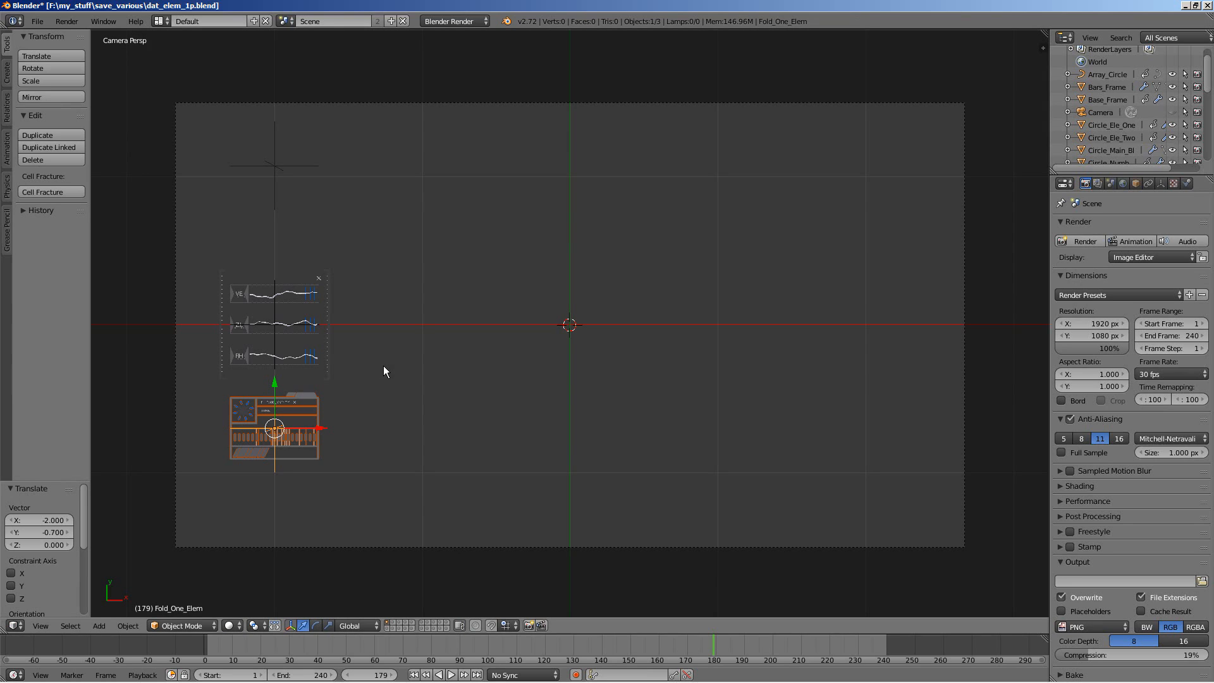
pyautogui.moveTo(874, 391)
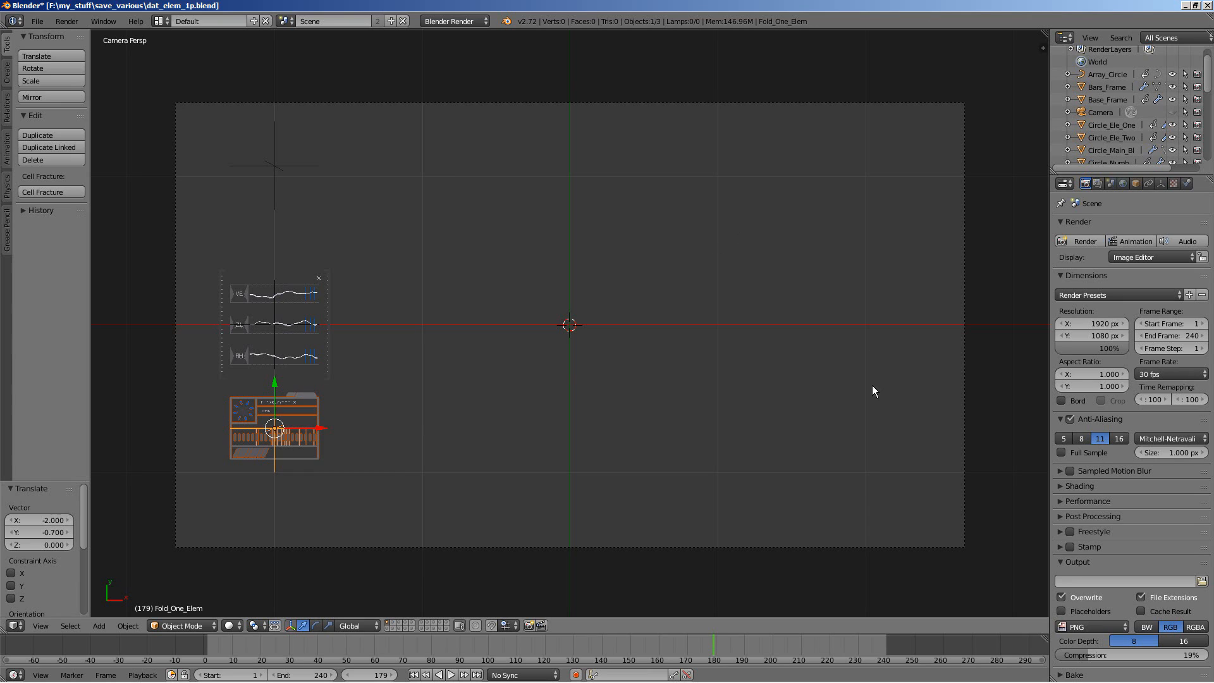
pyautogui.moveTo(858, 301)
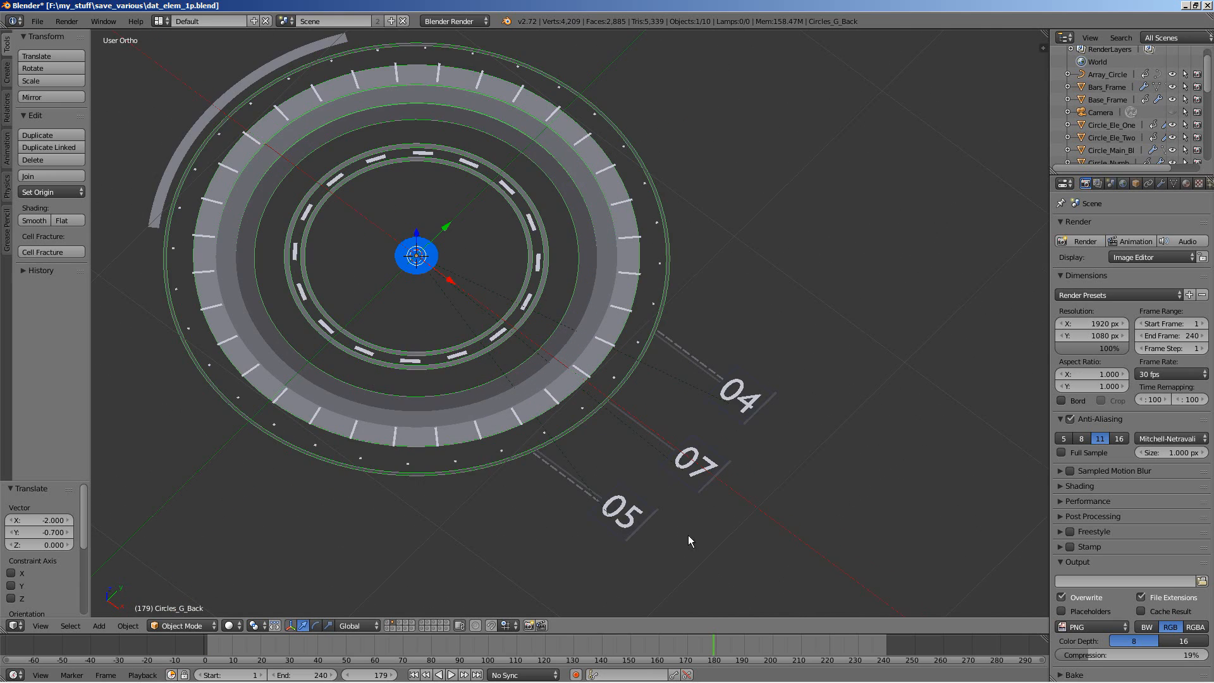
# - Select the Numb_Two label and edit its text from 07 to 06
pyautogui.click(697, 463)
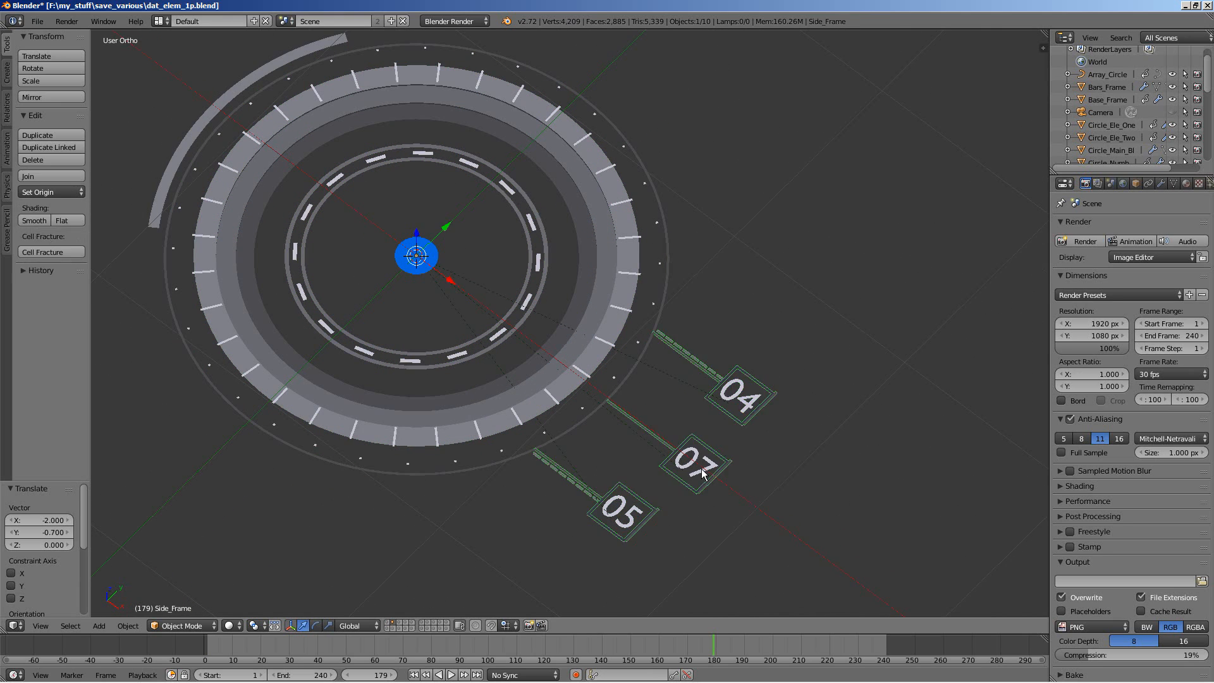
pyautogui.click(696, 463)
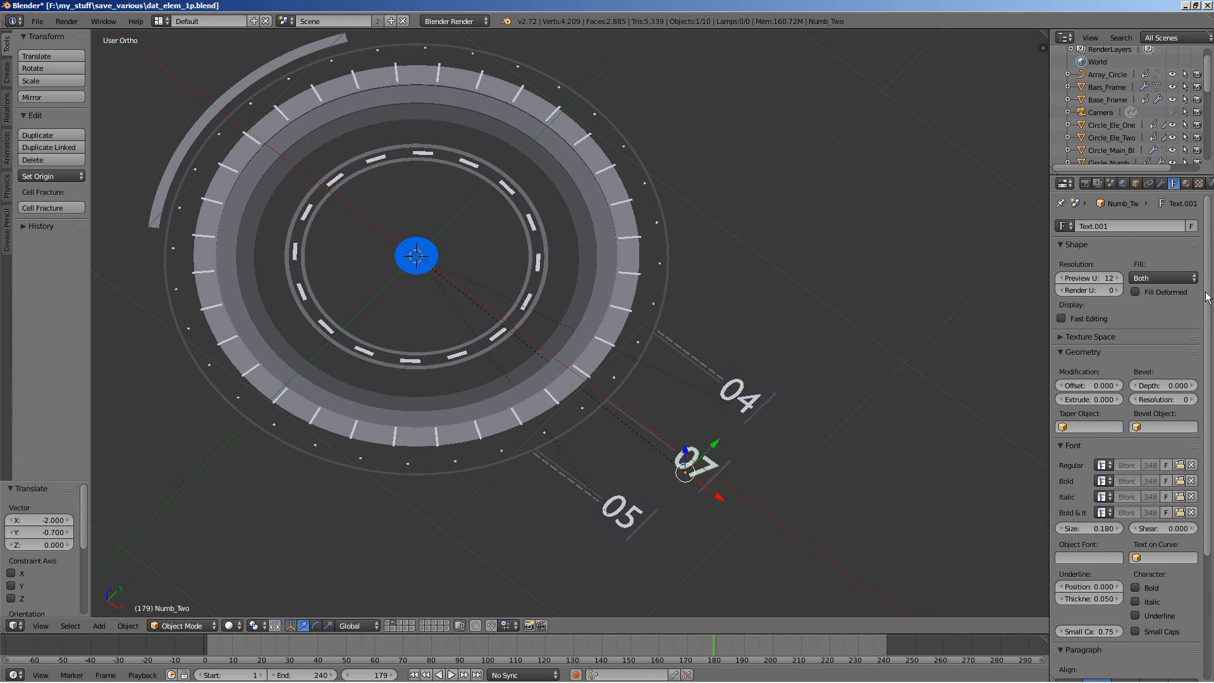
pyautogui.moveTo(660, 317)
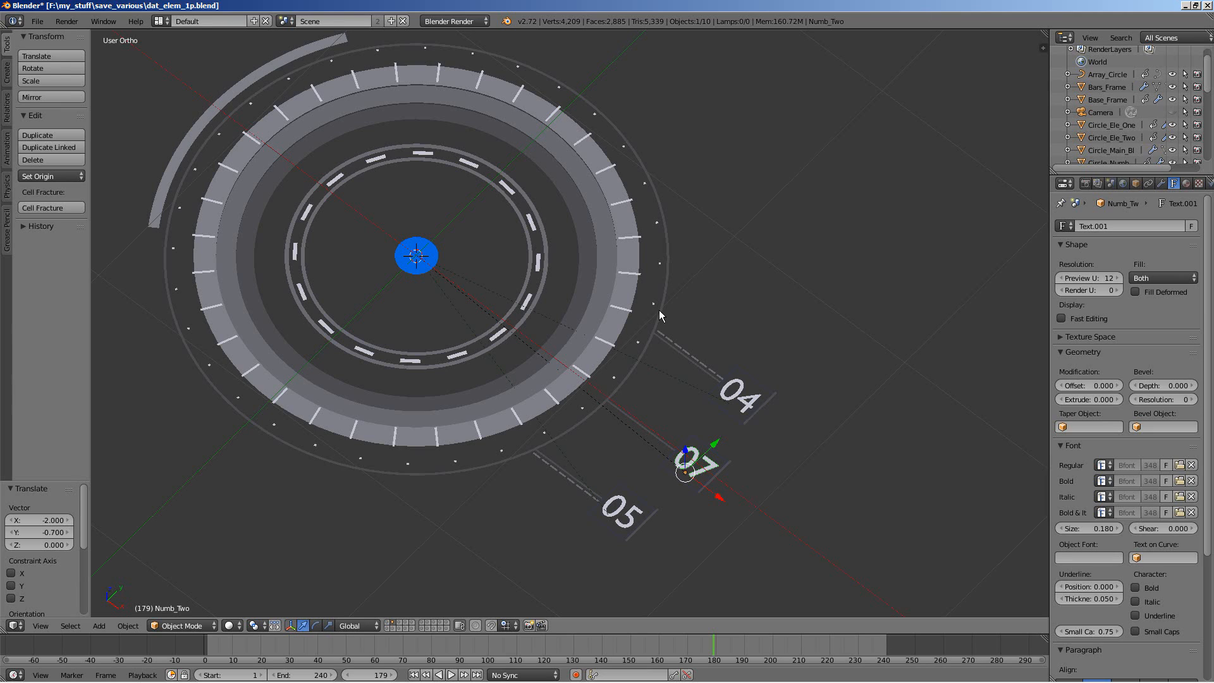
pyautogui.press('Tab')
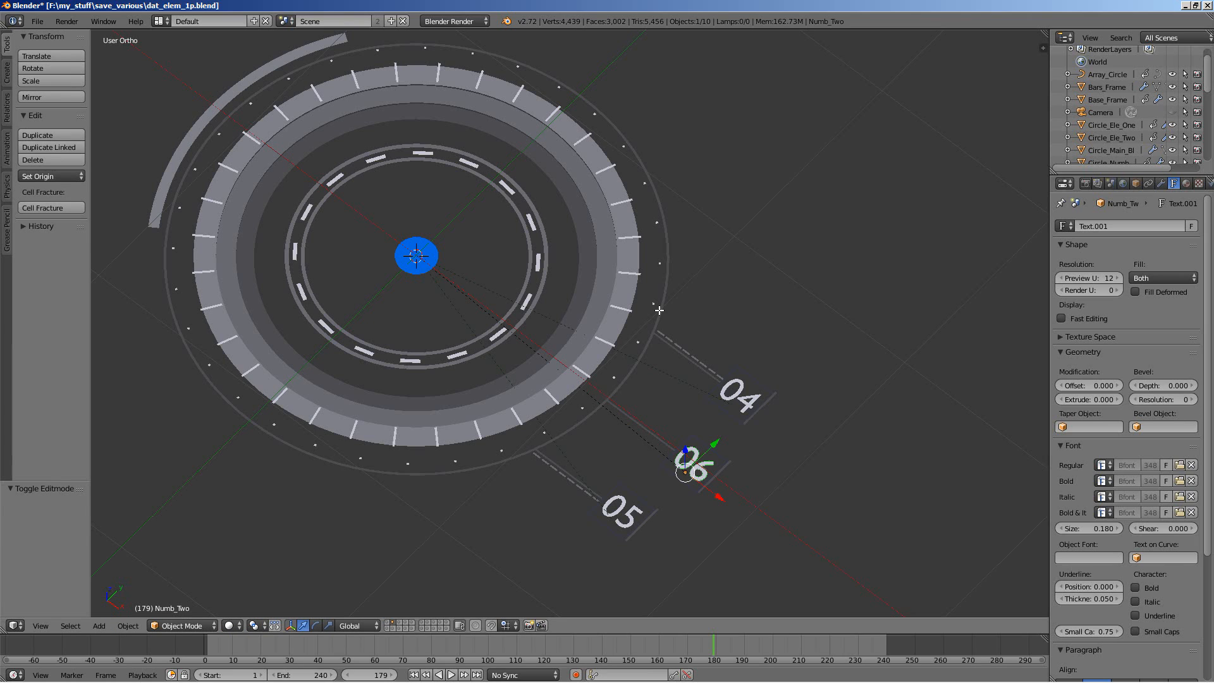
pyautogui.moveTo(324, 357)
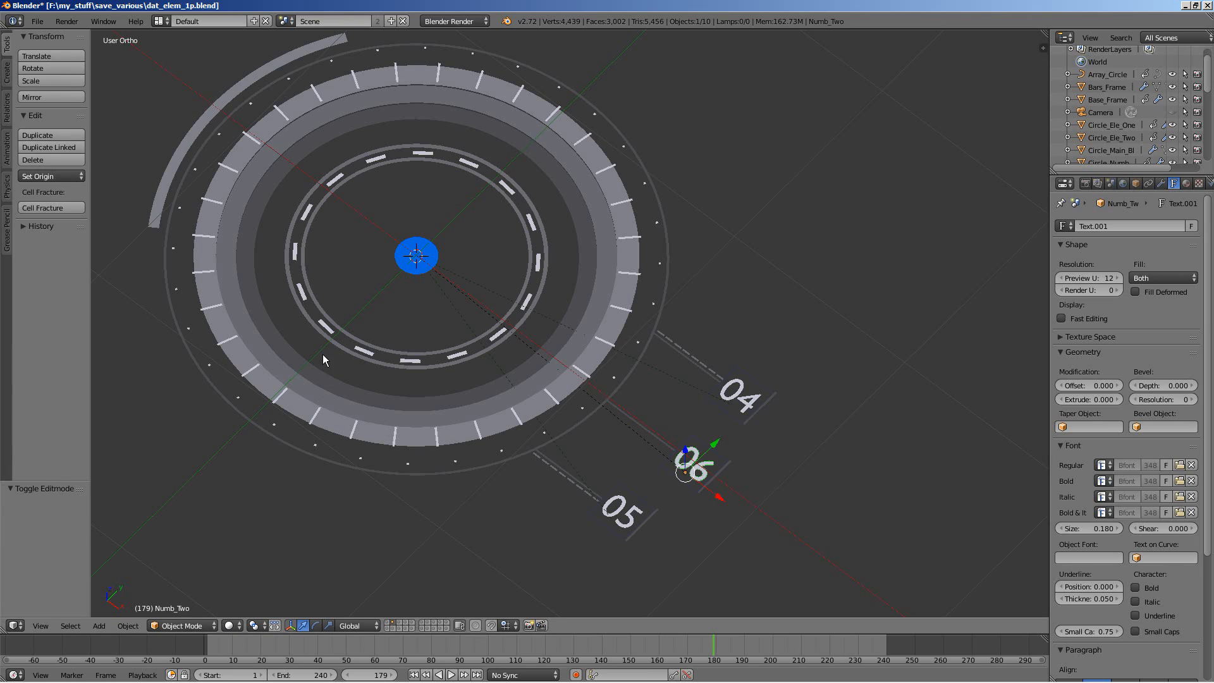
pyautogui.moveTo(325, 249)
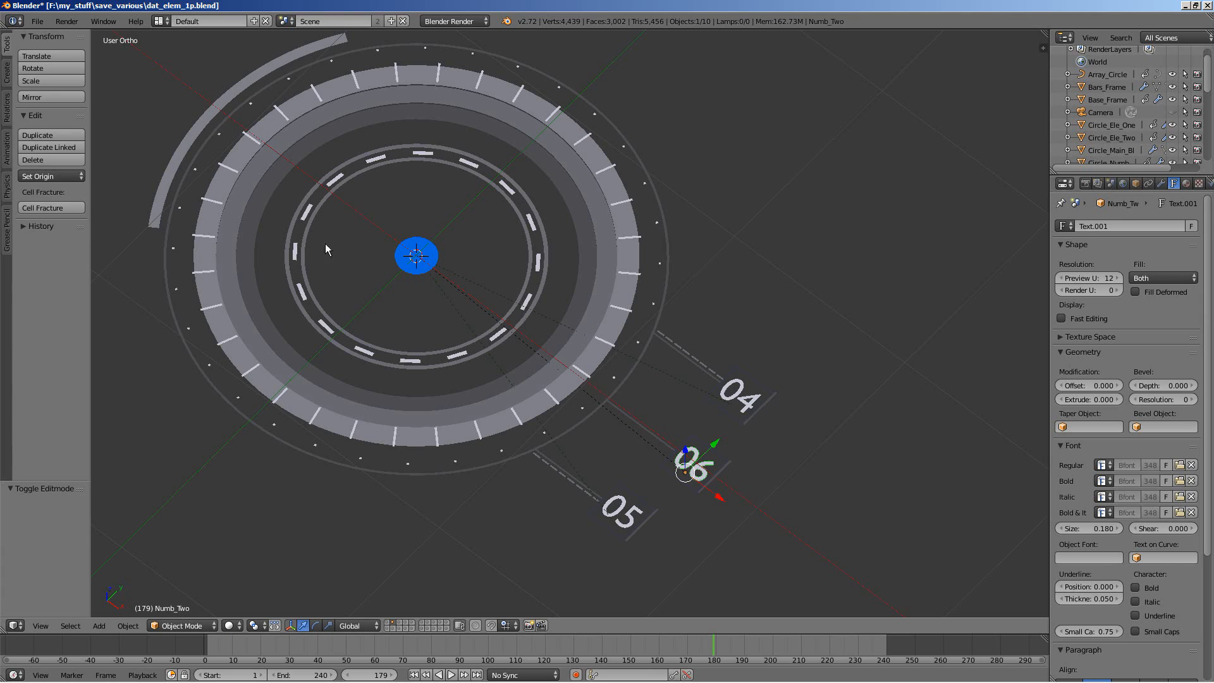
pyautogui.moveTo(1068, 139)
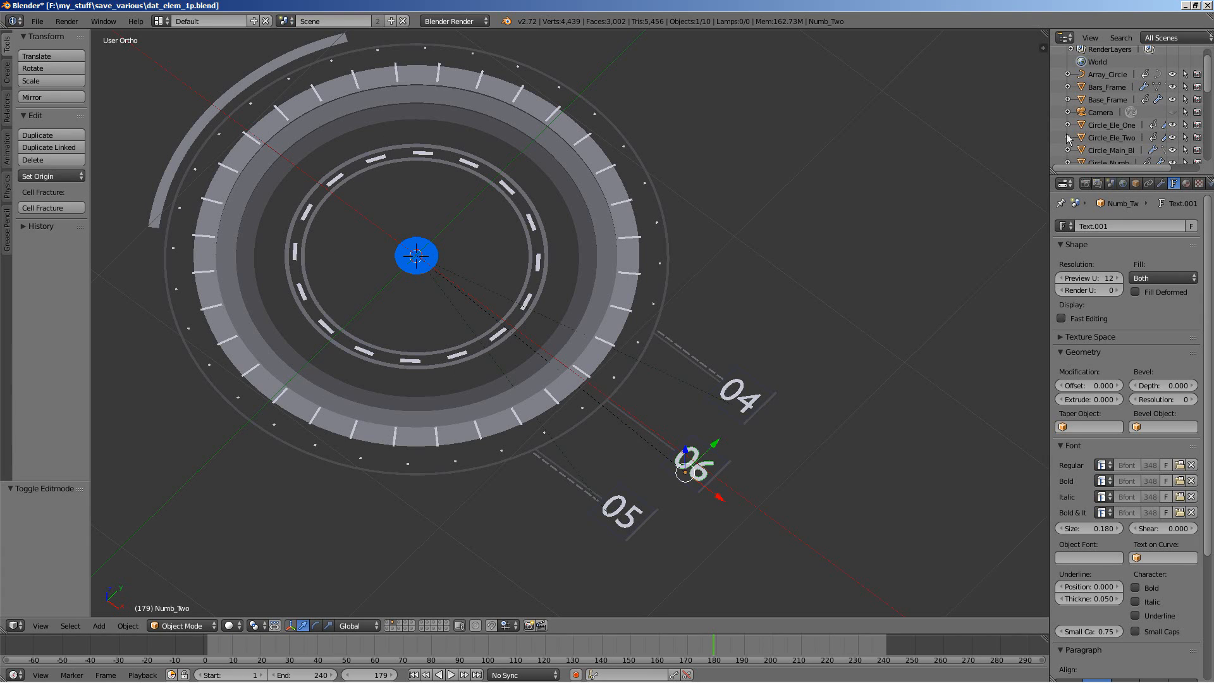
# - Split the workspace and show the Graph Editor with Line_Rot_In's Z rotation curve
pyautogui.rightClick(1068, 138)
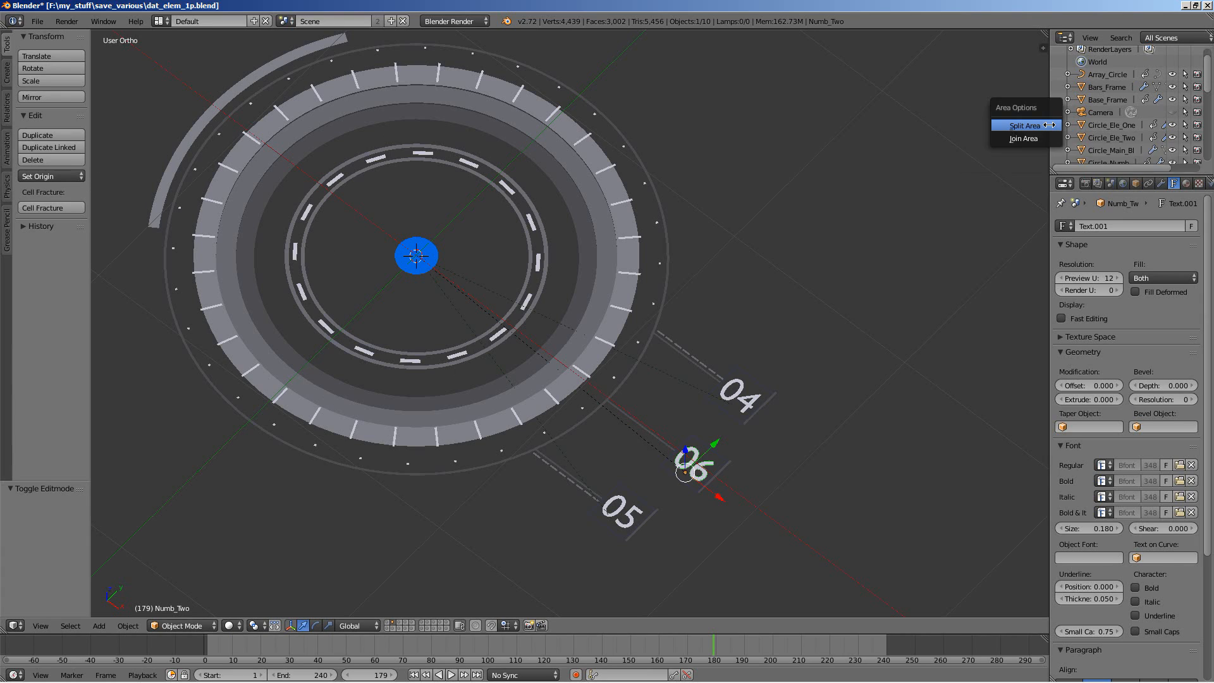
pyautogui.click(1023, 125)
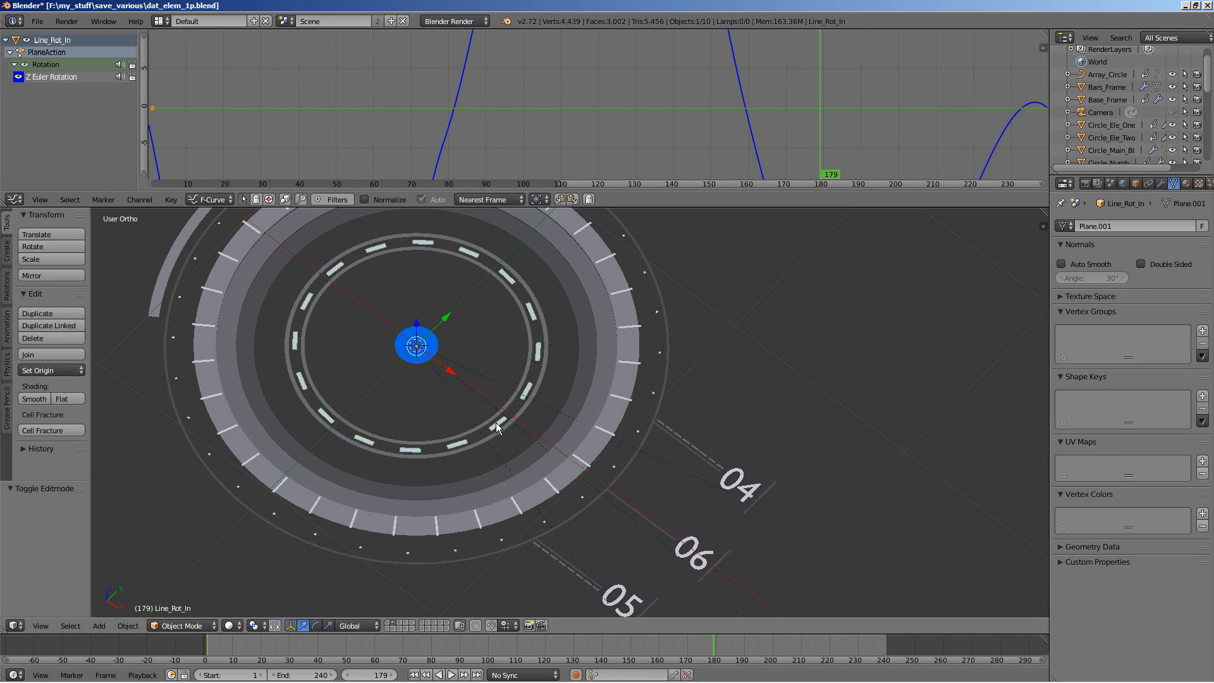
pyautogui.moveTo(443, 207)
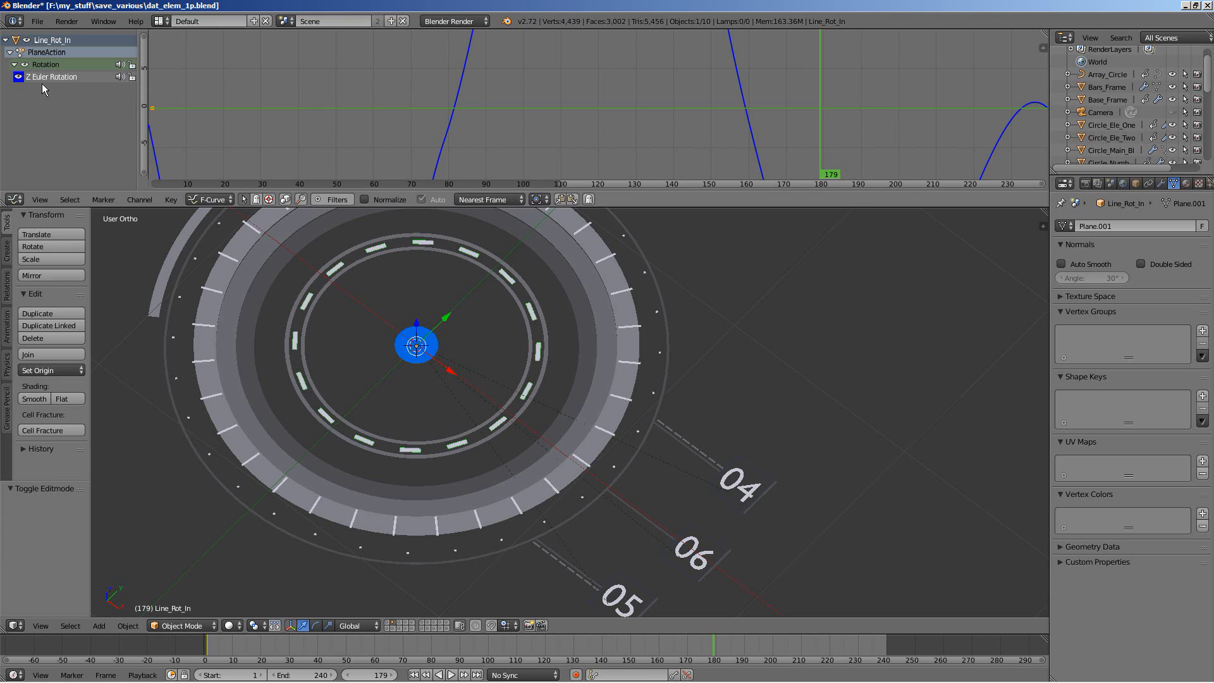
pyautogui.moveTo(425, 215)
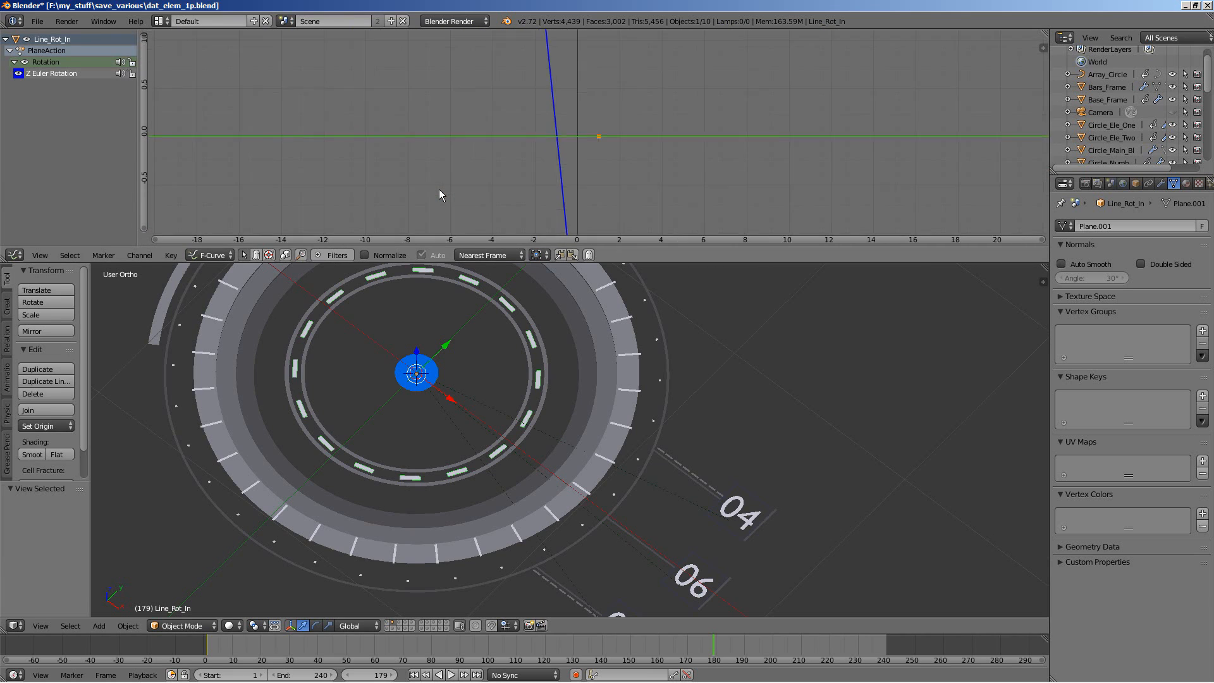
# - Scroll the Graph Editor sidebar down to the Noise modifier with scale 80 and strength 3
pyautogui.scroll(-3)
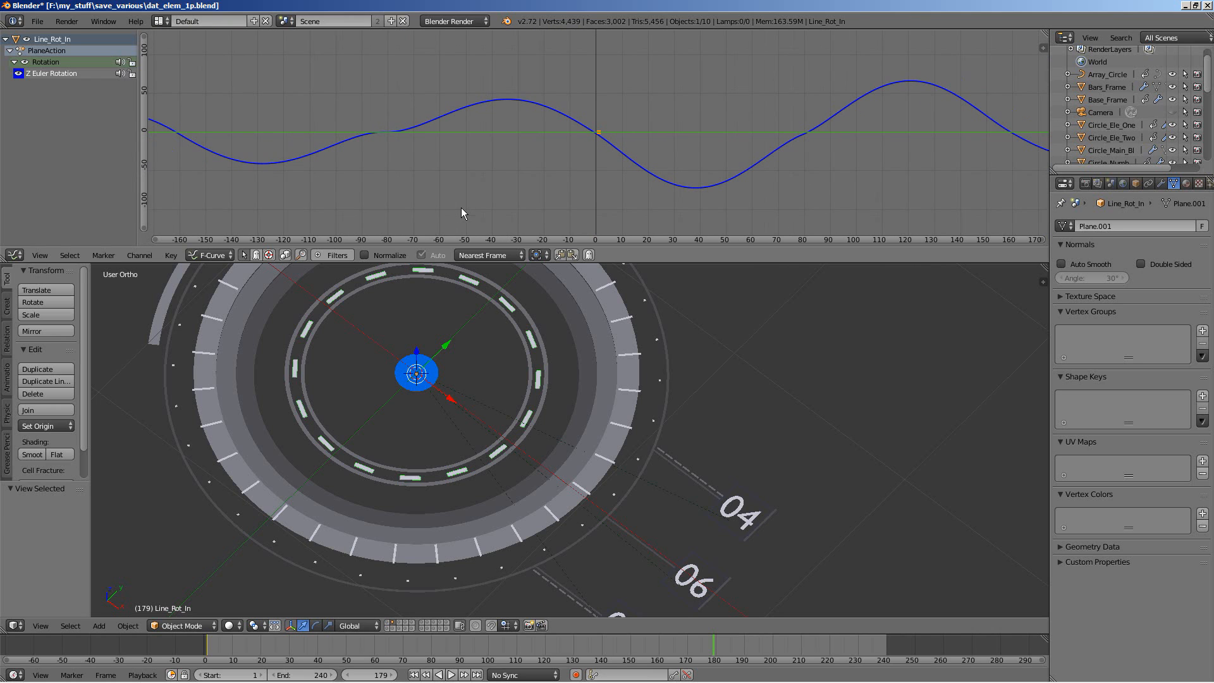
pyautogui.moveTo(531, 169)
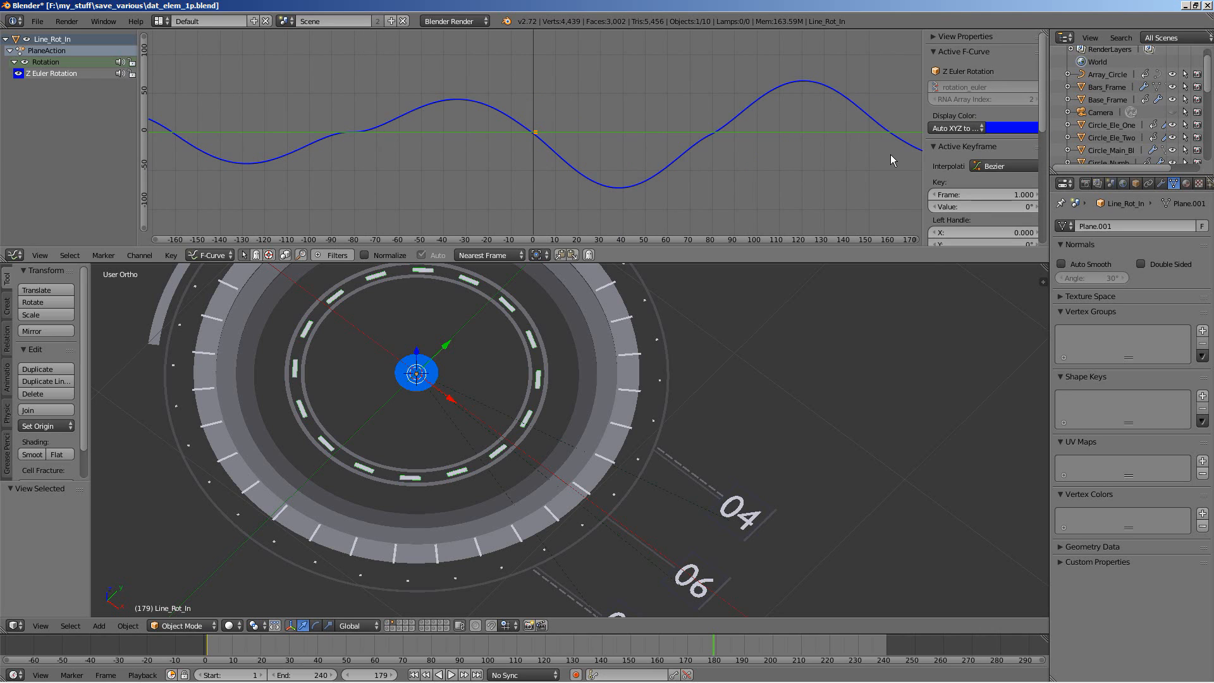
pyautogui.moveTo(1043, 132)
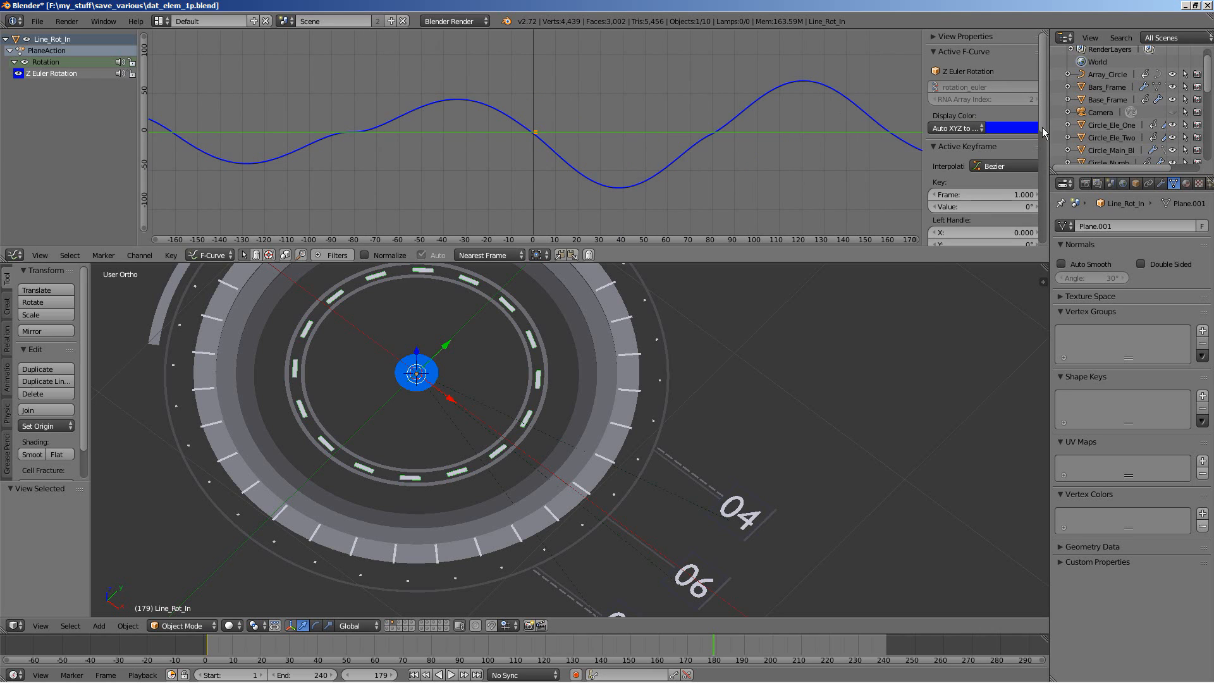
pyautogui.scroll(-3)
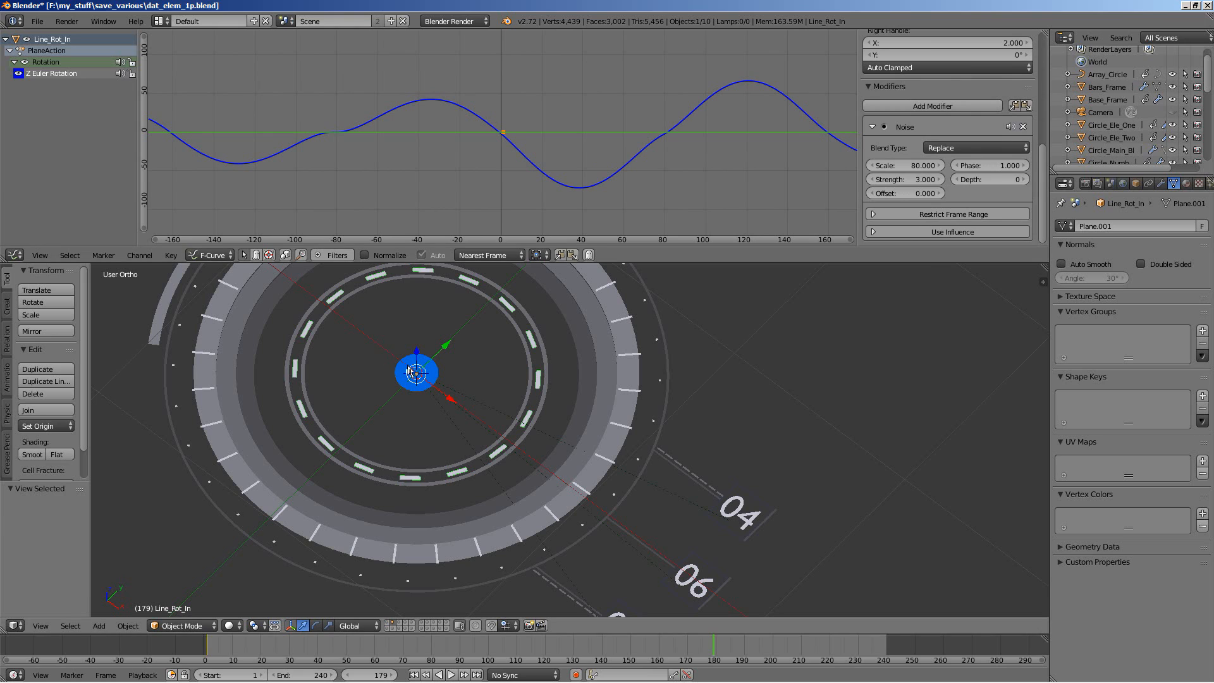
pyautogui.moveTo(395, 453)
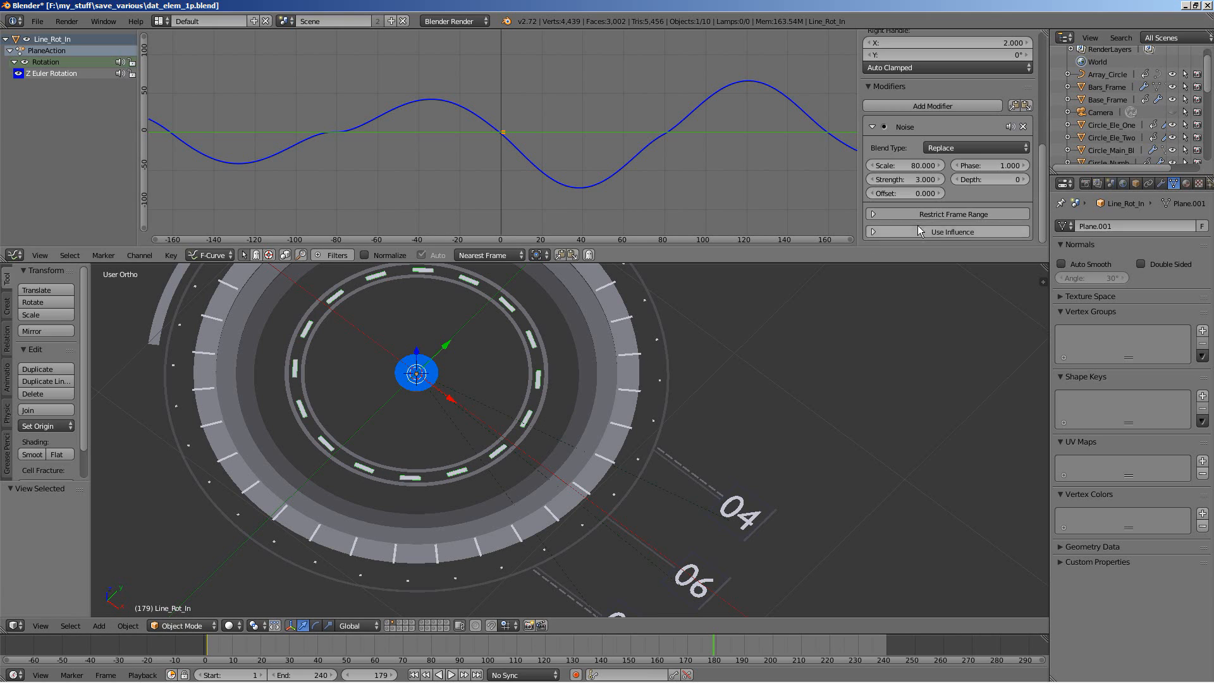
pyautogui.moveTo(904, 192)
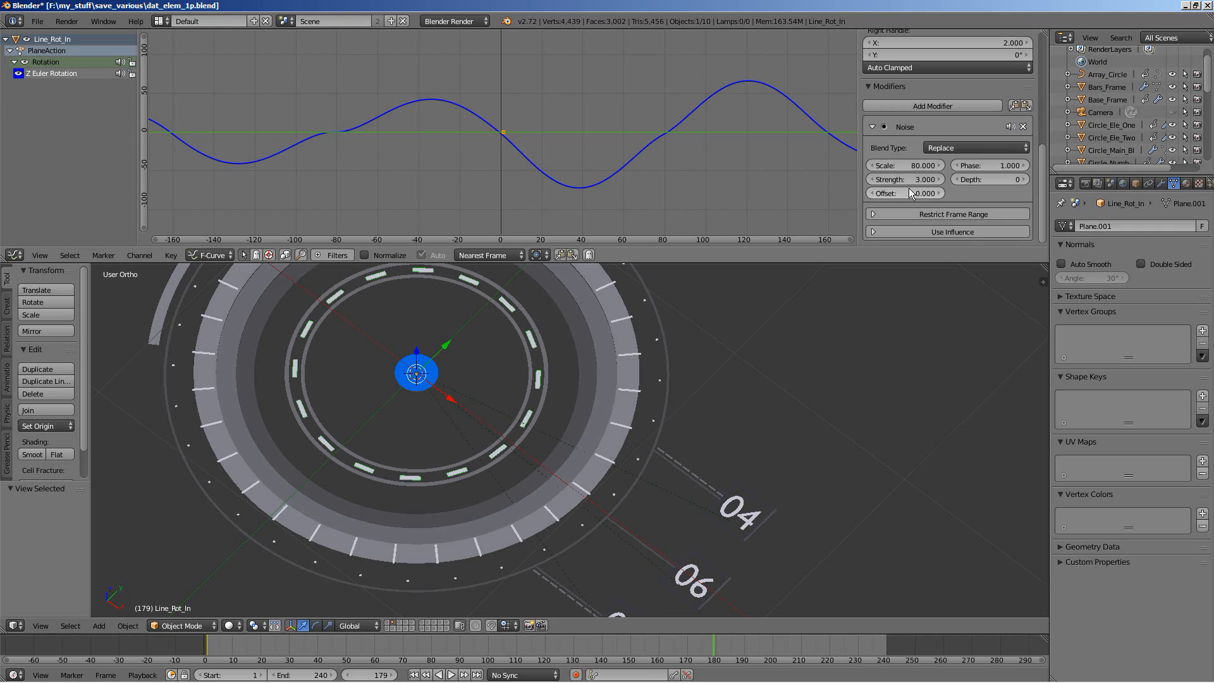
pyautogui.moveTo(922, 192)
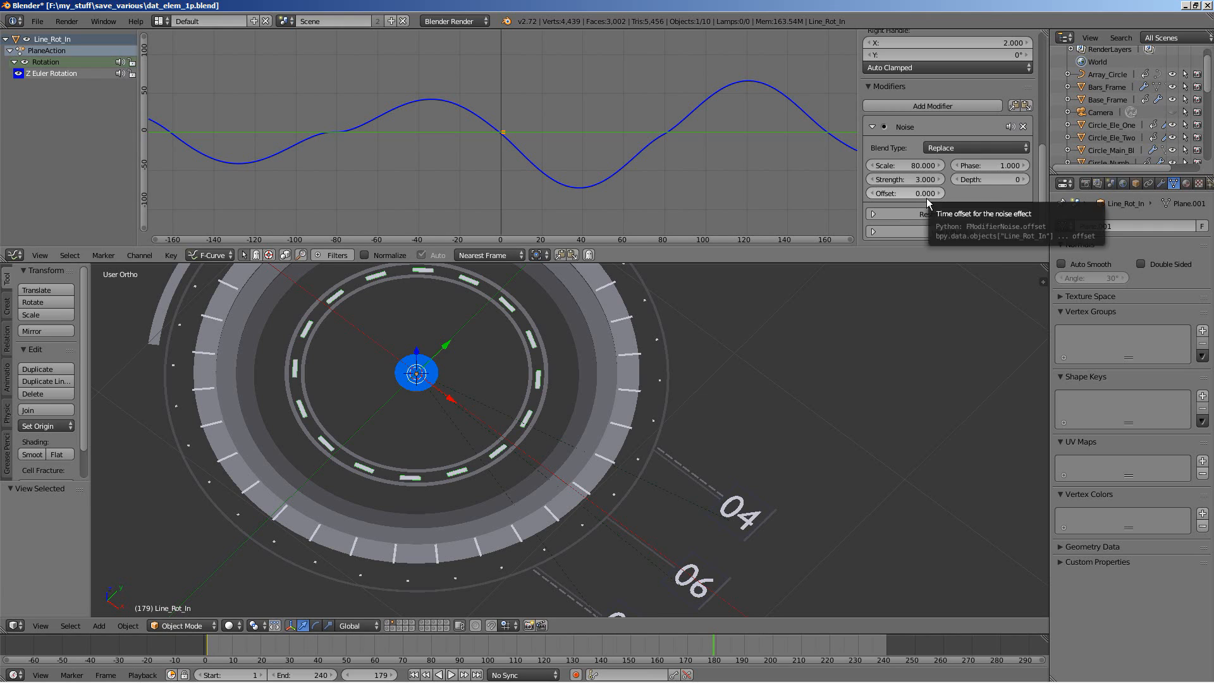
pyautogui.moveTo(971, 178)
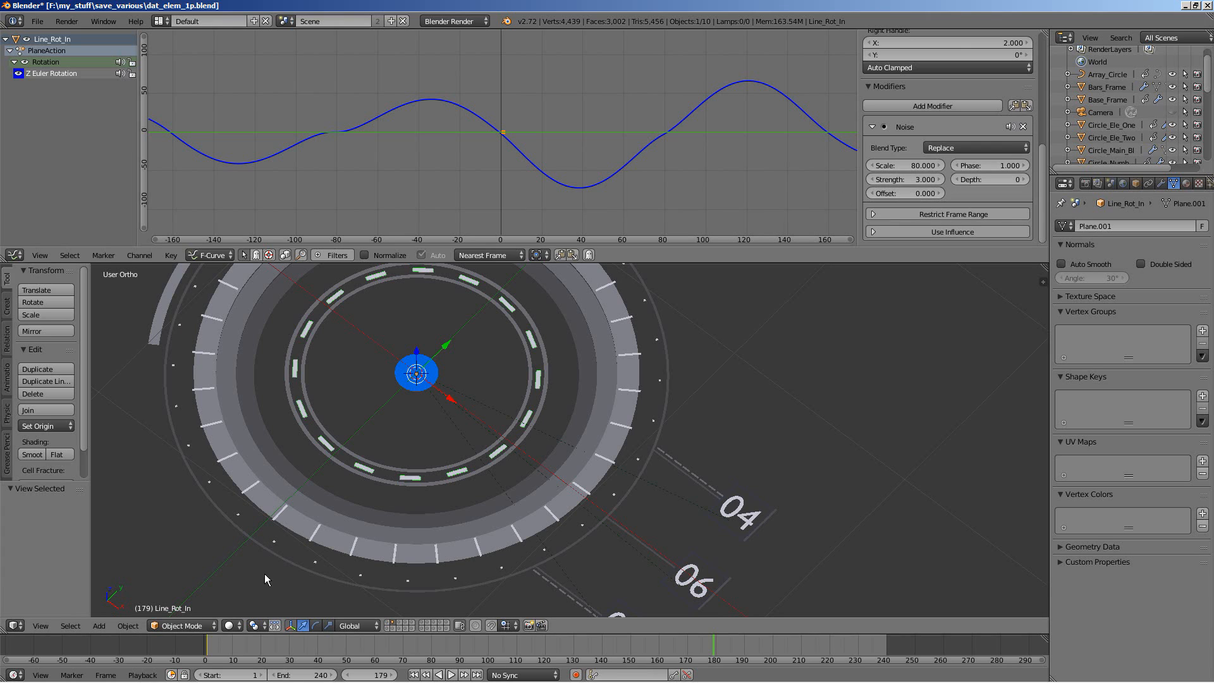
# - Play back the line rotation animation to check the current noise, then stop
pyautogui.click(451, 674)
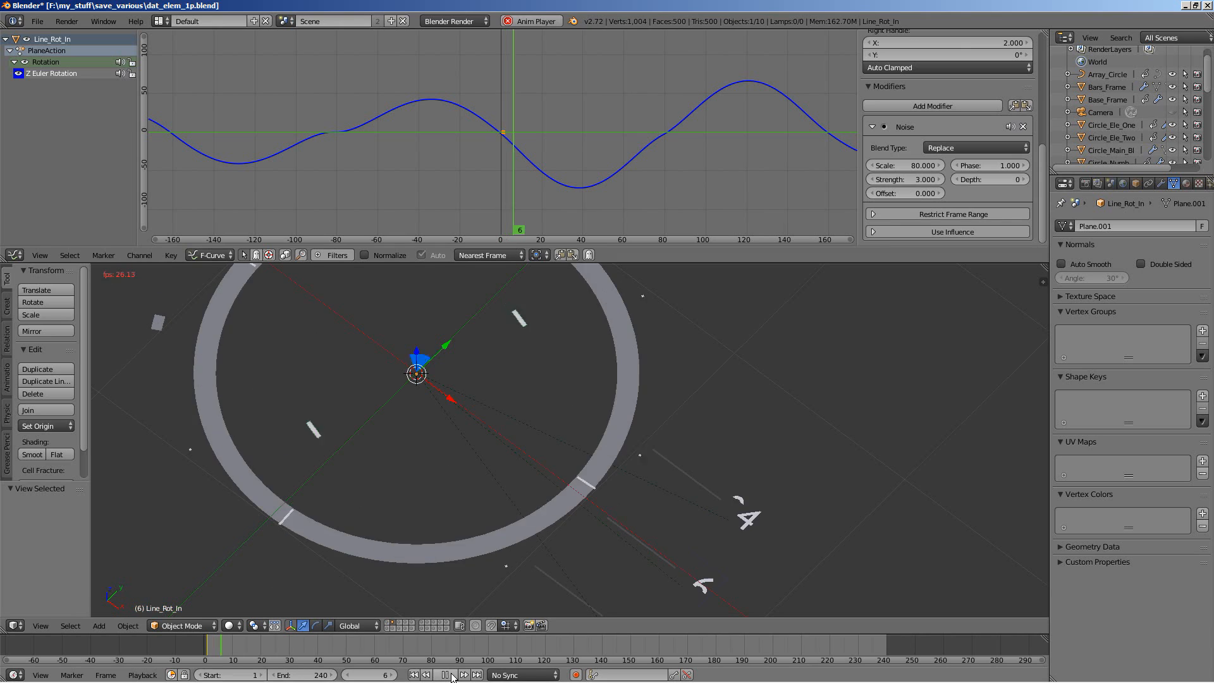
pyautogui.click(445, 674)
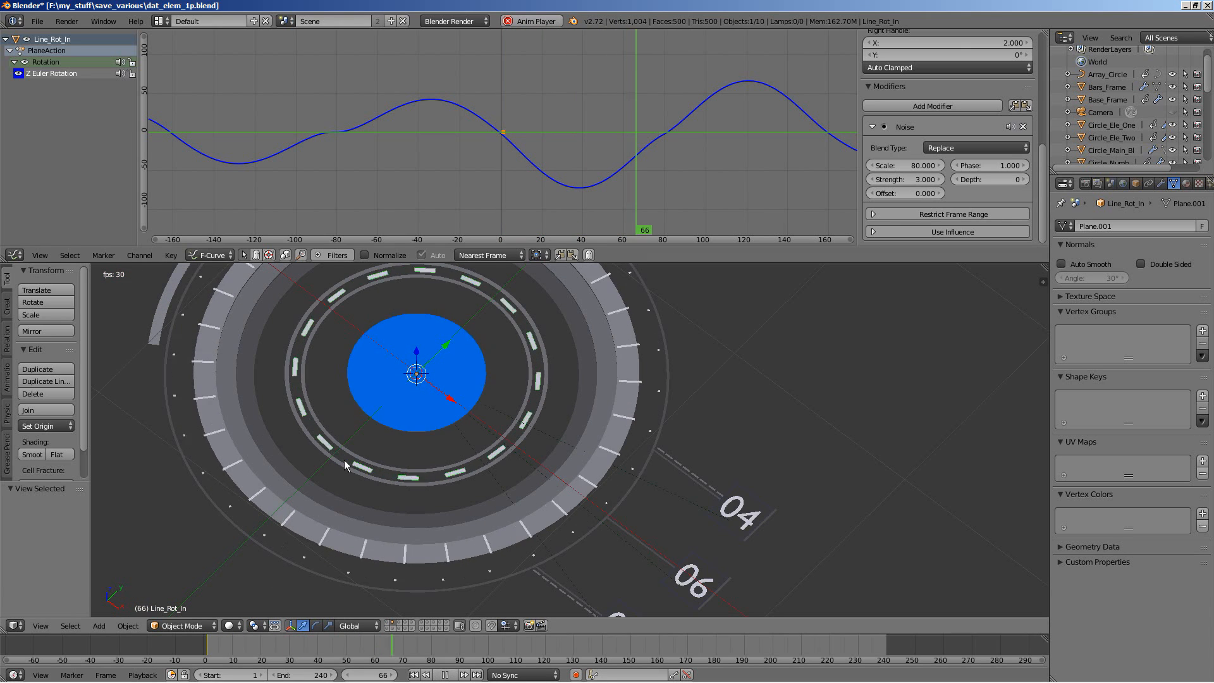
pyautogui.click(446, 674)
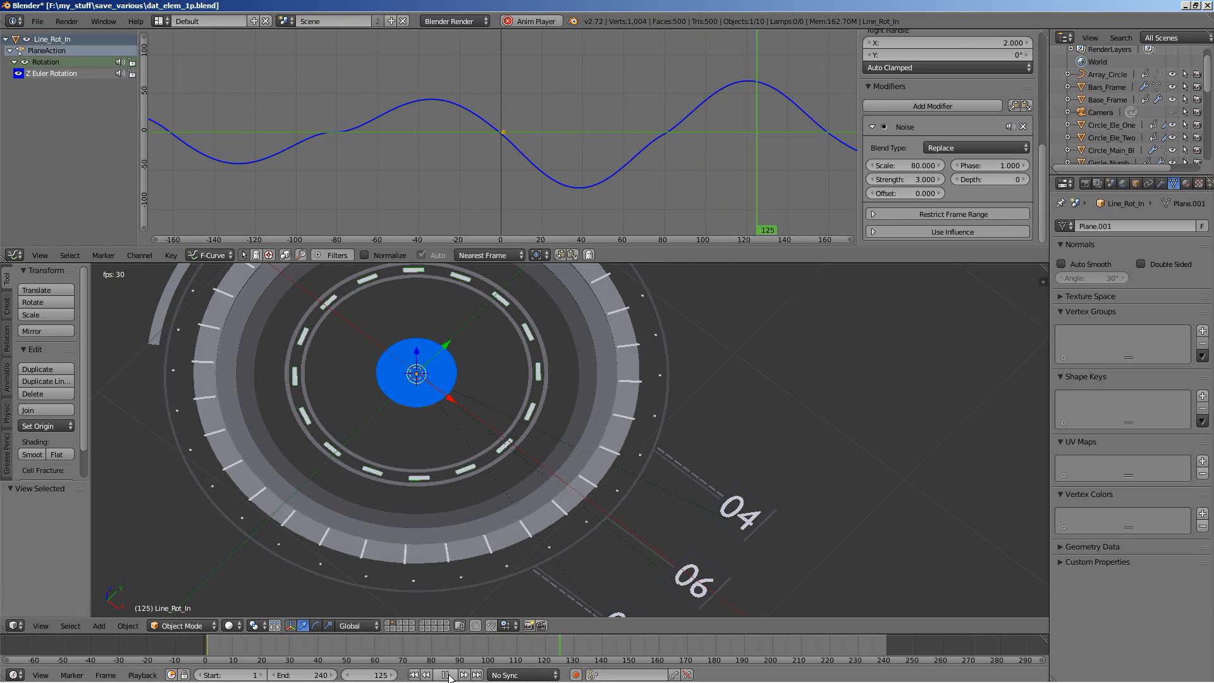
pyautogui.click(445, 674)
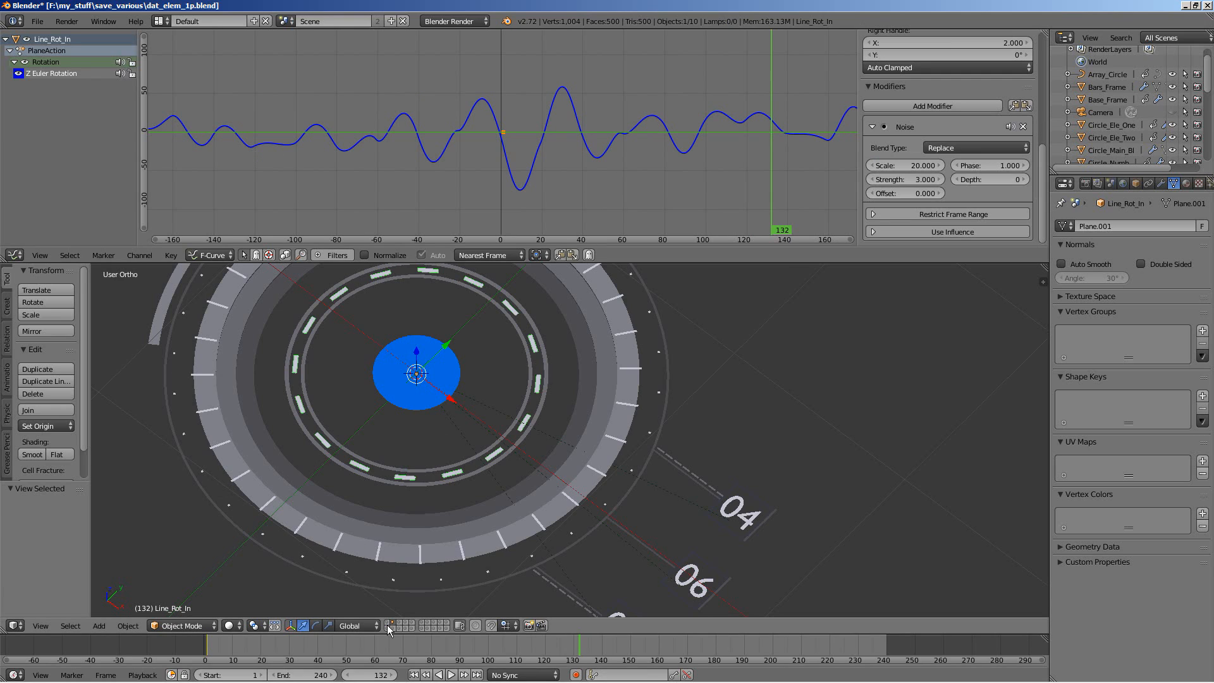
# - With noise scale 20 and strength 4, replay from the start to verify the jittery rotation
pyautogui.click(448, 674)
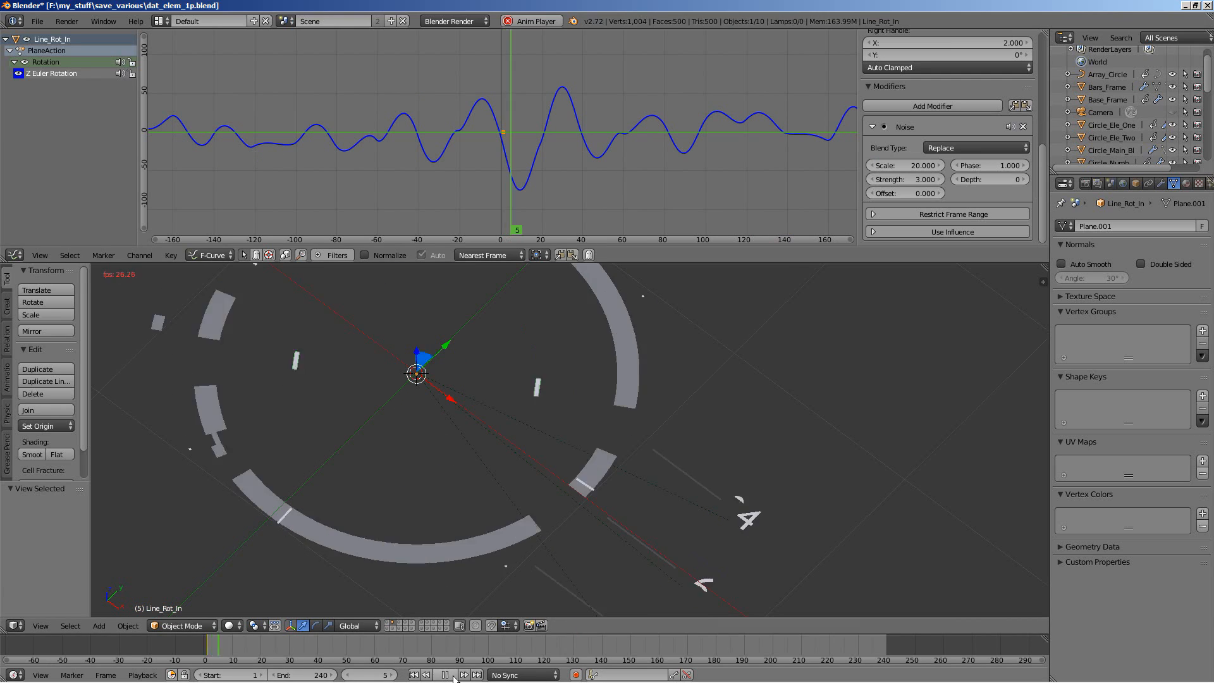
pyautogui.click(444, 674)
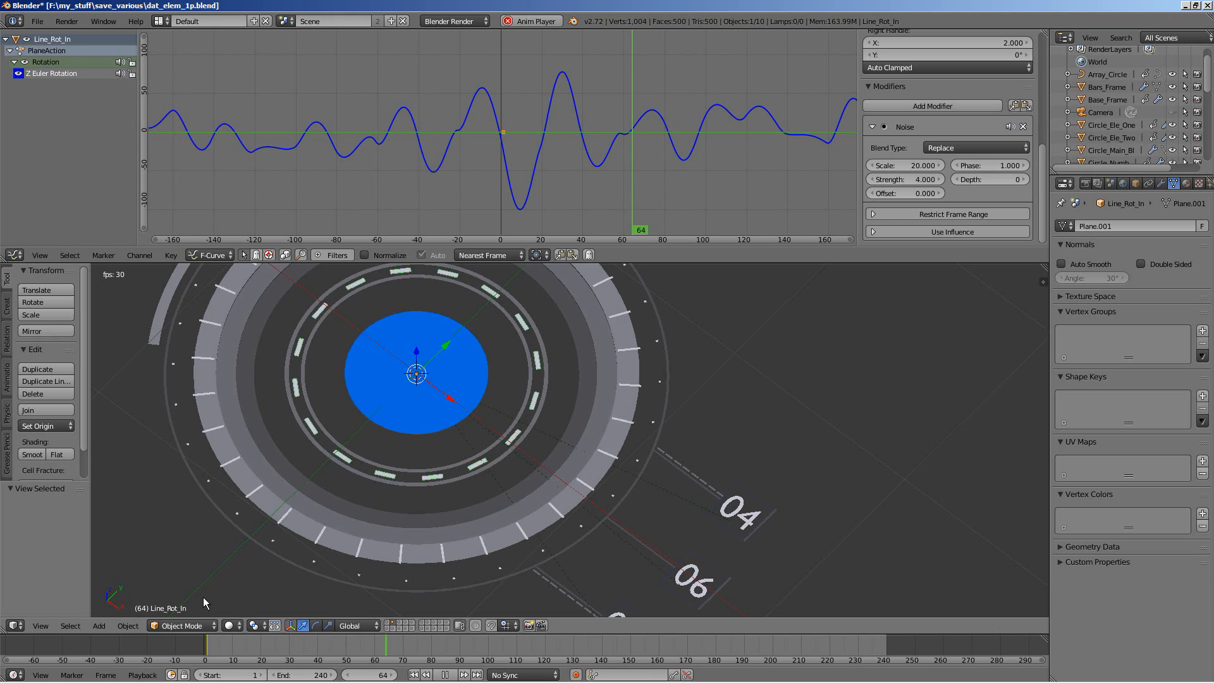
pyautogui.click(451, 674)
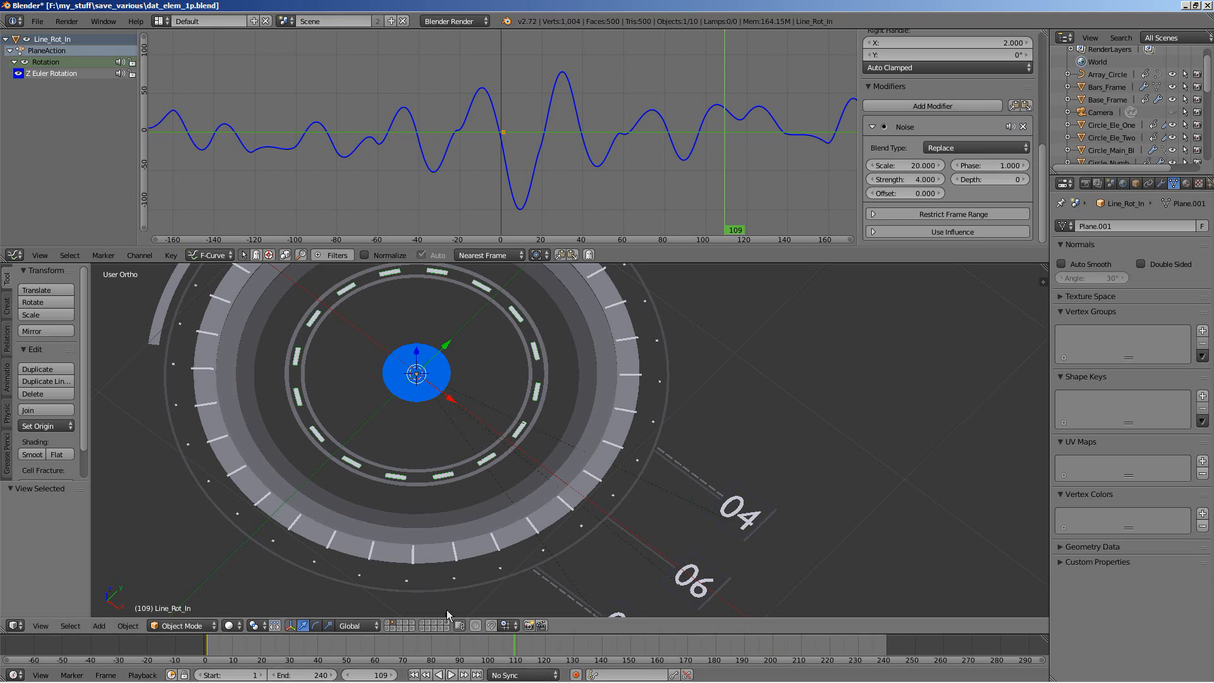
# - Give Red_Scale_Dot its own single-user material renamed cIRCLE_rED
pyautogui.click(416, 374)
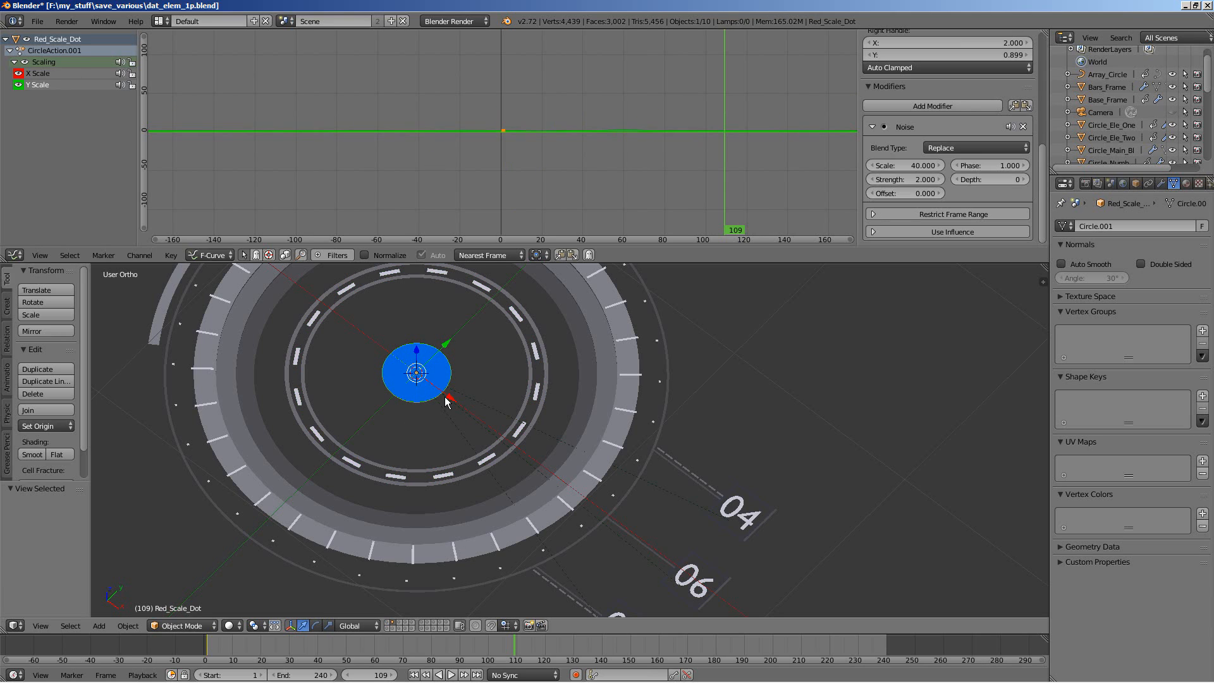
pyautogui.click(1184, 183)
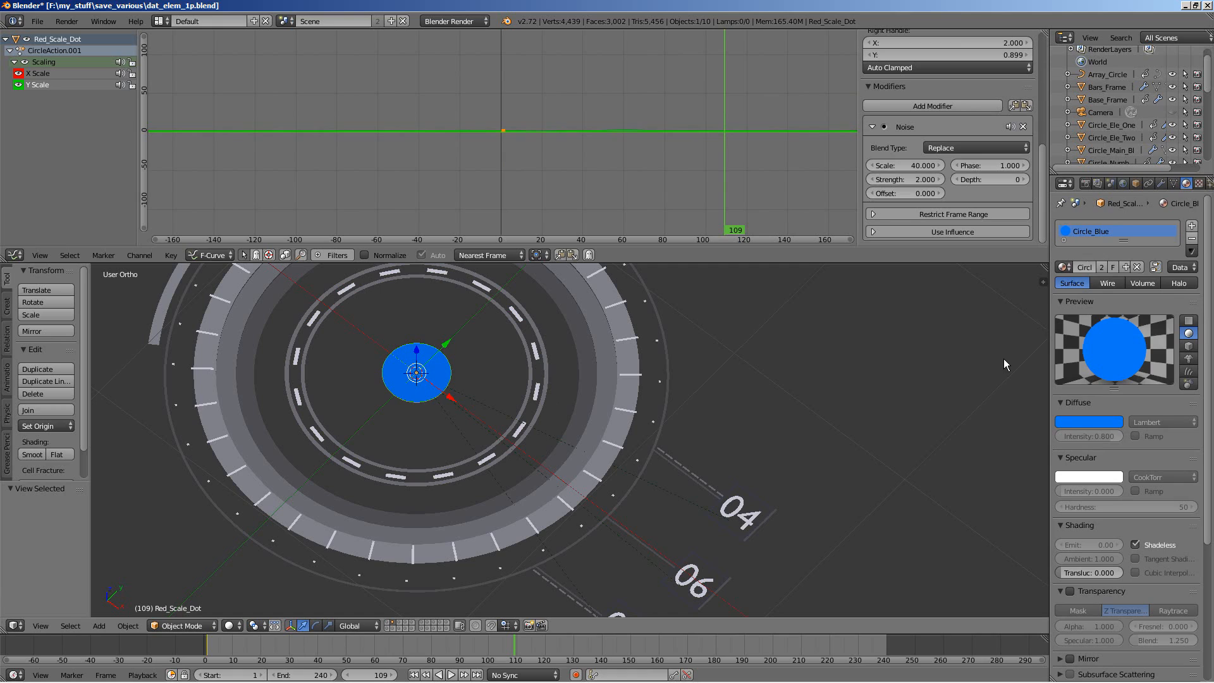
pyautogui.moveTo(1098, 329)
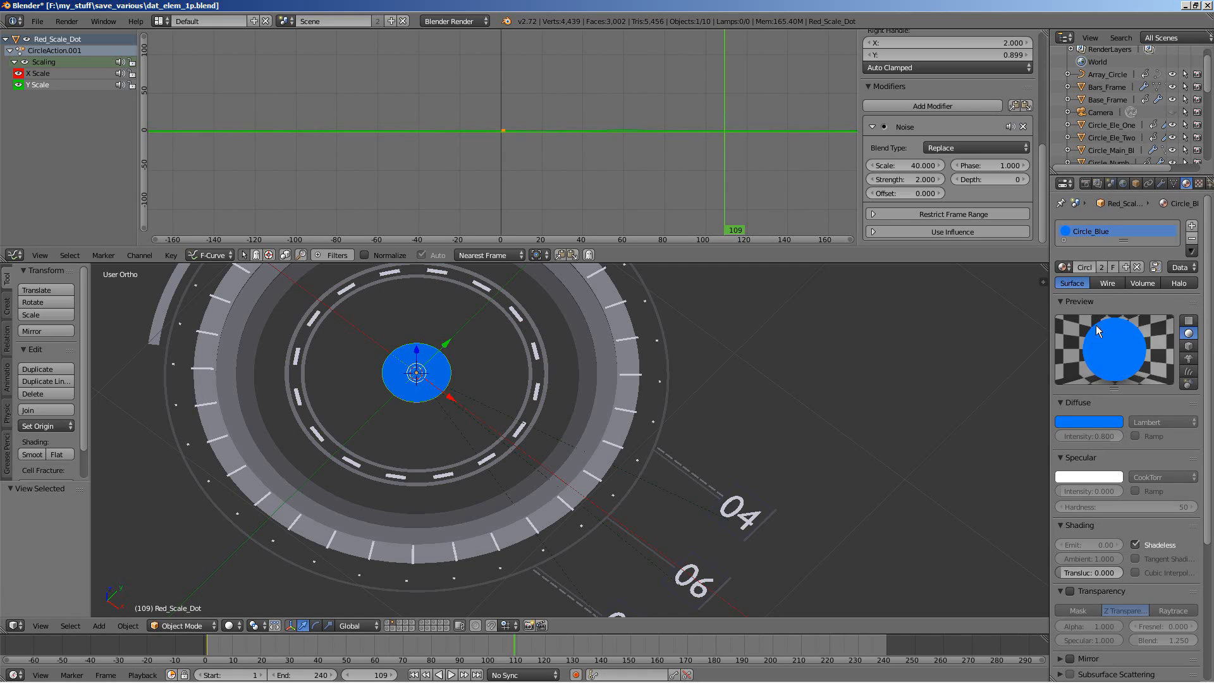
pyautogui.moveTo(1103, 269)
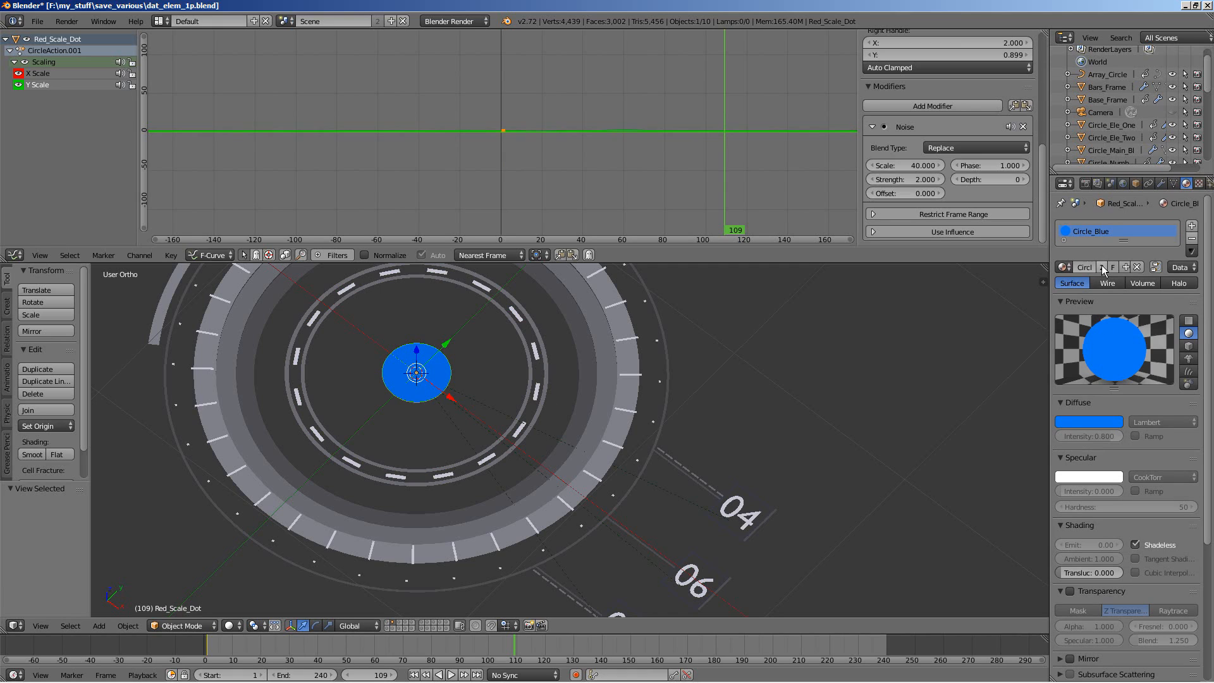
pyautogui.moveTo(1102, 267)
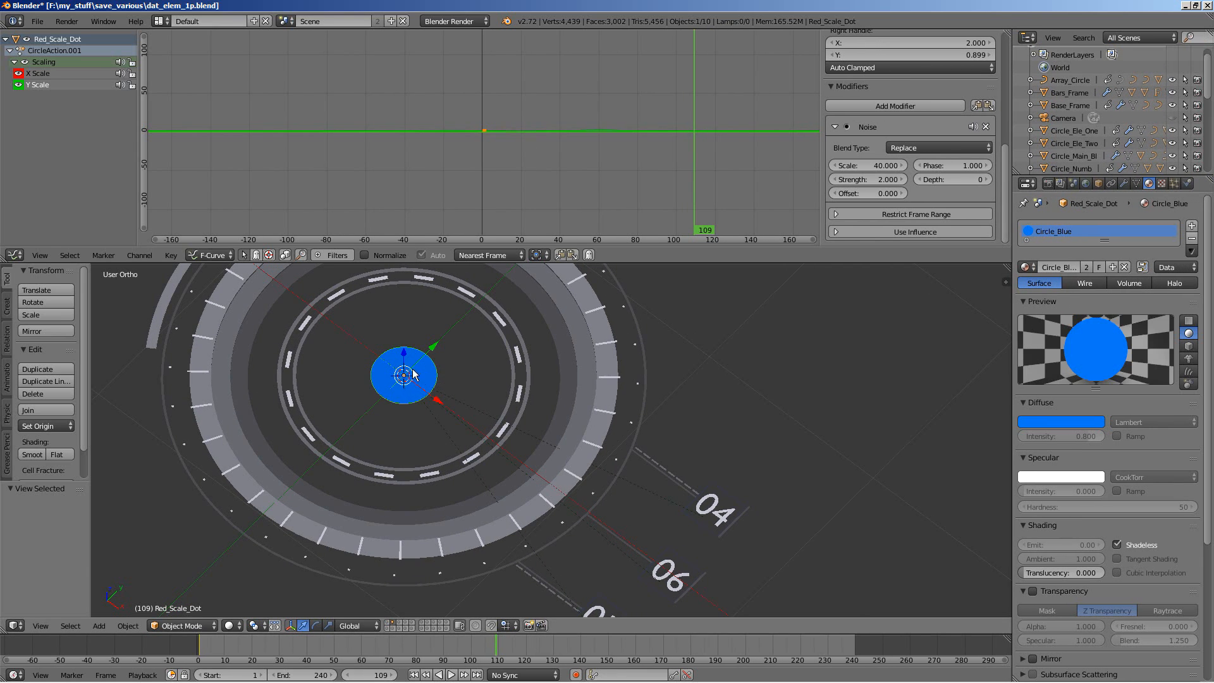
pyautogui.moveTo(983, 476)
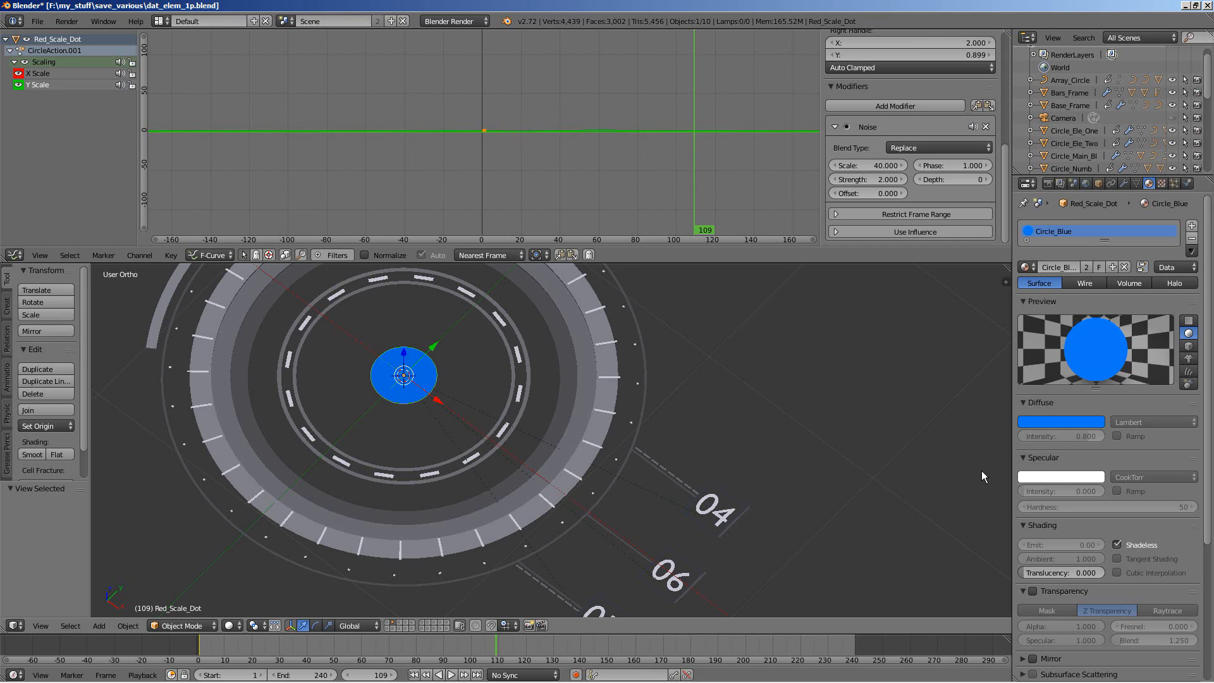
pyautogui.moveTo(1073, 353)
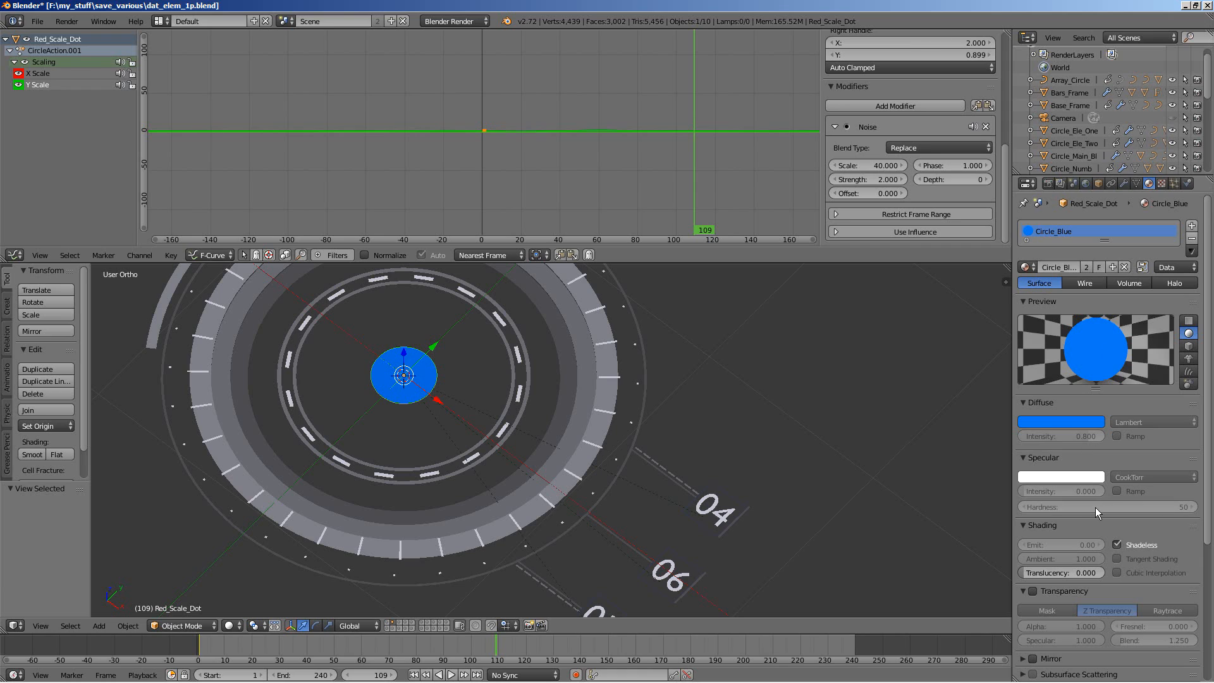
pyautogui.moveTo(1102, 519)
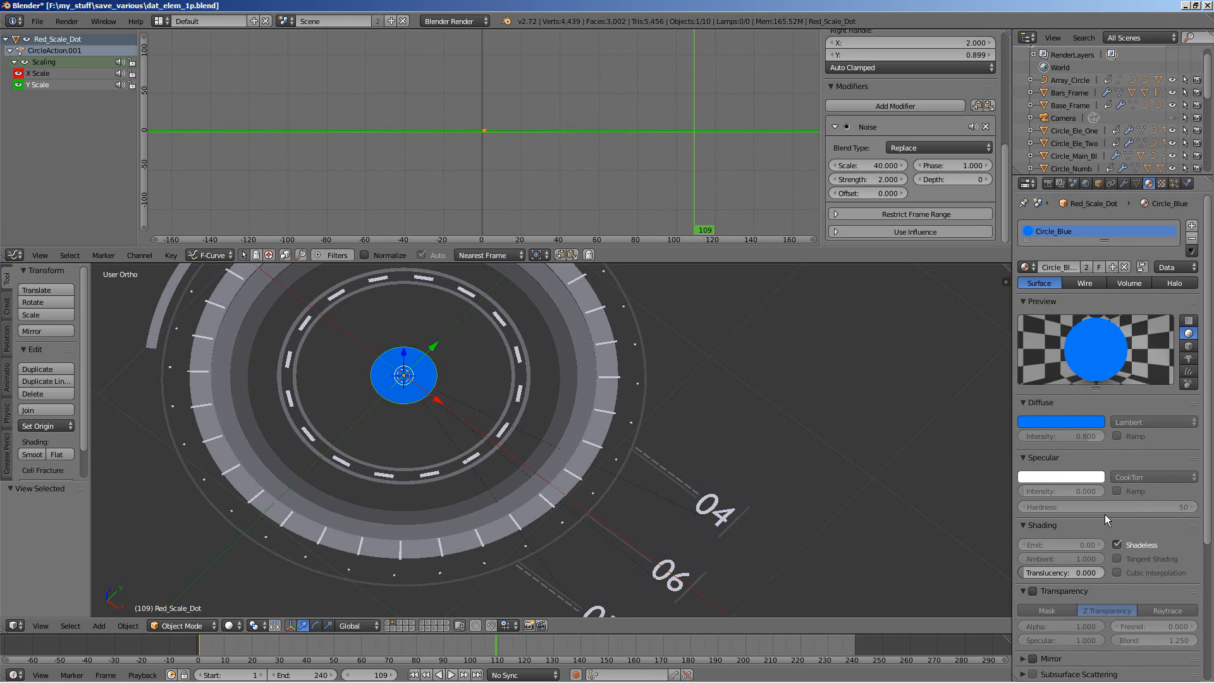
pyautogui.moveTo(1105, 507)
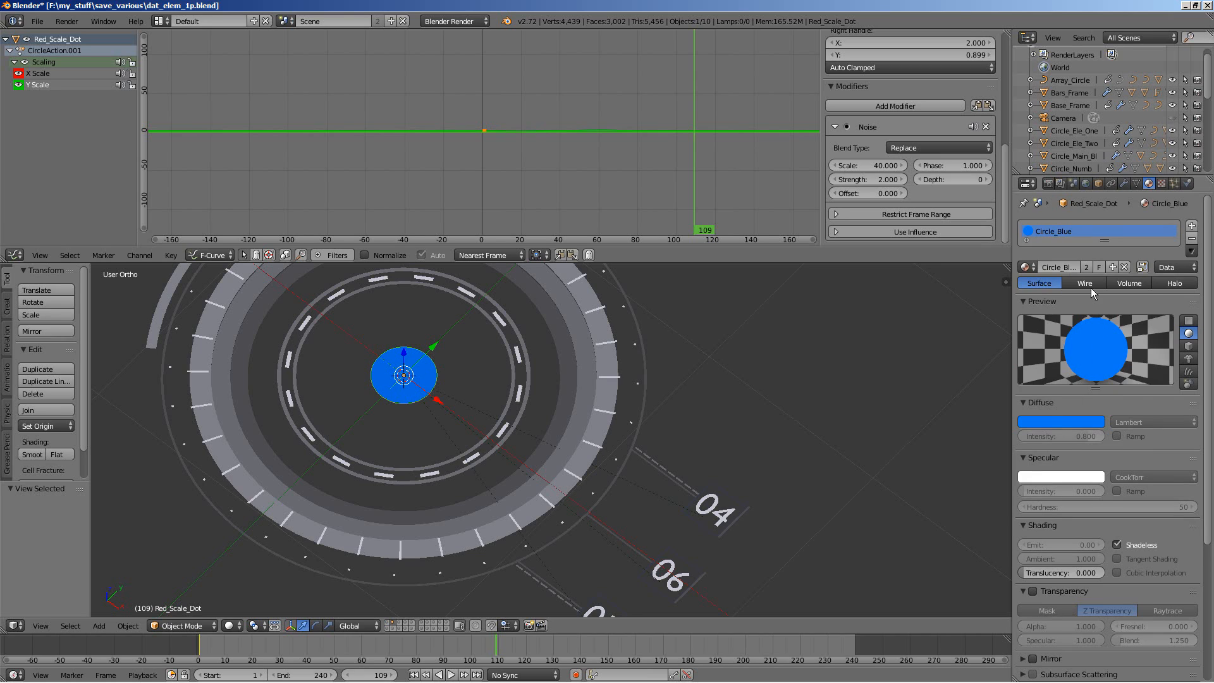
pyautogui.moveTo(1085, 267)
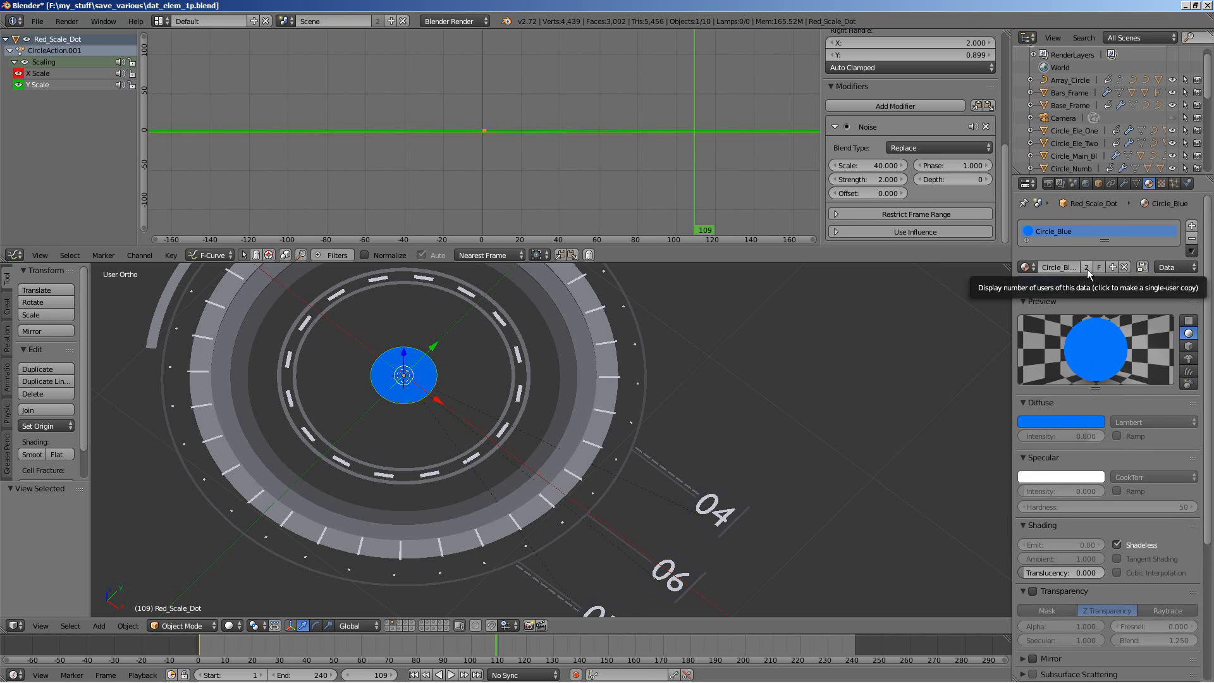
pyautogui.click(1085, 267)
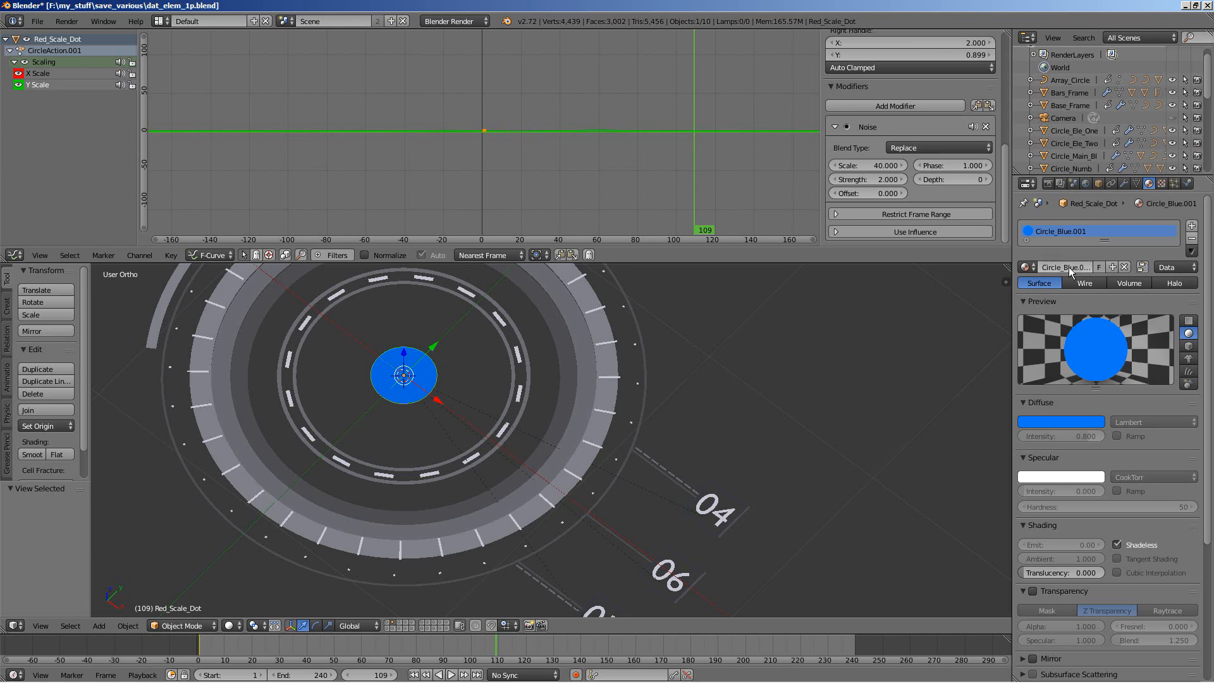
pyautogui.click(1065, 267)
pyautogui.write('cIRCLE_rED')
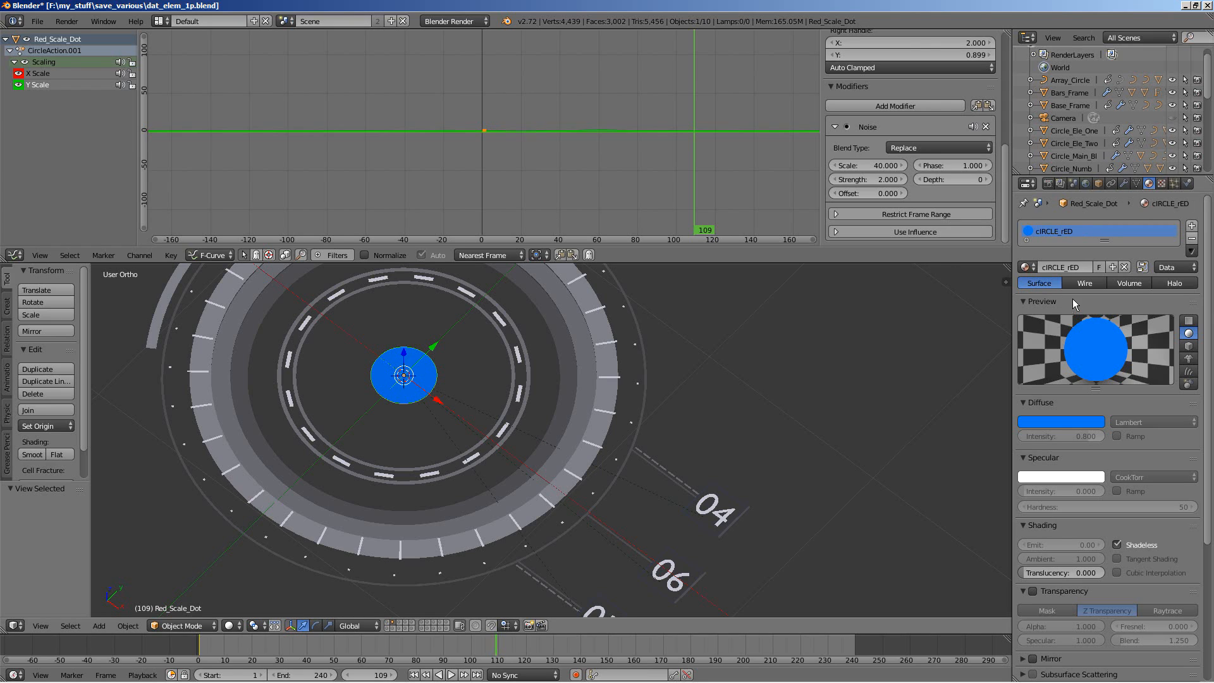
pyautogui.moveTo(1059, 421)
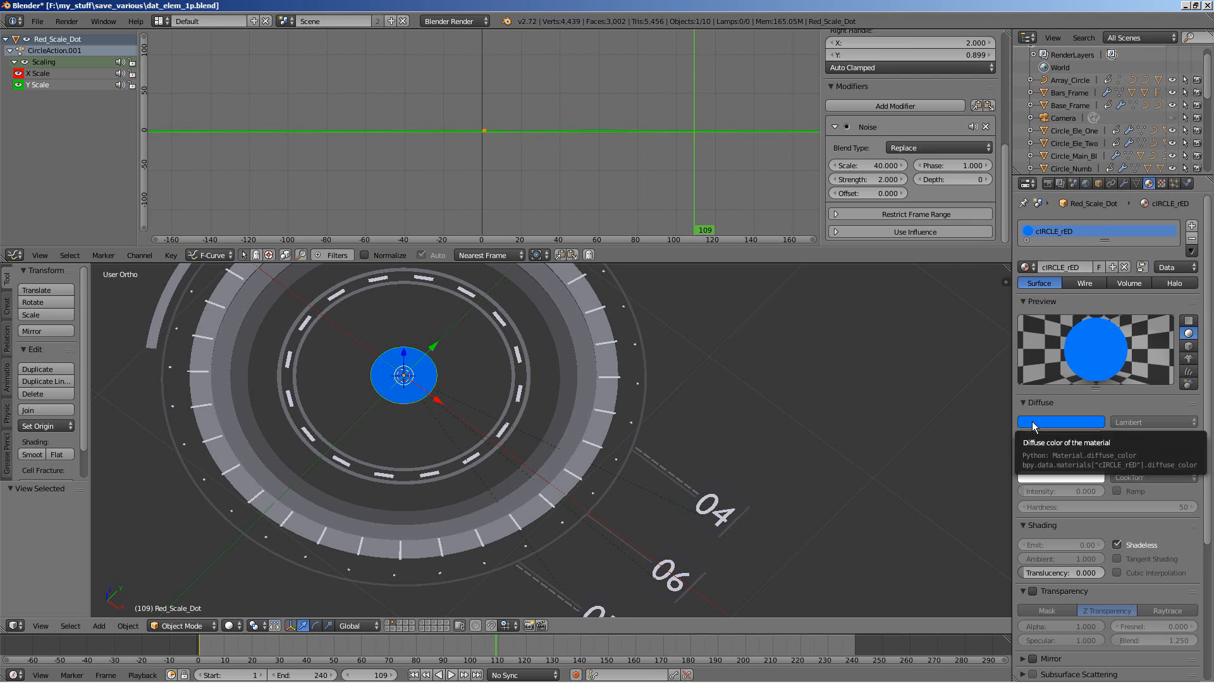
# - Set the material's diffuse colour to red and render the frame to check the red dot
pyautogui.click(1061, 422)
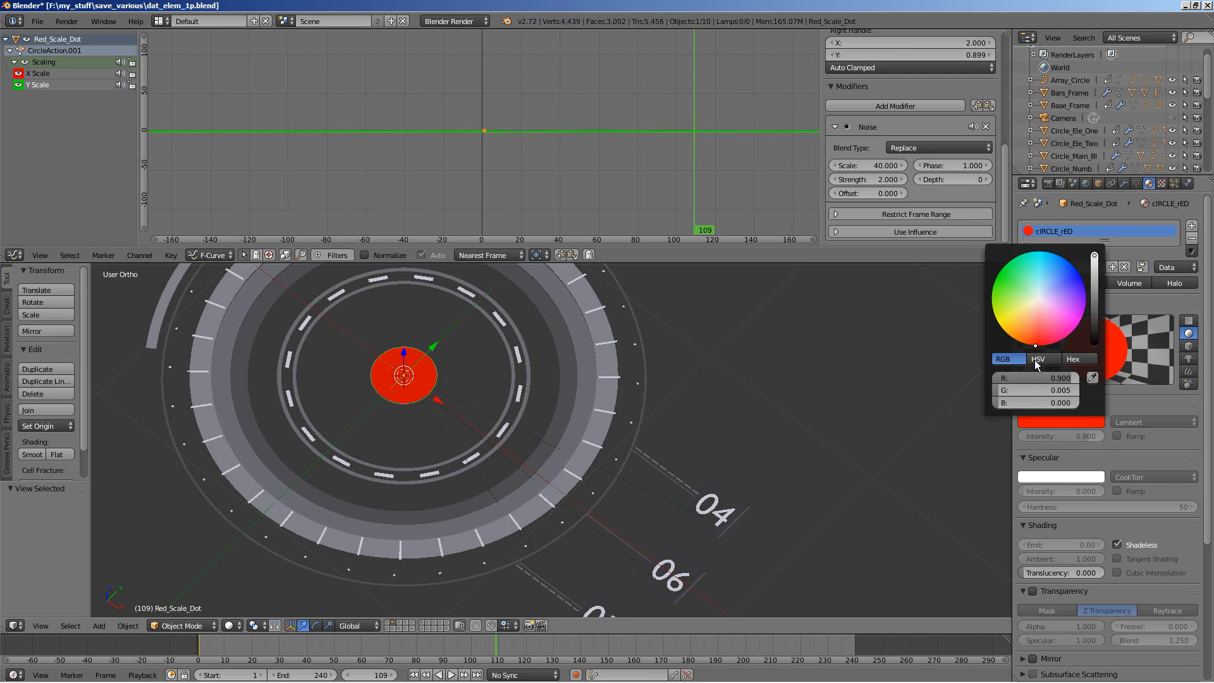
pyautogui.click(1045, 184)
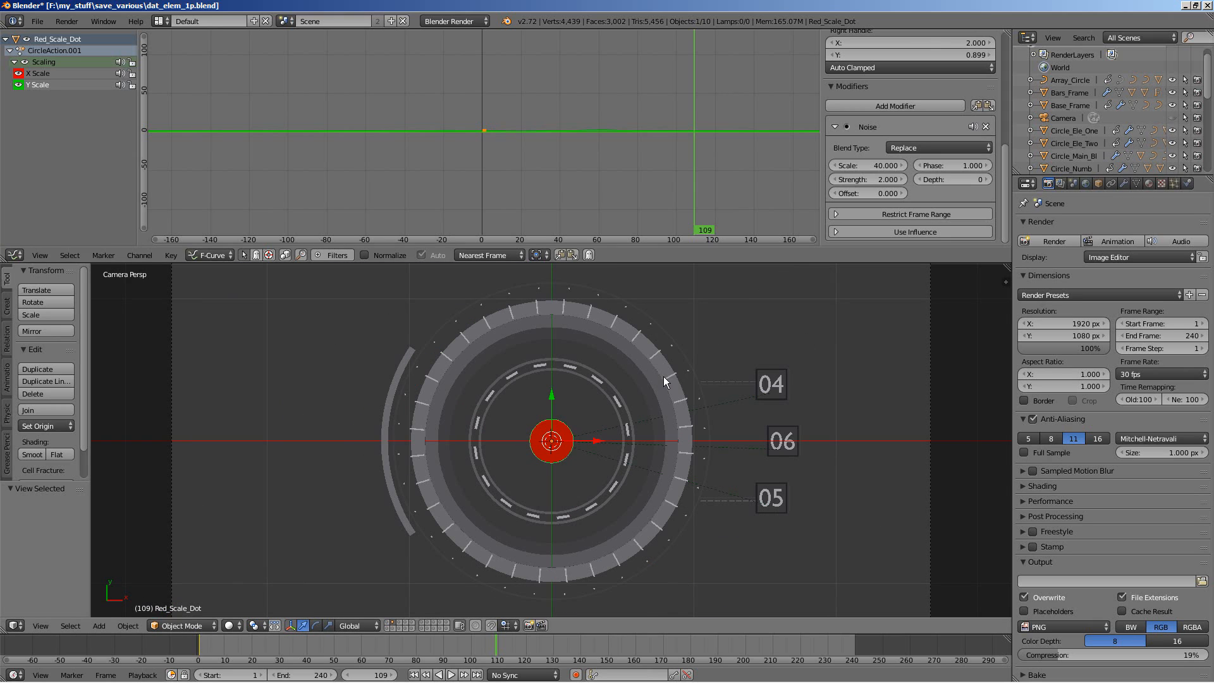
pyautogui.click(1054, 240)
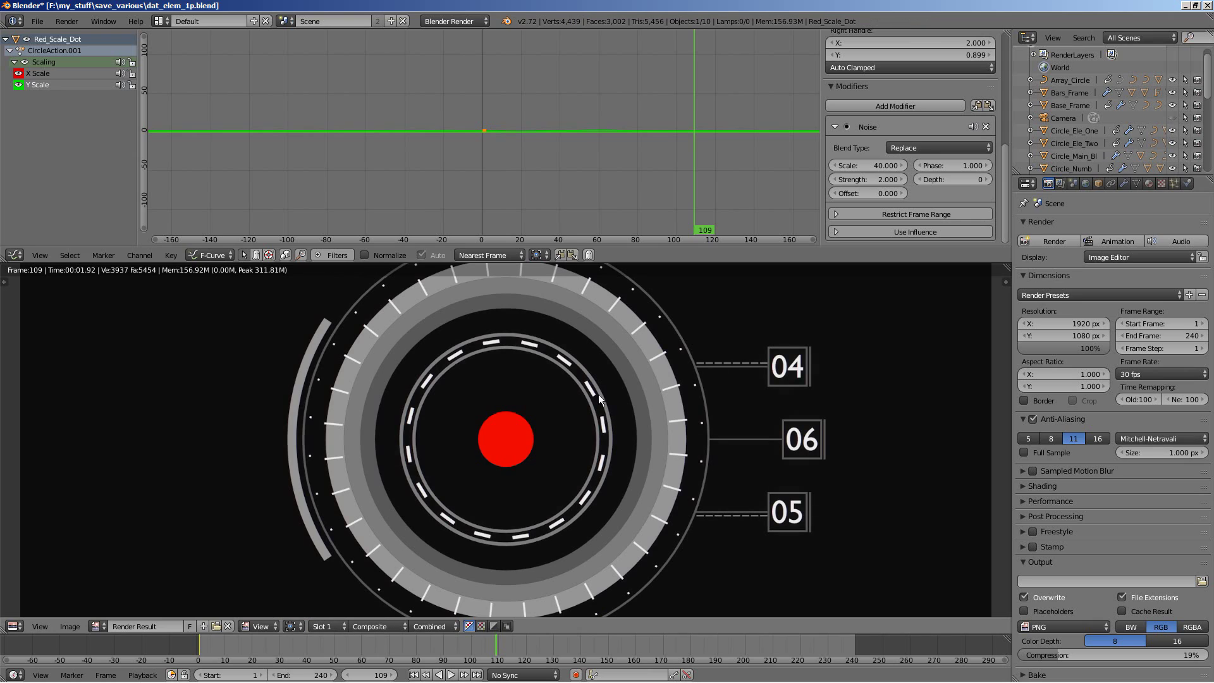
pyautogui.moveTo(412, 480)
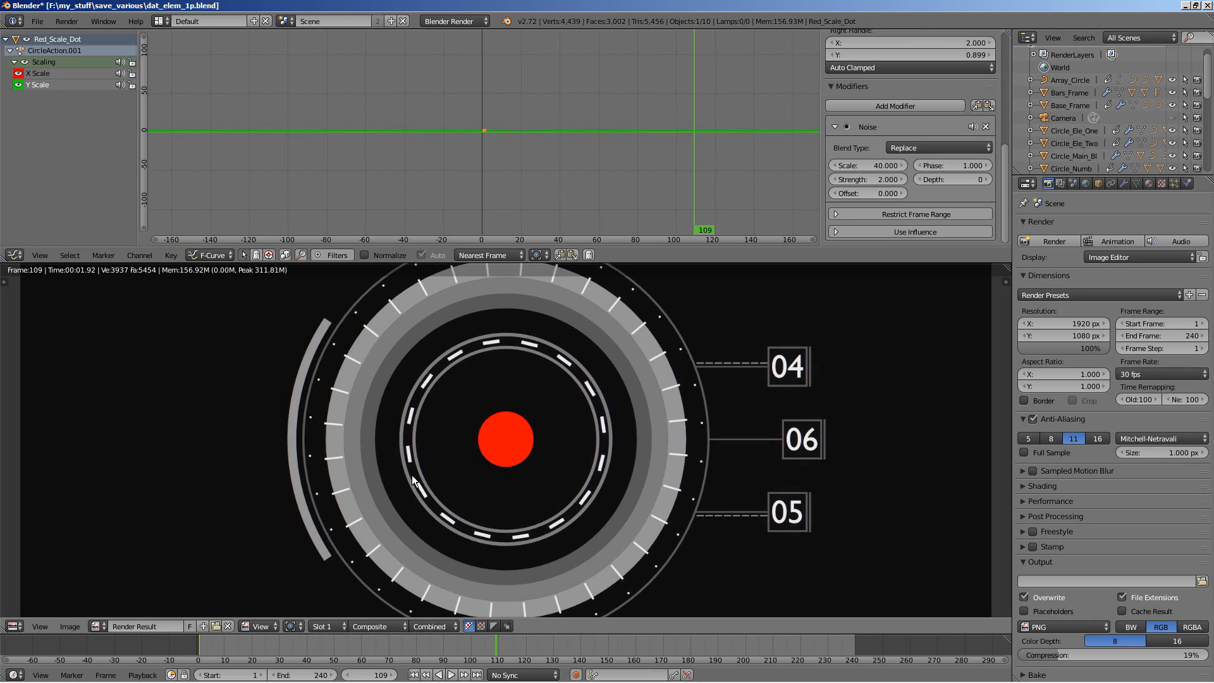
pyautogui.moveTo(606, 432)
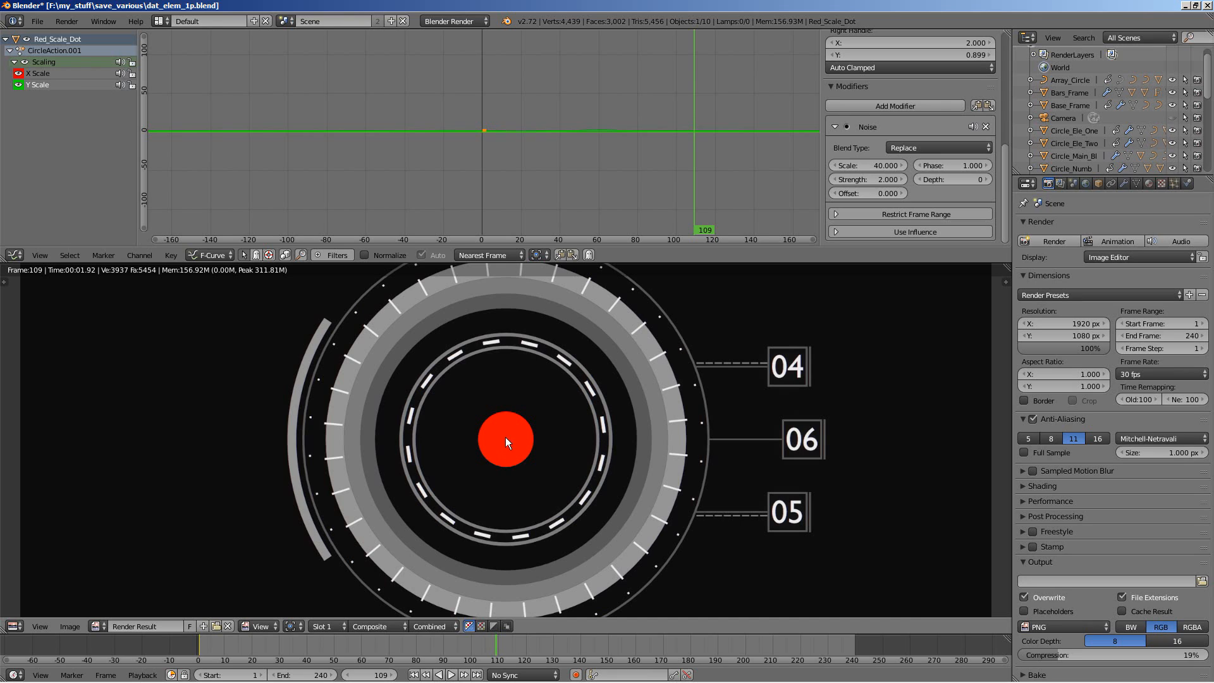
pyautogui.moveTo(498, 442)
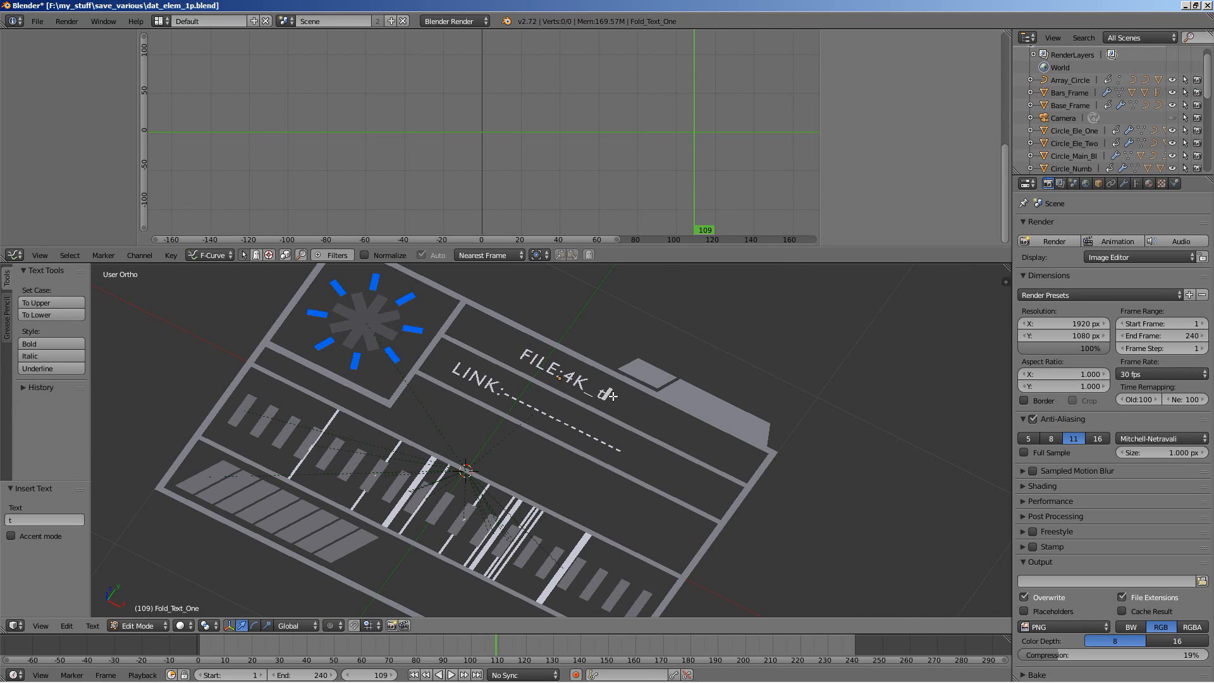
# - Retype the end of the label so it reads FILE:4K_THINK and leave edit mode
pyautogui.press('Backspace')
pyautogui.write('THNK')
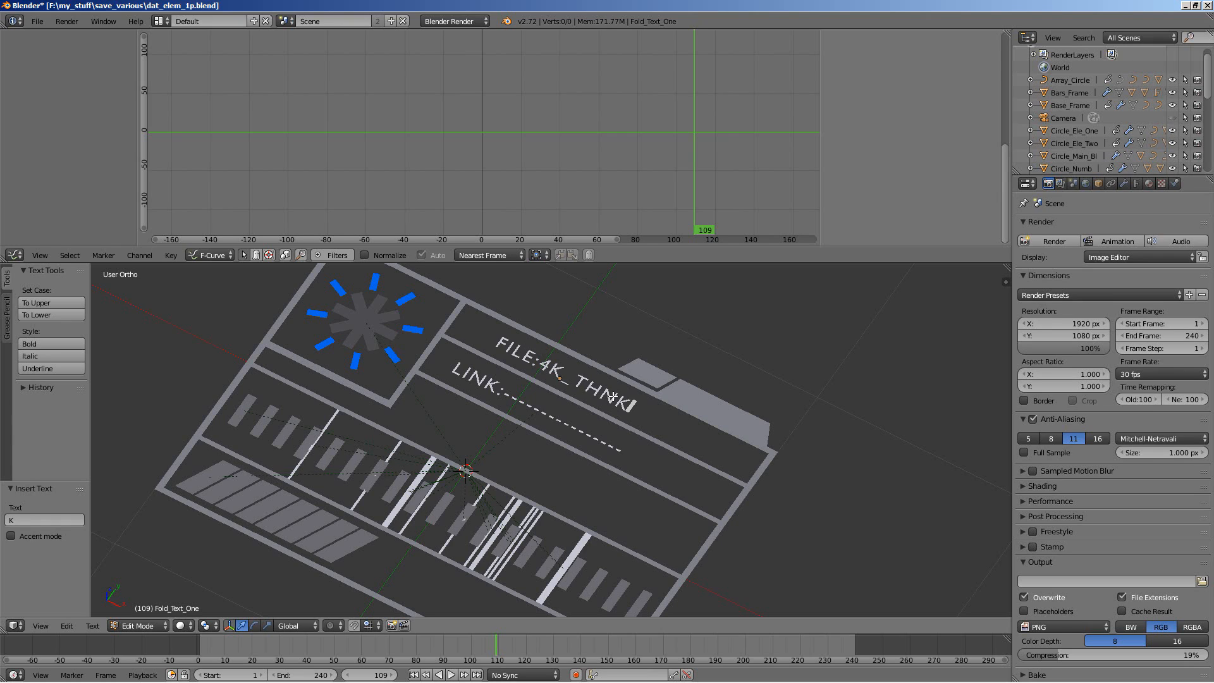
pyautogui.press('backspace')
pyautogui.write('I')
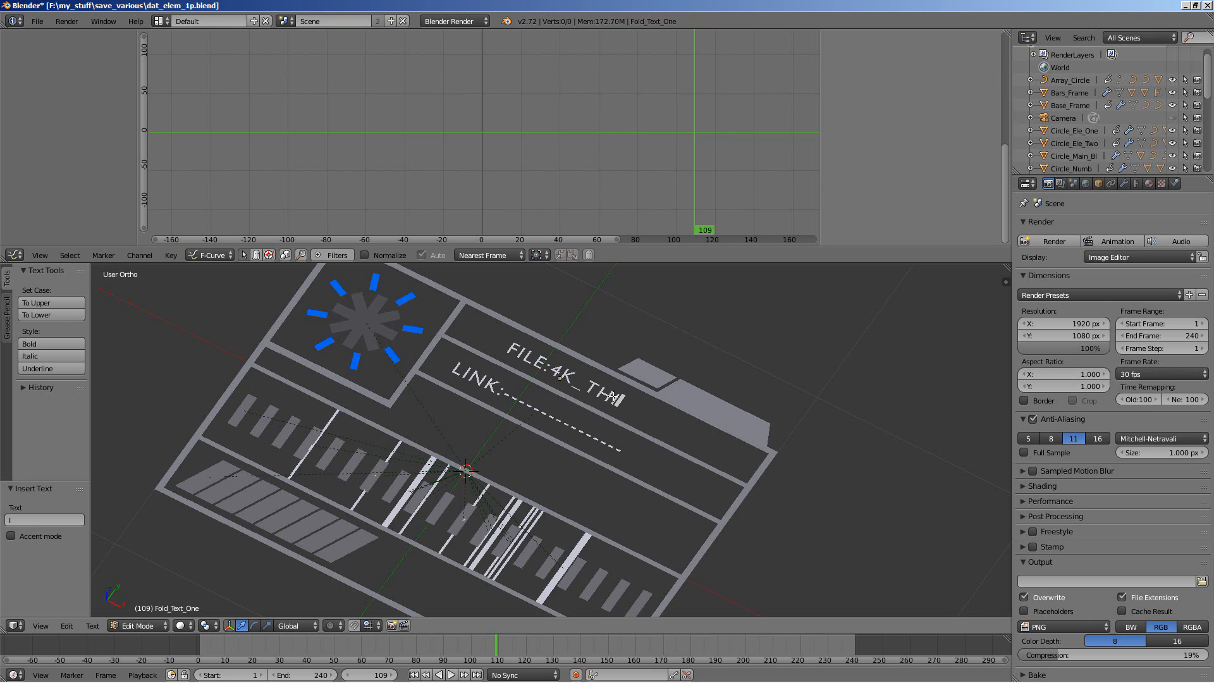
pyautogui.write('K')
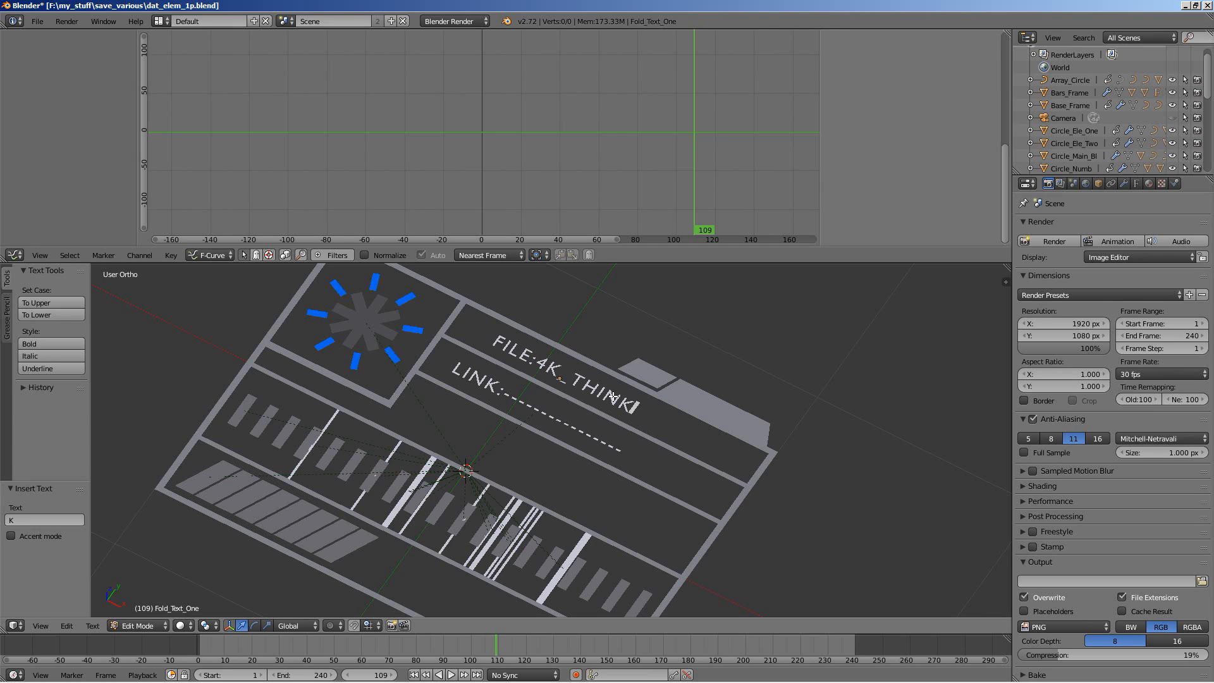
pyautogui.press('Tab')
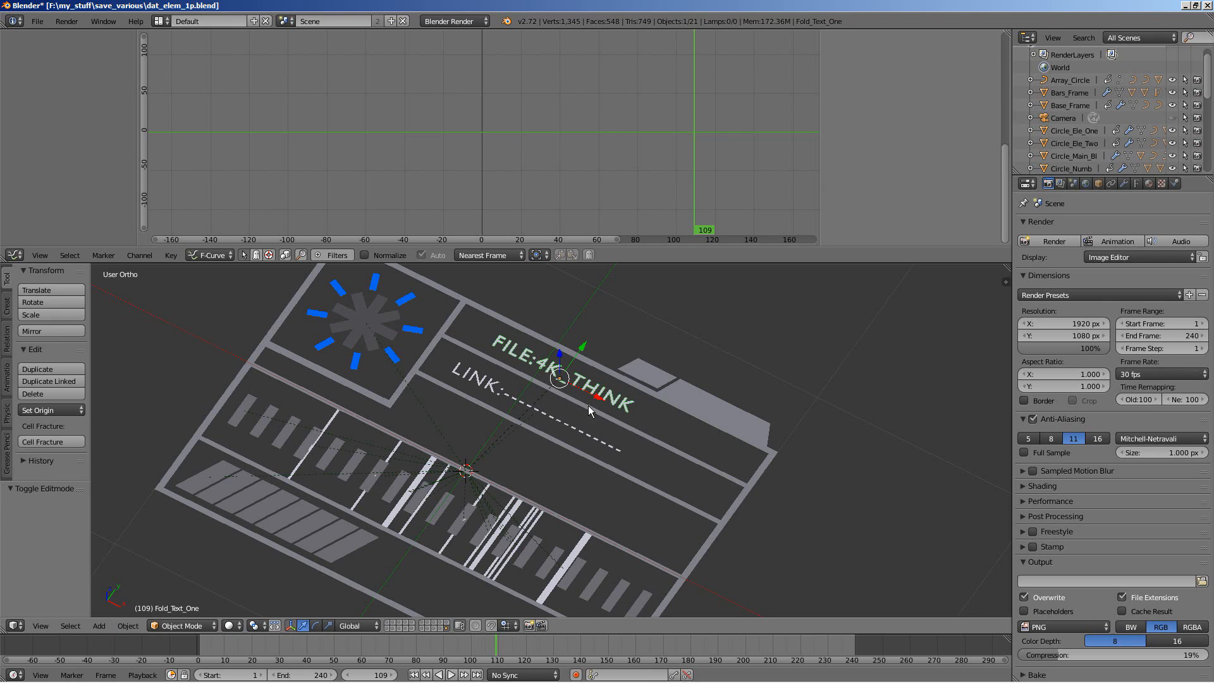
pyautogui.moveTo(617, 549)
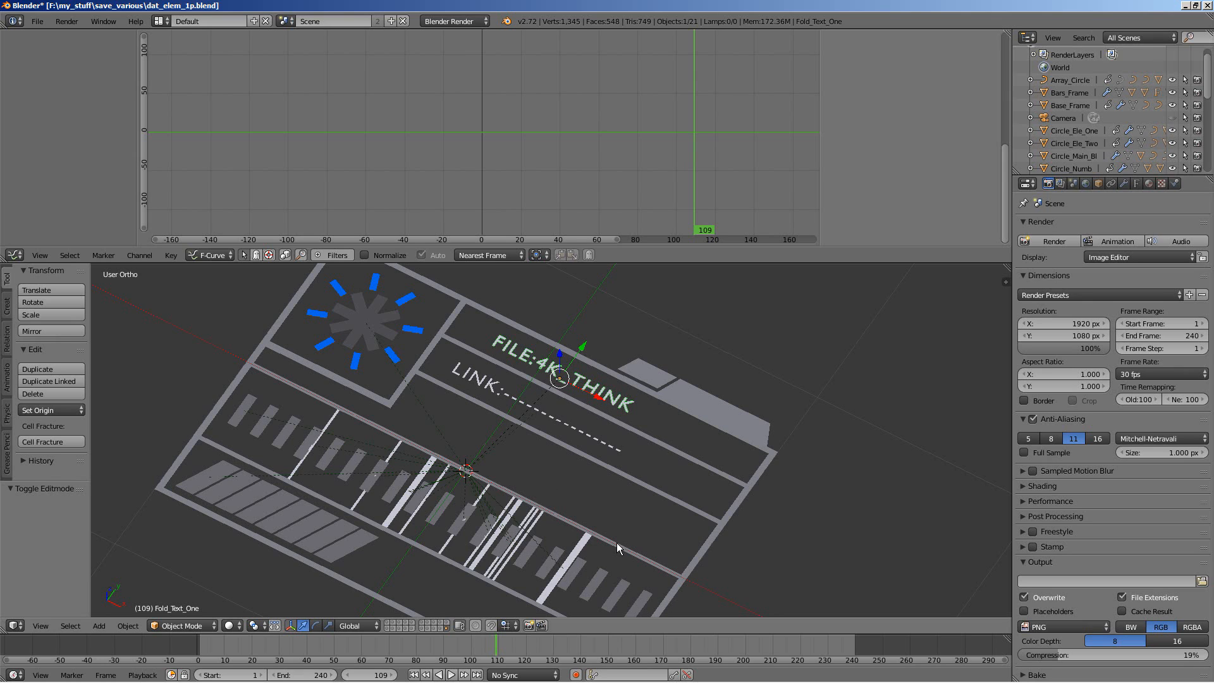
pyautogui.moveTo(451, 478)
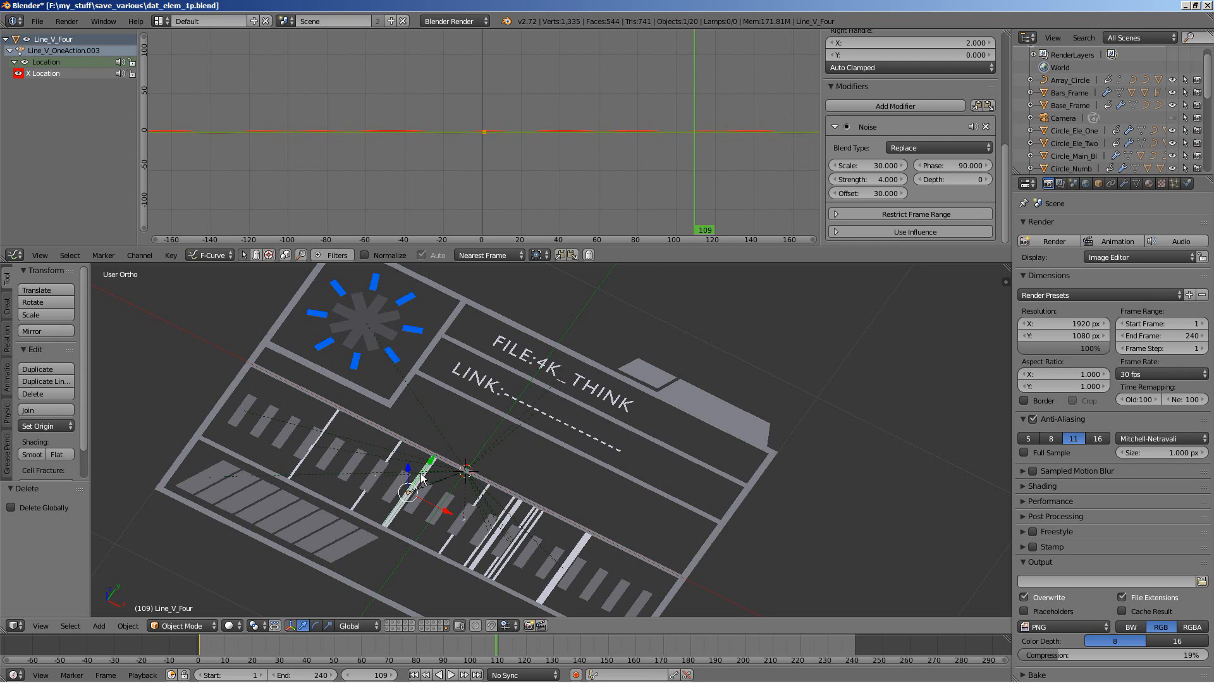
pyautogui.moveTo(561, 199)
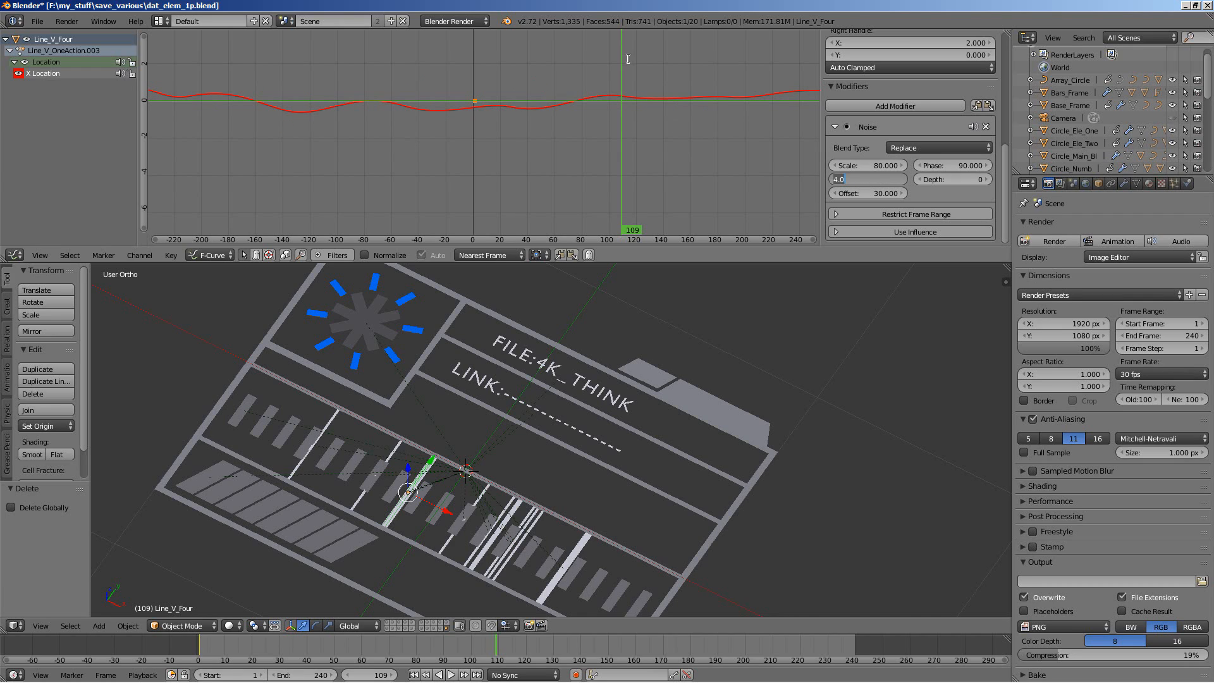
pyautogui.moveTo(382, 466)
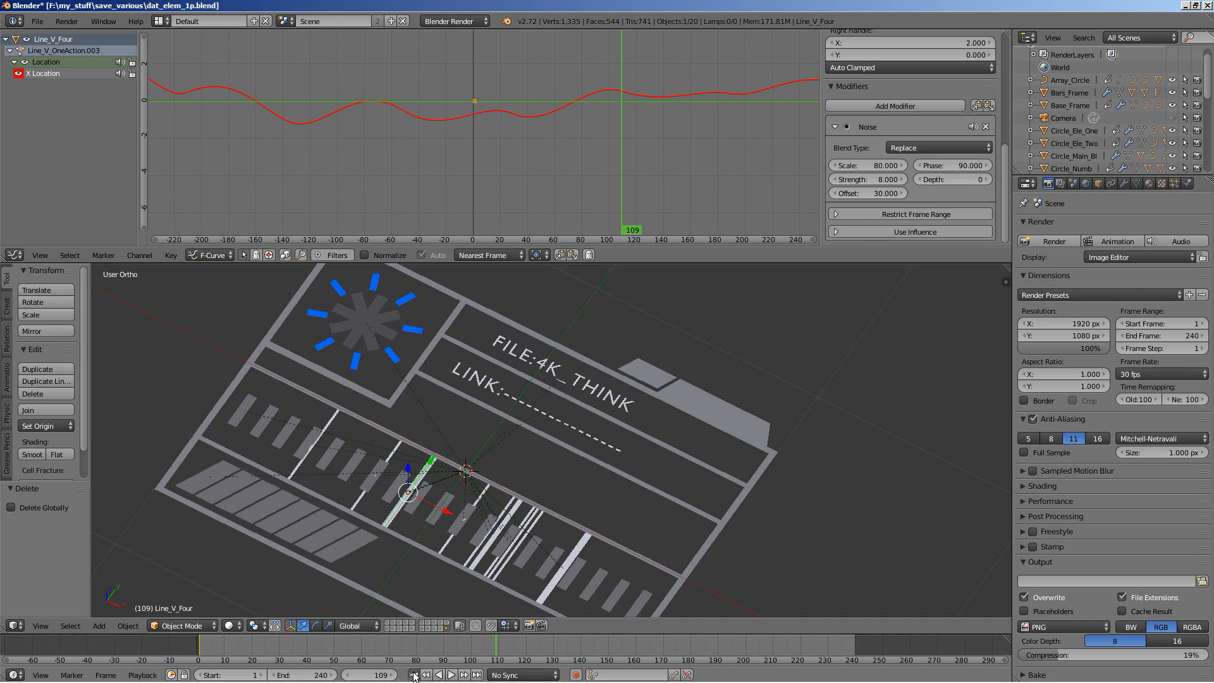
# - Play and stop the animation to preview Line_V_Four's sideways wobble
pyautogui.click(450, 674)
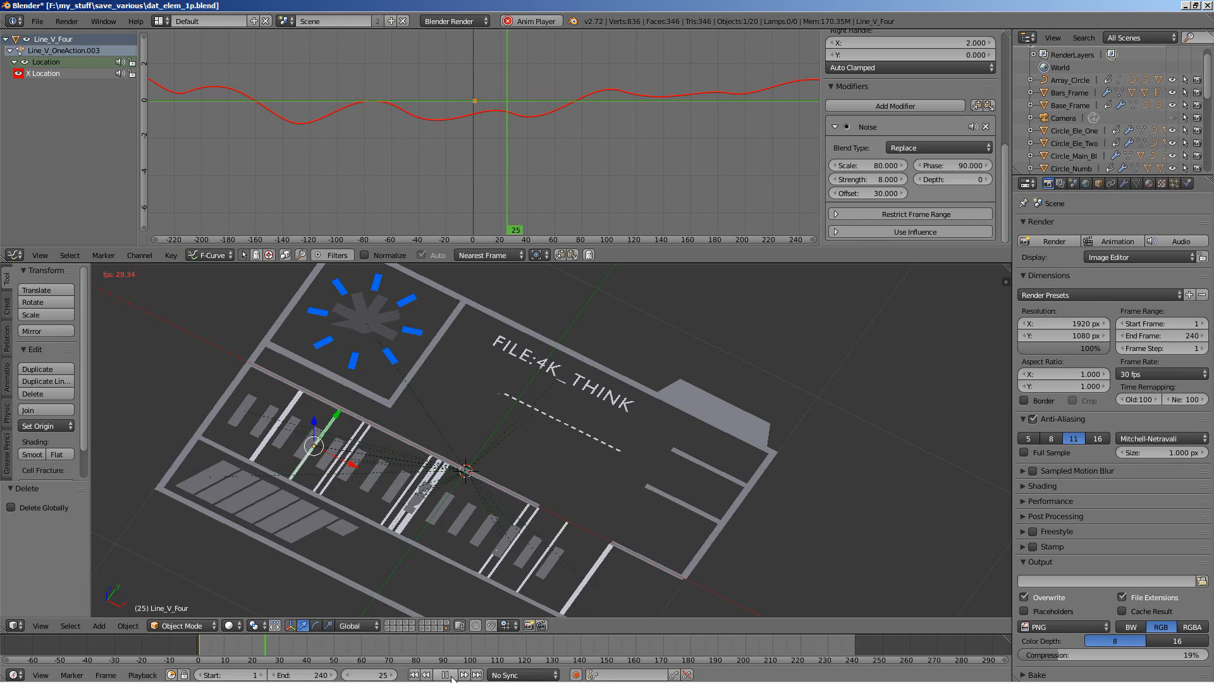
pyautogui.click(444, 674)
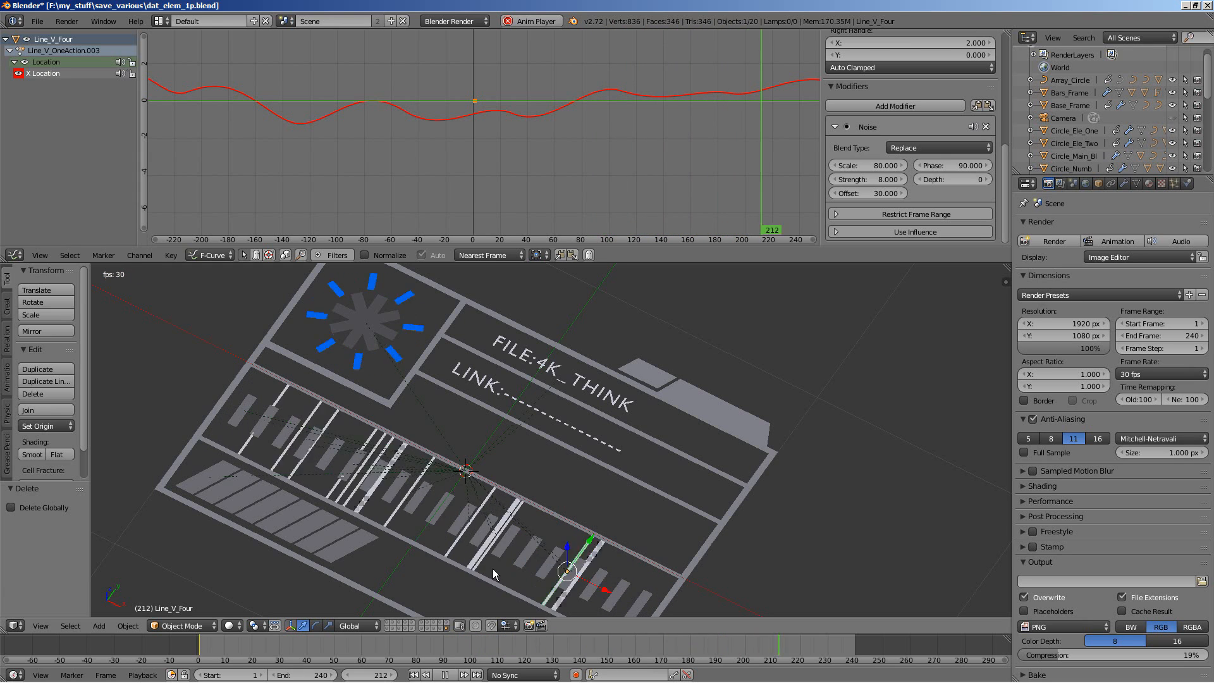
pyautogui.click(442, 674)
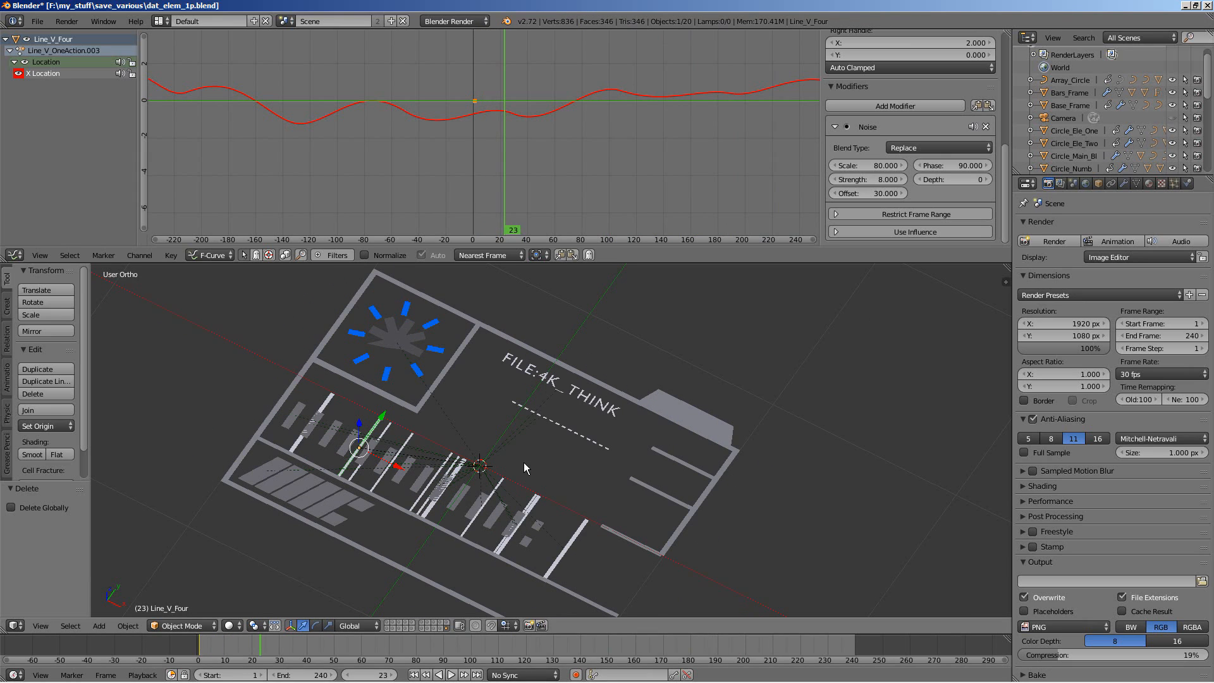
pyautogui.moveTo(612, 433)
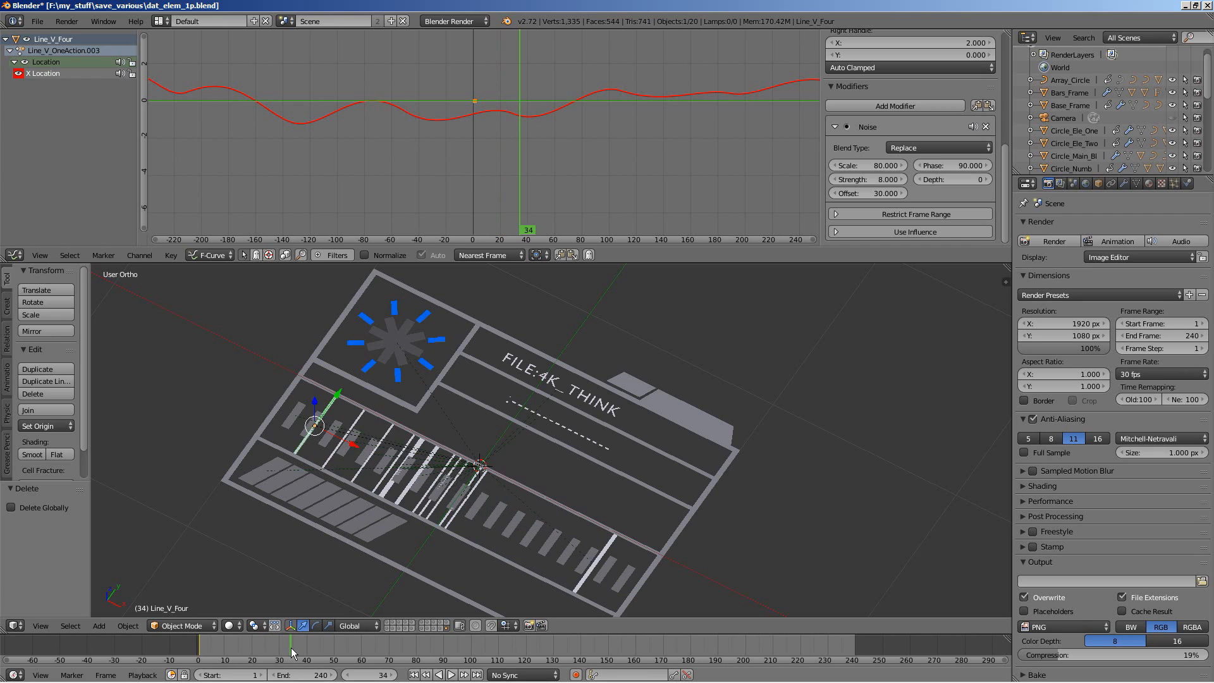
# - Jump the timeline to frame 60
pyautogui.click(360, 644)
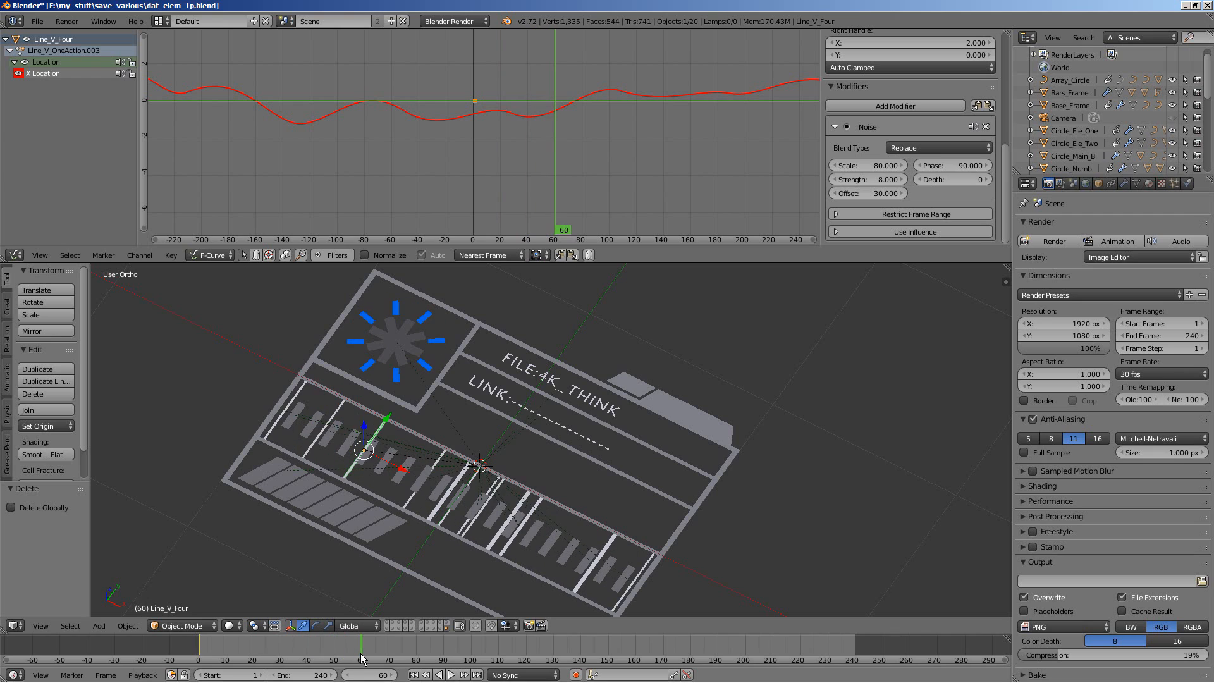
pyautogui.moveTo(498, 344)
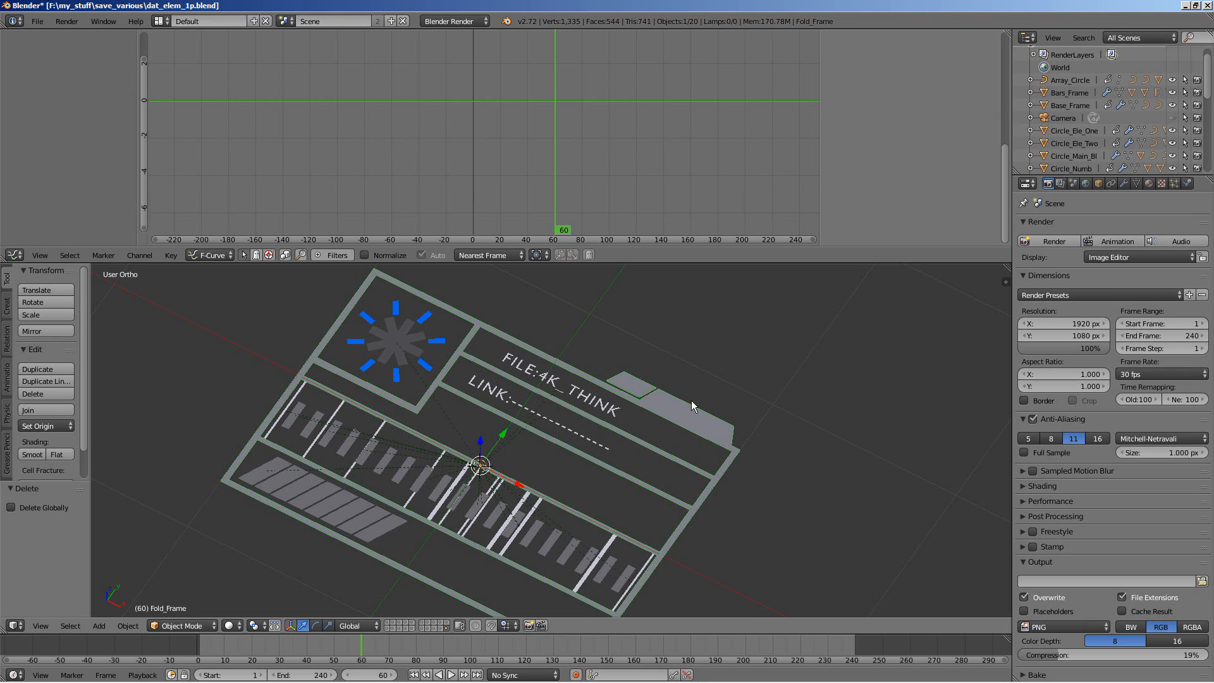
# - Set the Fold_Frame Build modifier to start at frame 30 with length 60
pyautogui.click(1127, 183)
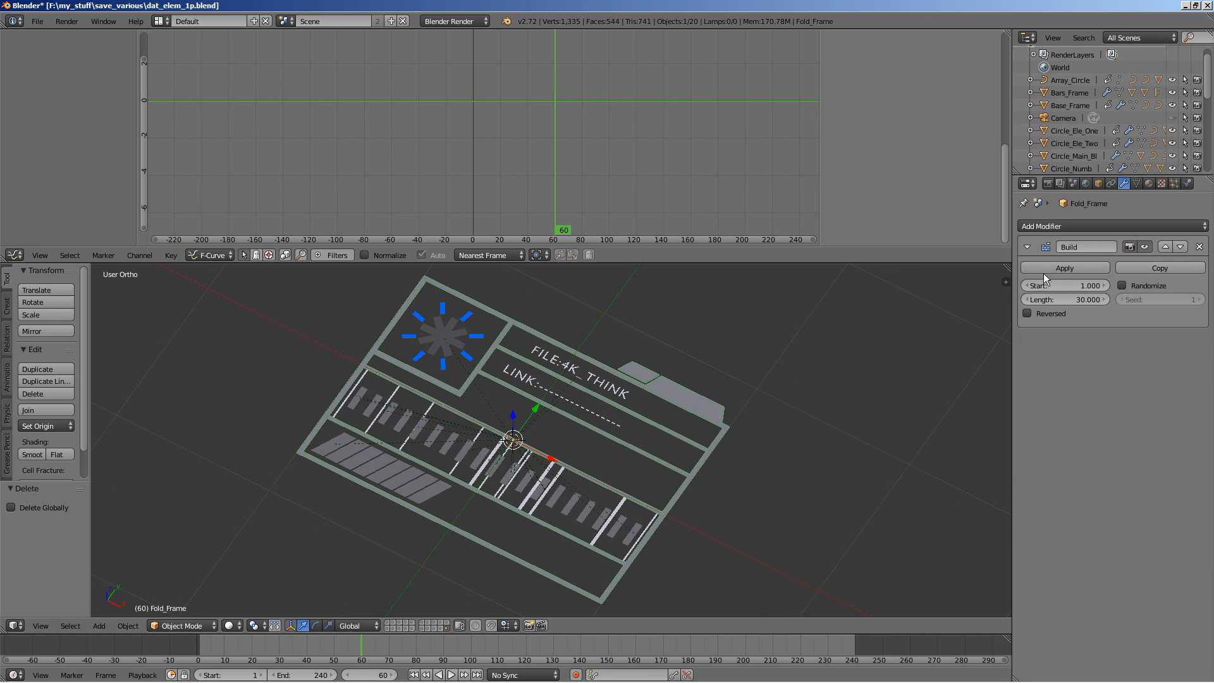
pyautogui.moveTo(1111, 331)
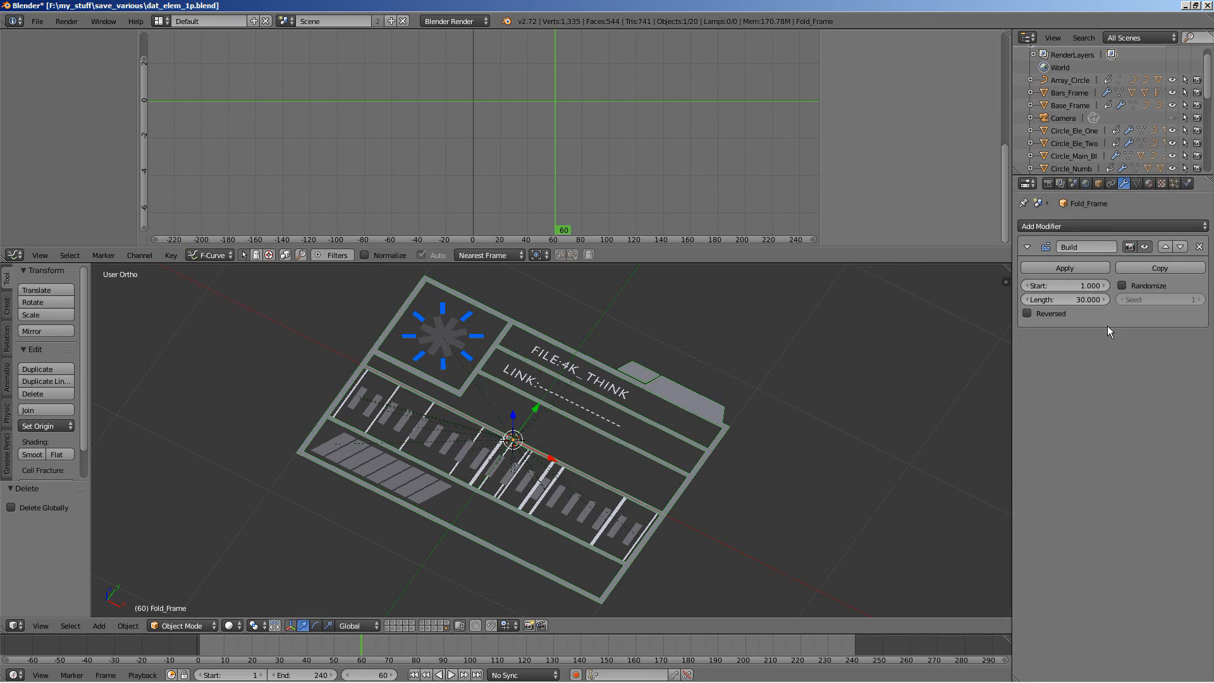
pyautogui.moveTo(1065, 284)
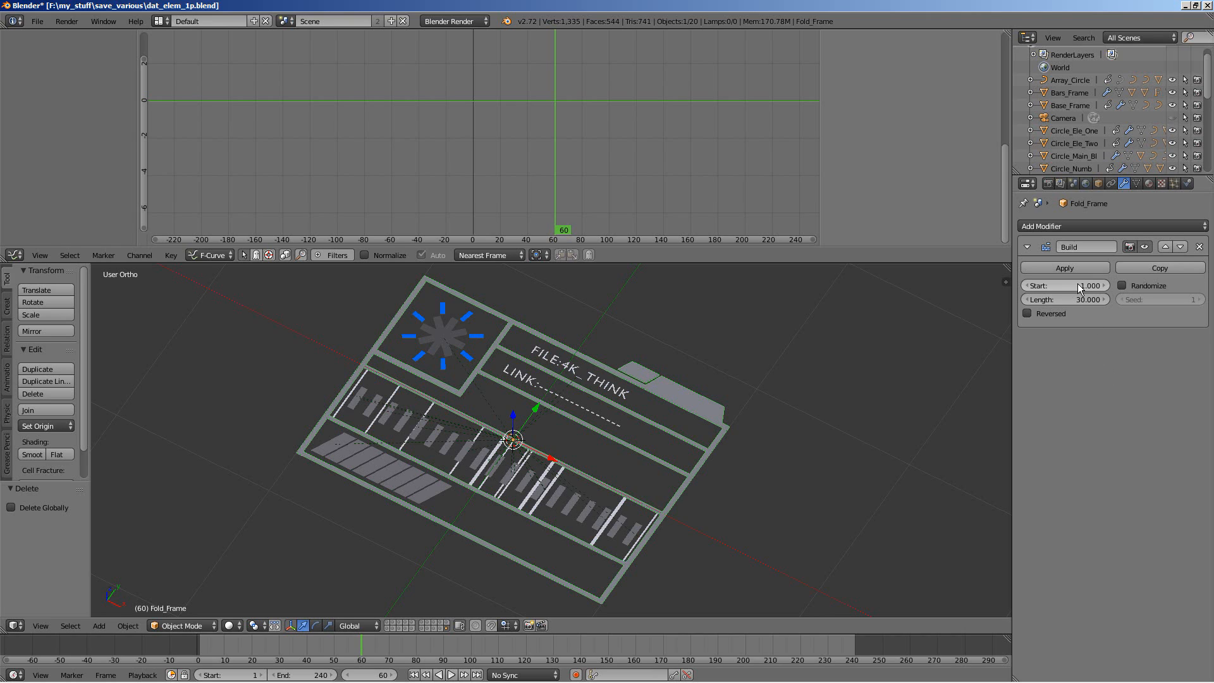
pyautogui.moveTo(1068, 310)
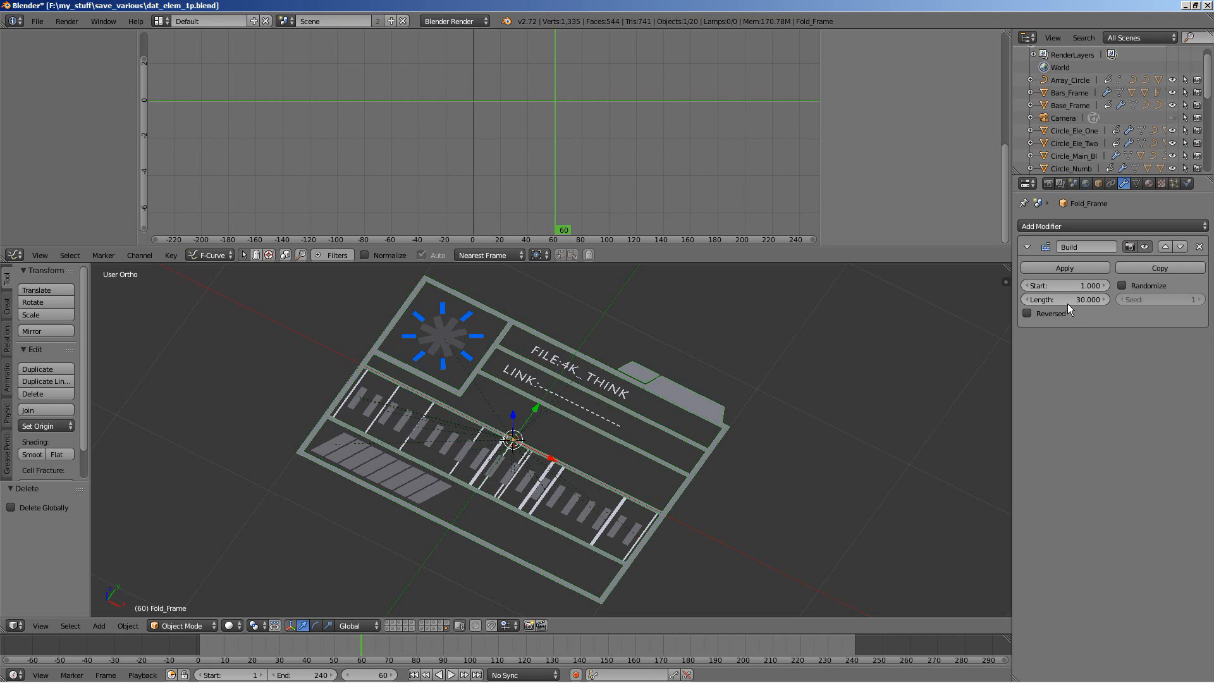
pyautogui.moveTo(1095, 366)
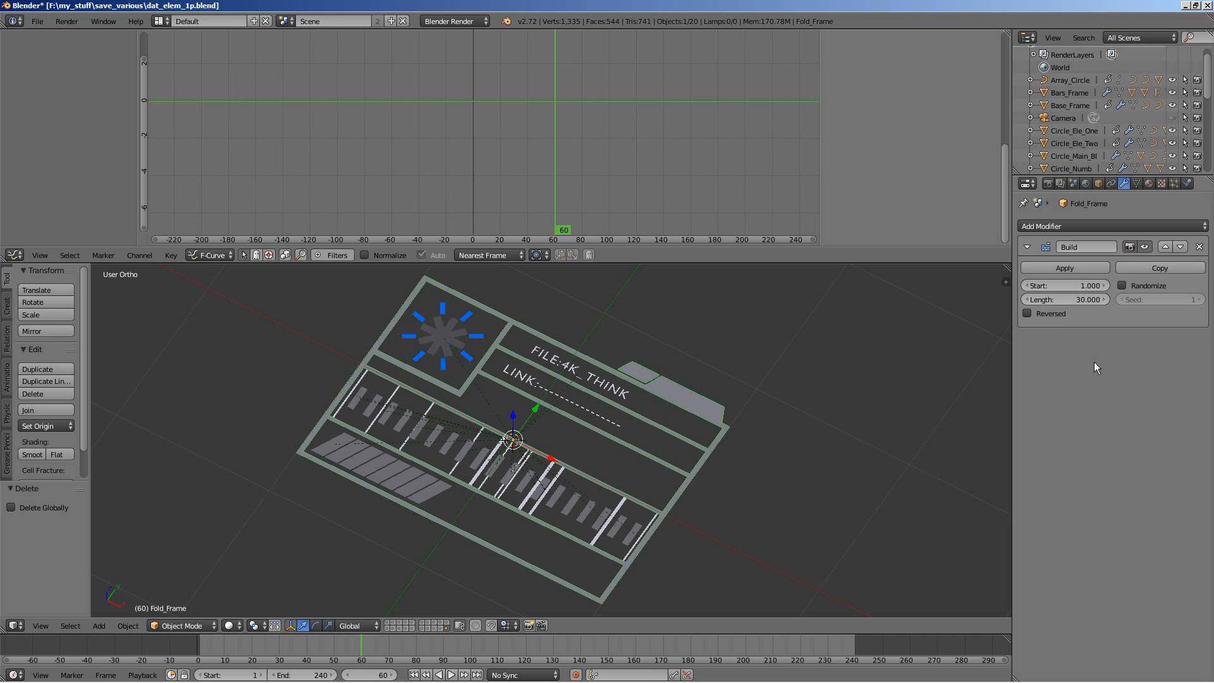
pyautogui.moveTo(619, 372)
pyautogui.write('30')
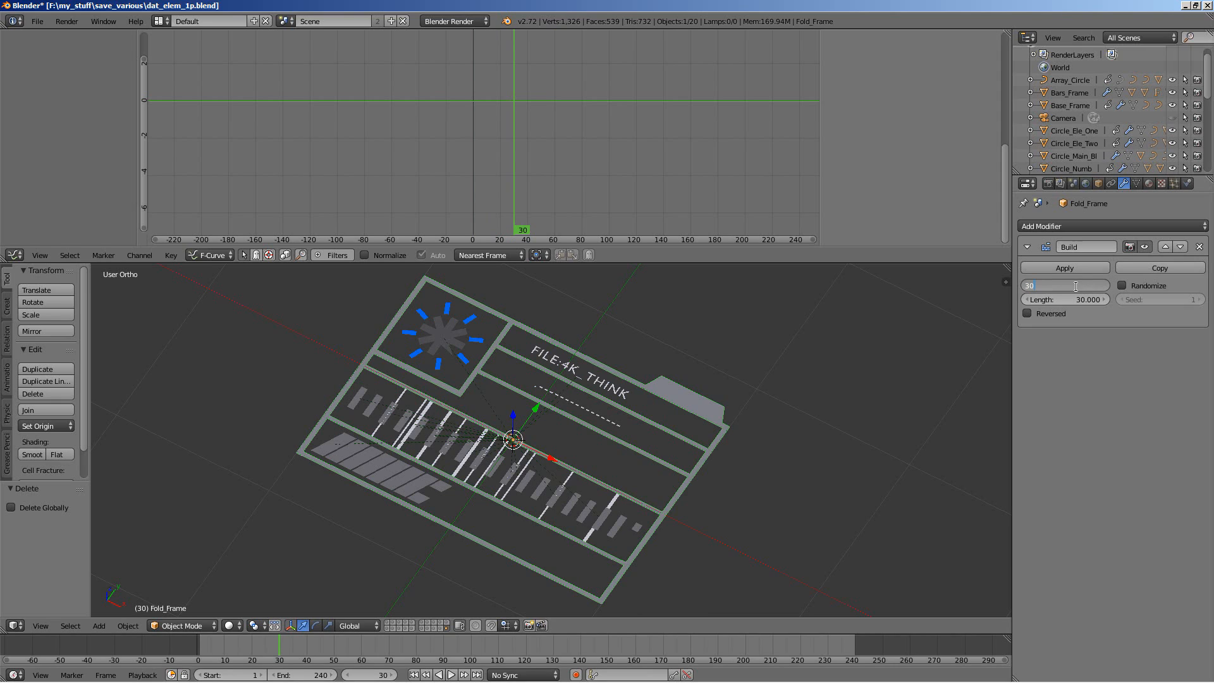
pyautogui.click(1065, 285)
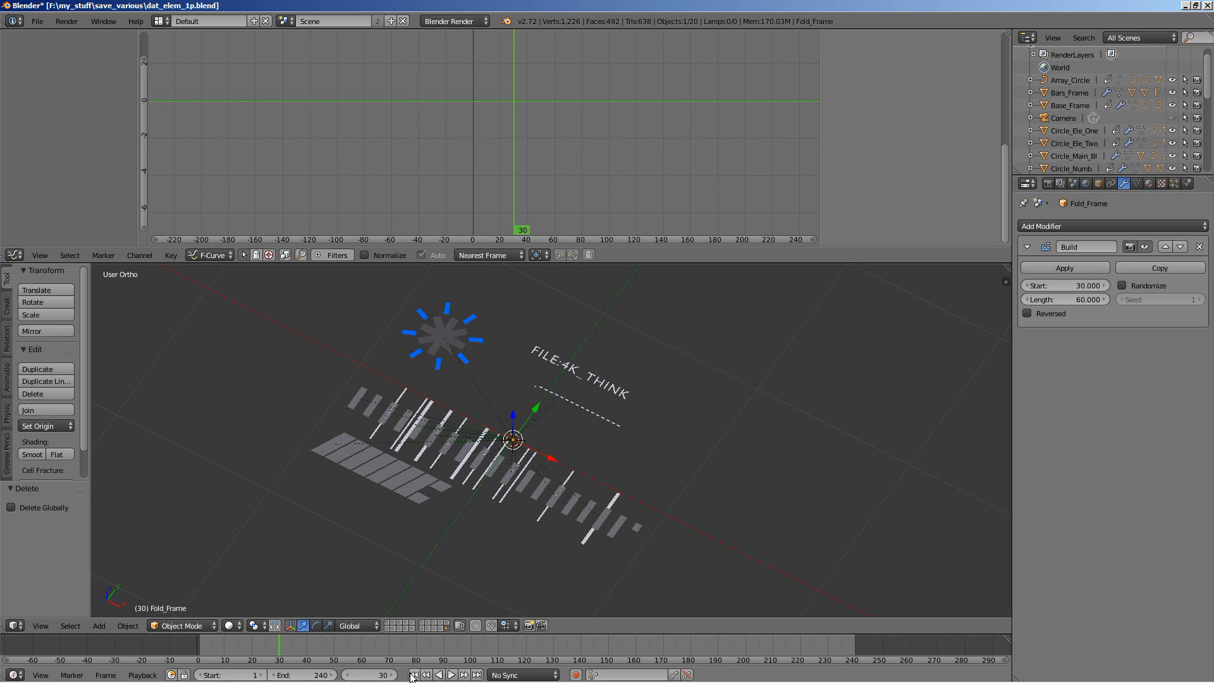
# - Play and stop the animation to preview the folder frame's build-in timing
pyautogui.click(450, 674)
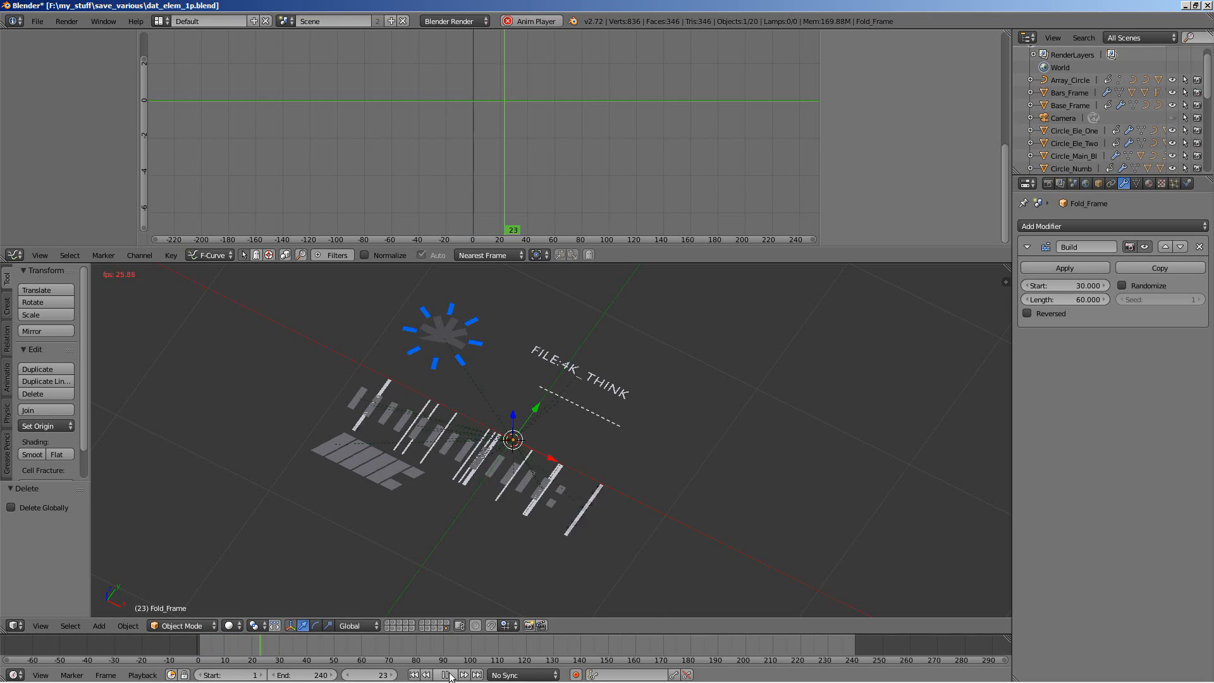
pyautogui.click(446, 674)
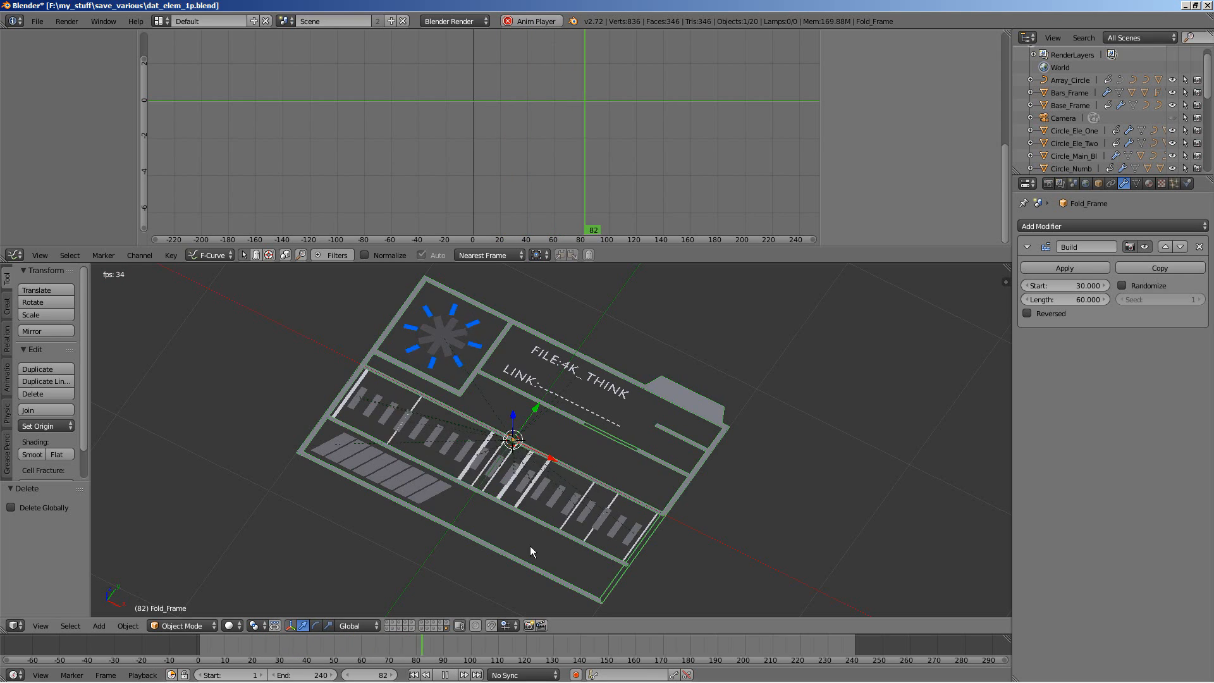
pyautogui.click(446, 674)
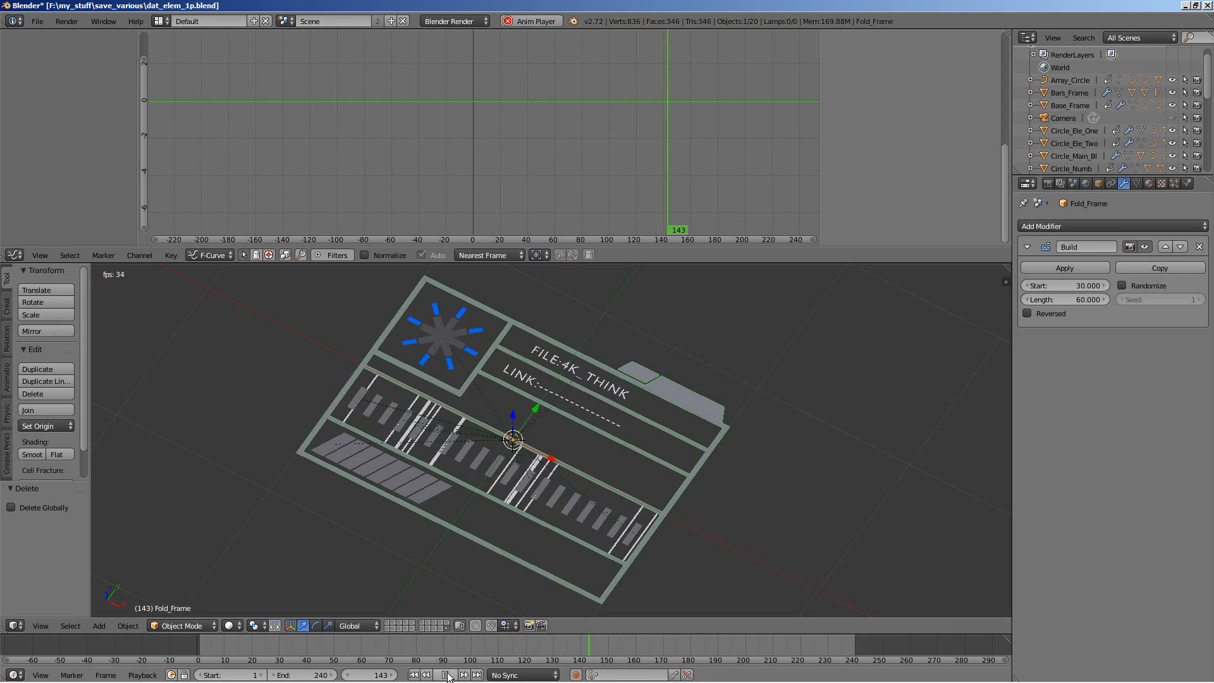
pyautogui.click(445, 674)
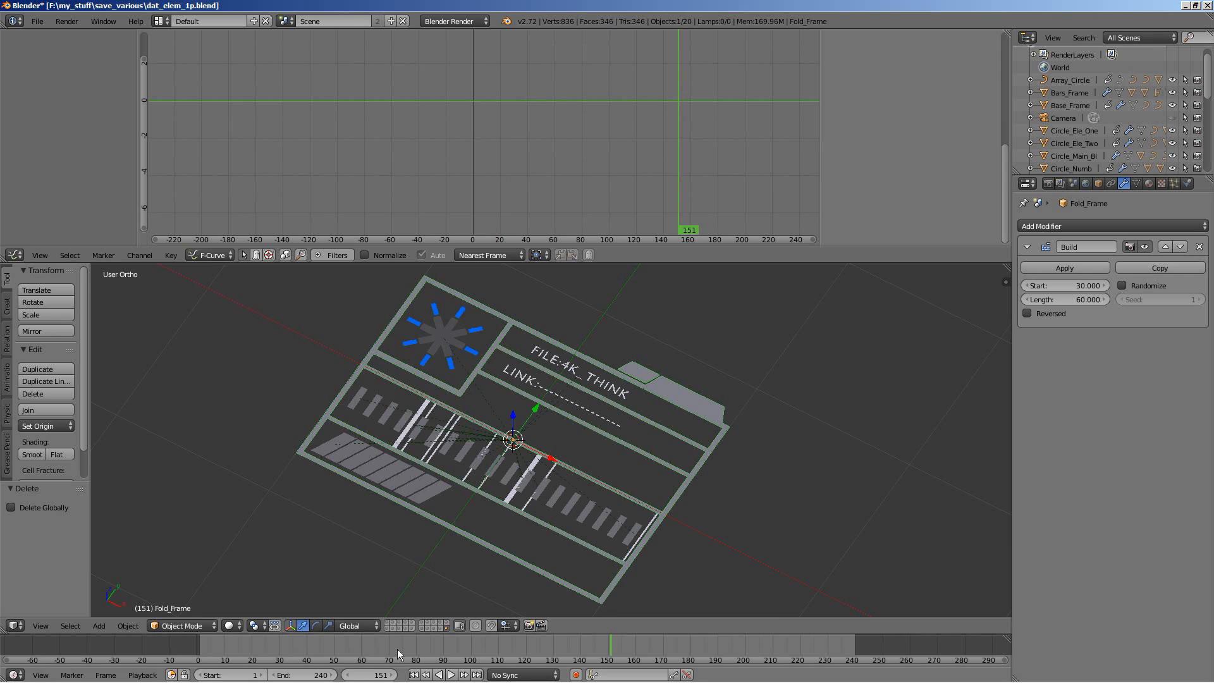
pyautogui.moveTo(379, 578)
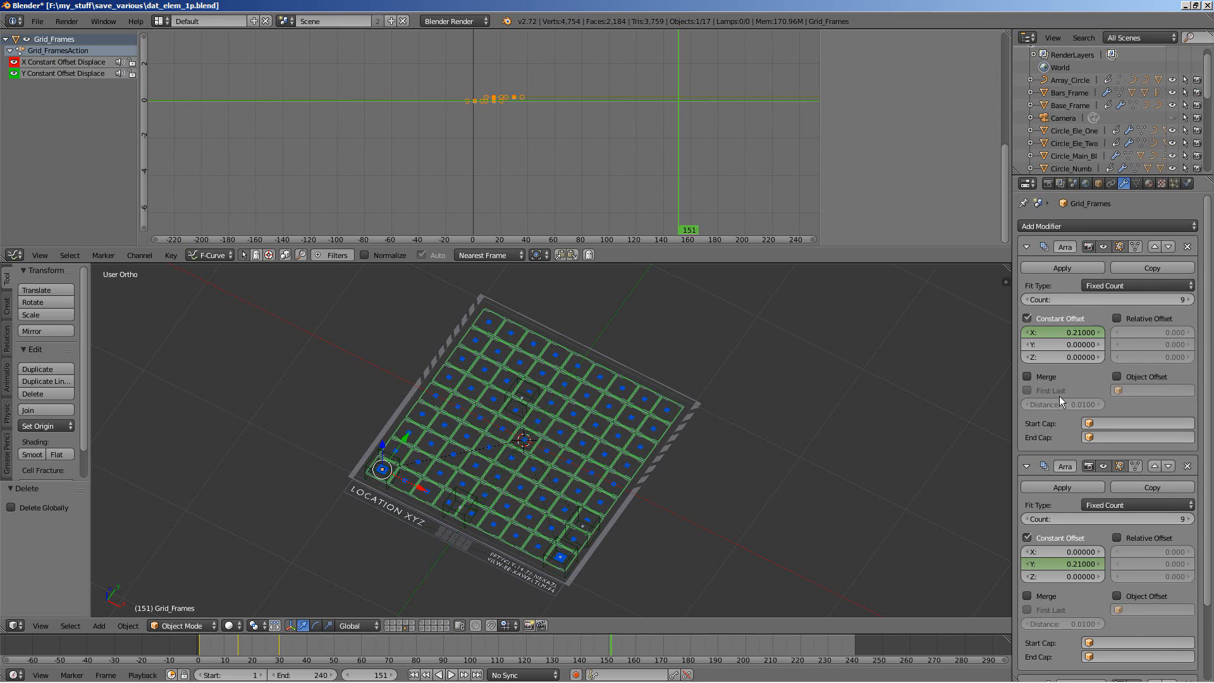
# - Scroll the Modifiers panel down to the Grid_Frames Build modifier
pyautogui.scroll(-3)
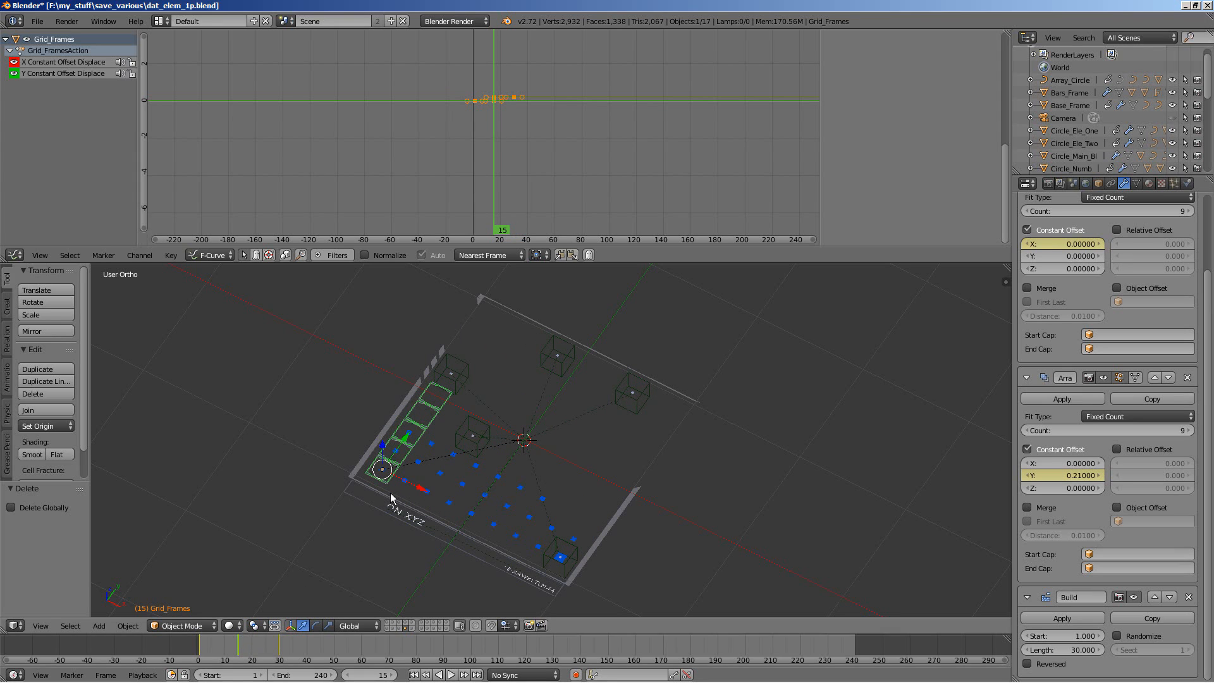
pyautogui.moveTo(561, 300)
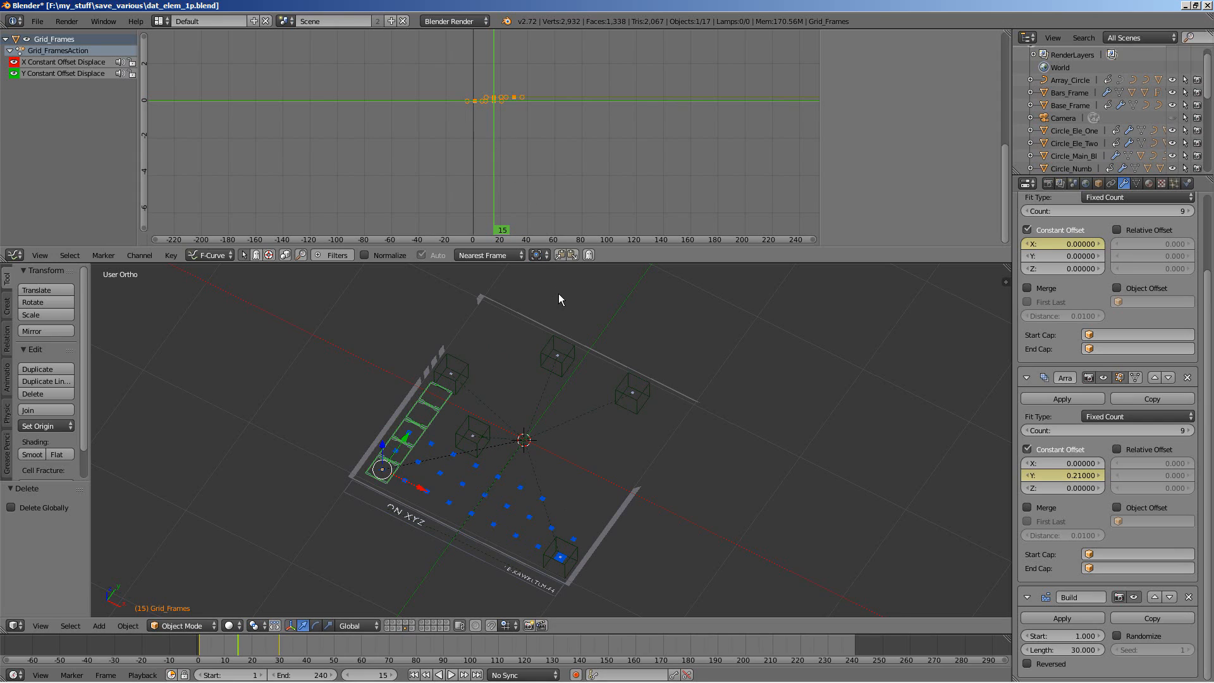
pyautogui.moveTo(524, 470)
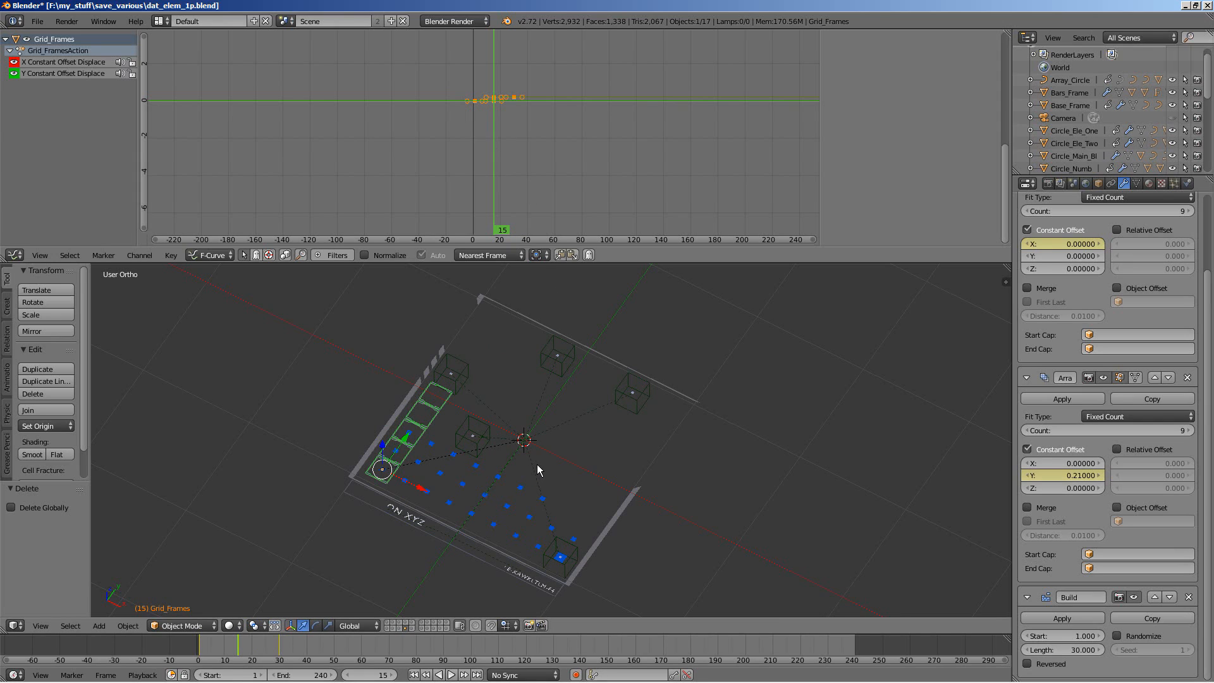
pyautogui.moveTo(366, 556)
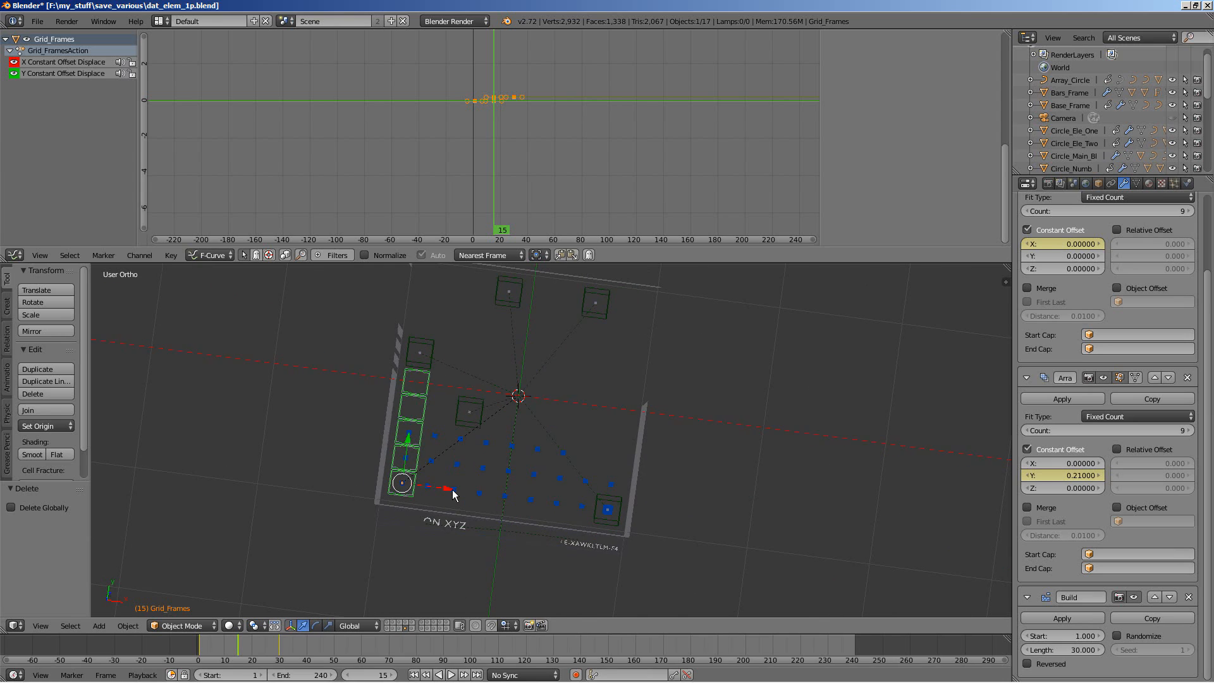
pyautogui.moveTo(503, 473)
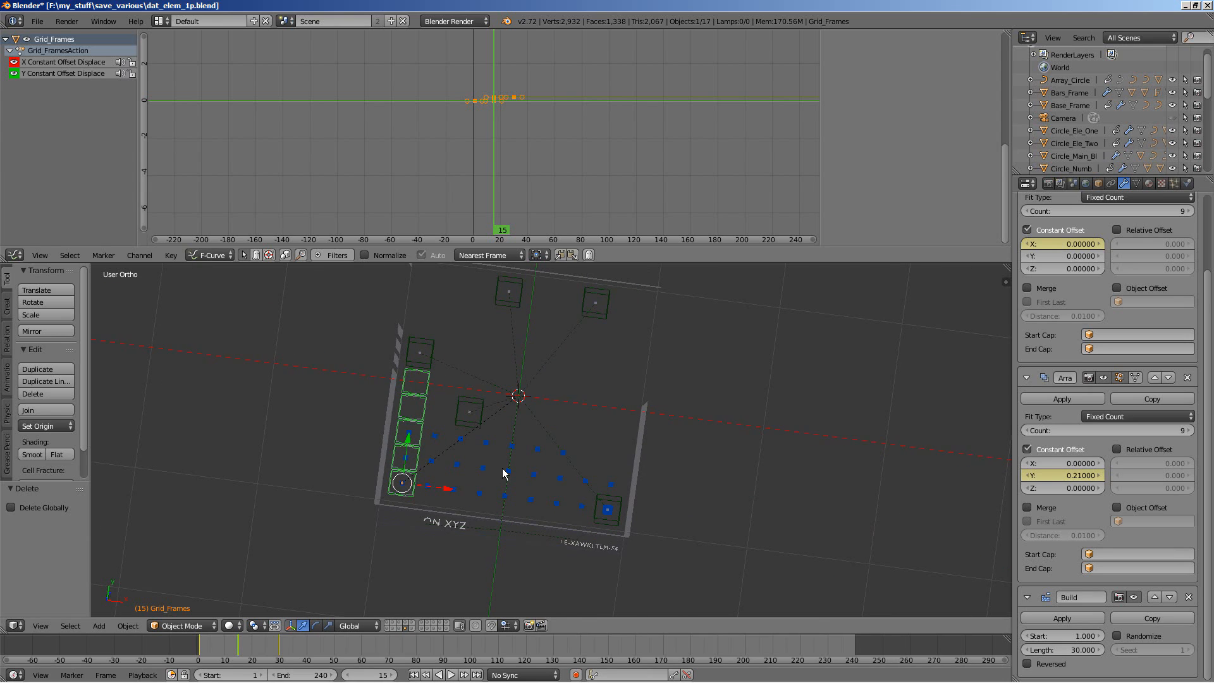